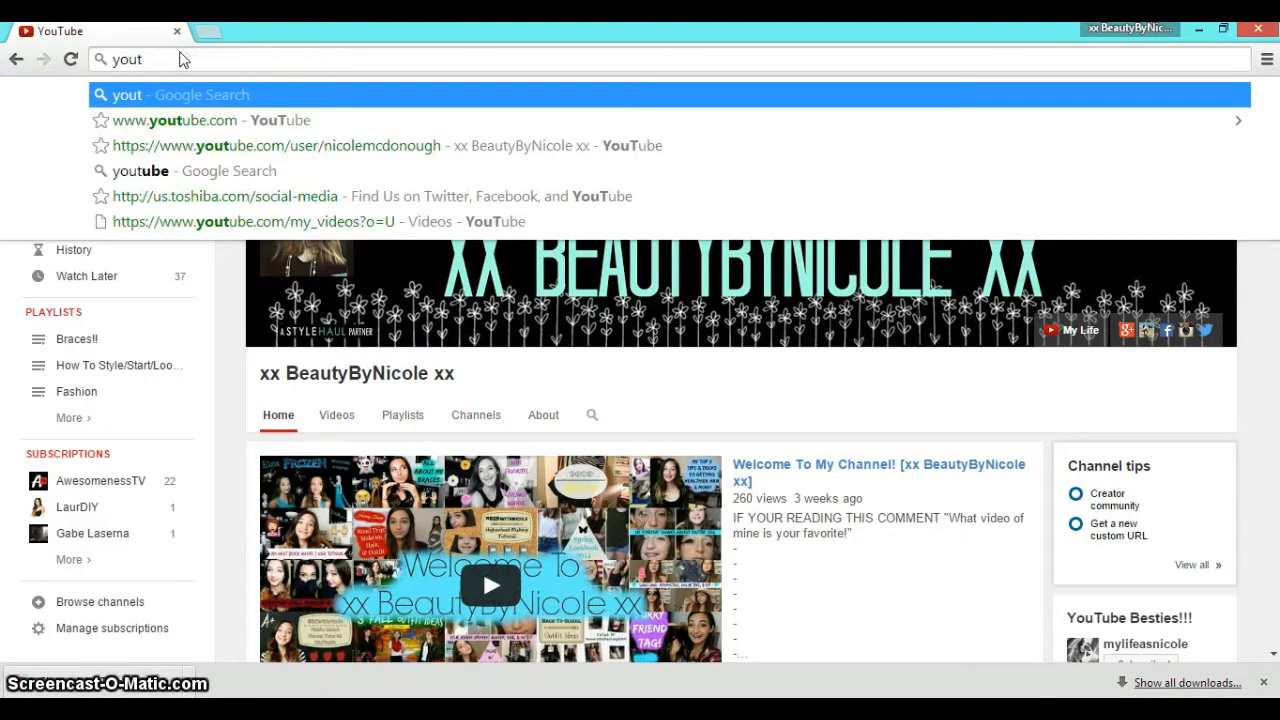
# Go from the YouTube home page to the channel page and start editing the channel banner
pyautogui.click(180, 120)
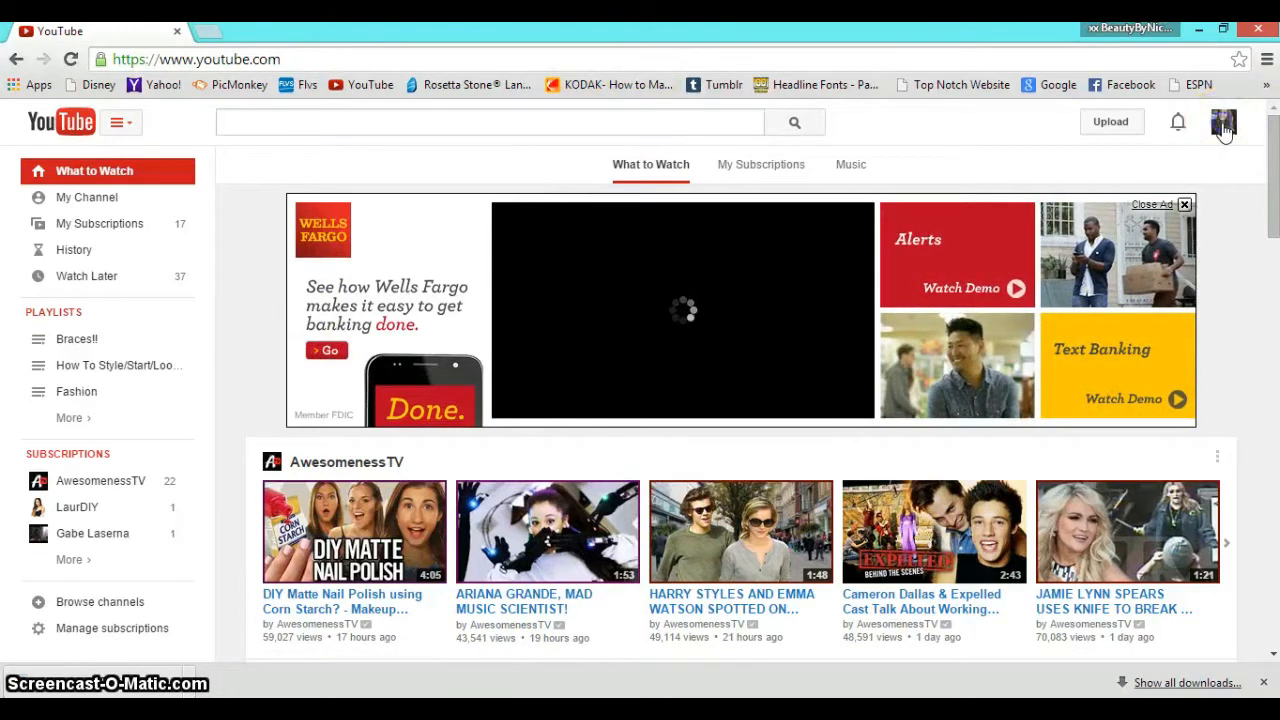
pyautogui.click(1224, 122)
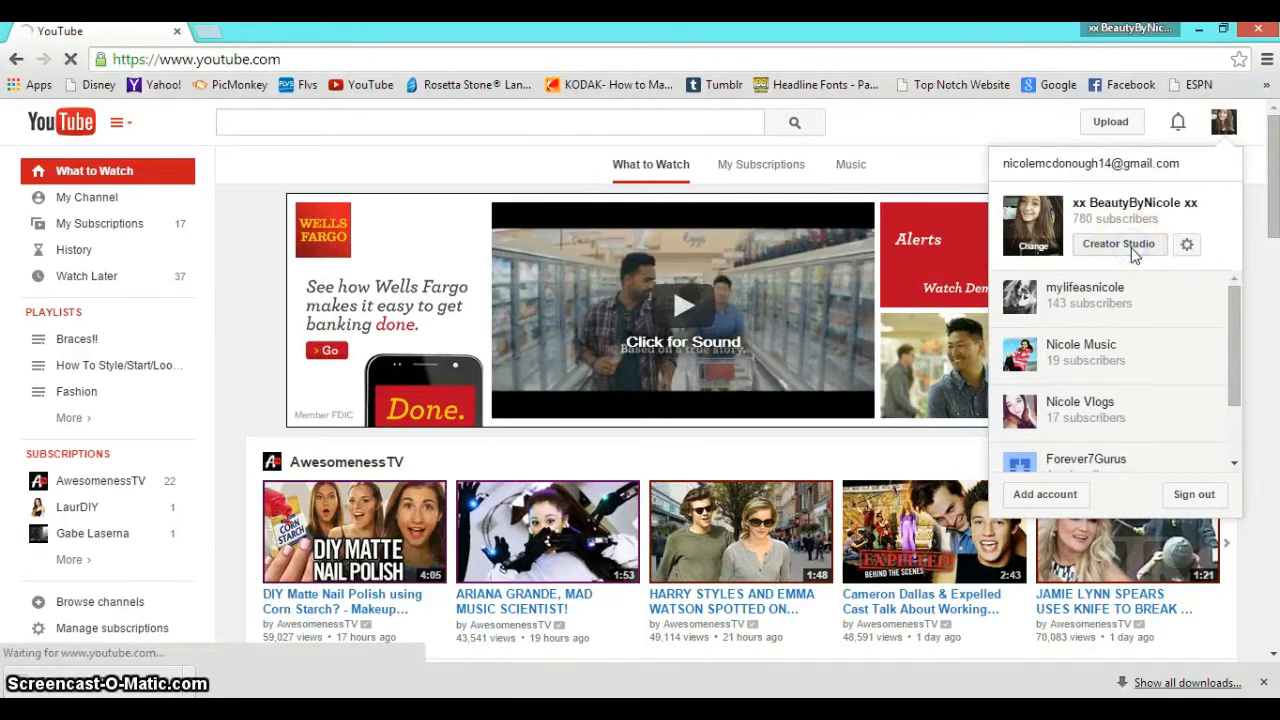
pyautogui.click(1120, 244)
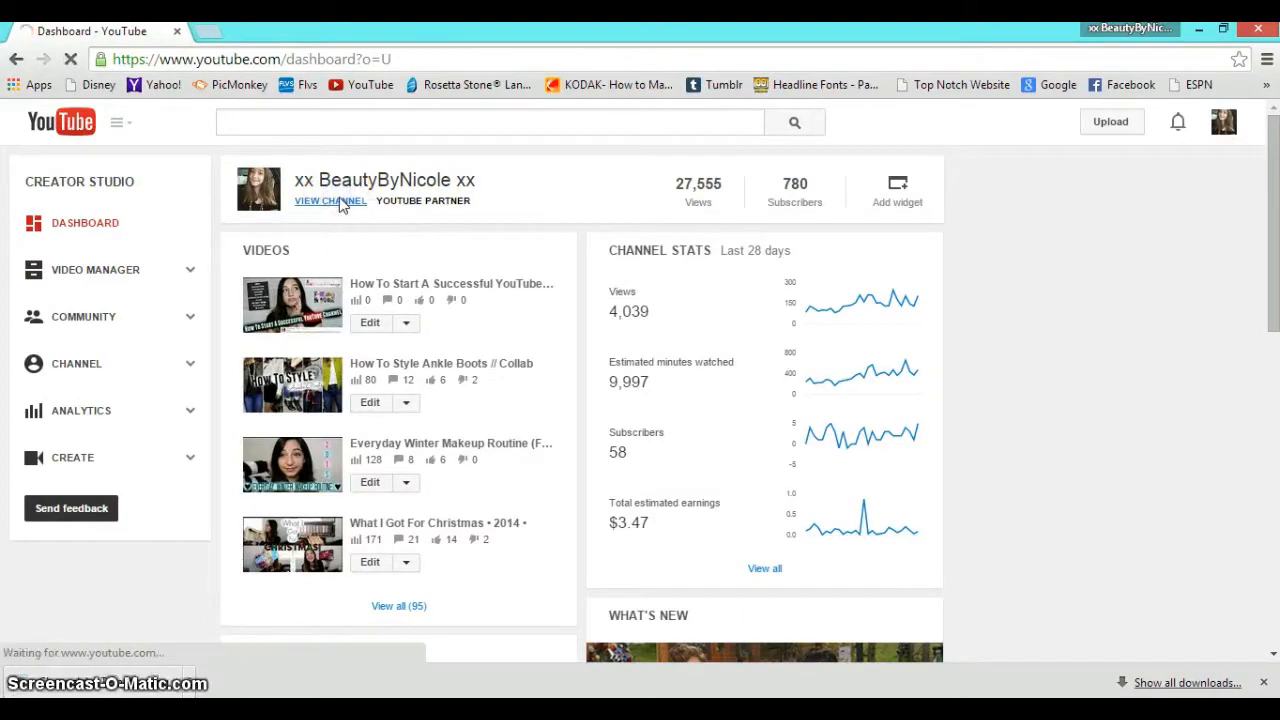
pyautogui.click(328, 200)
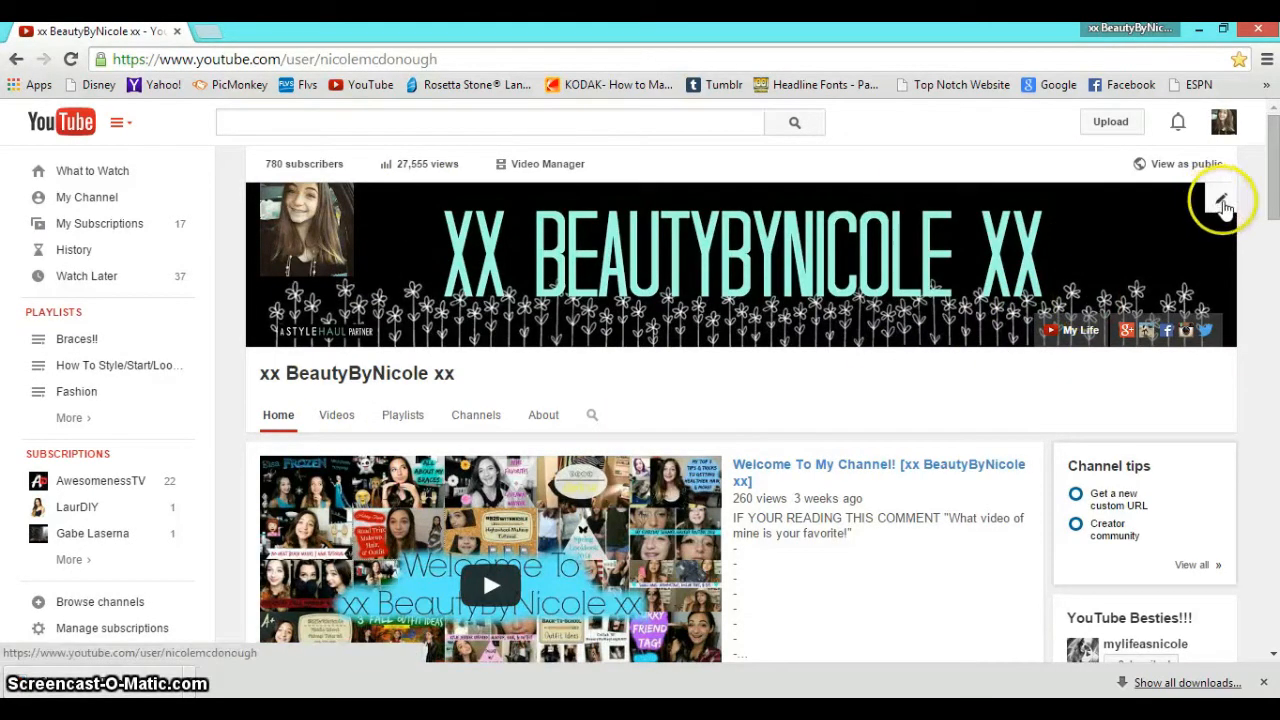
pyautogui.click(1224, 200)
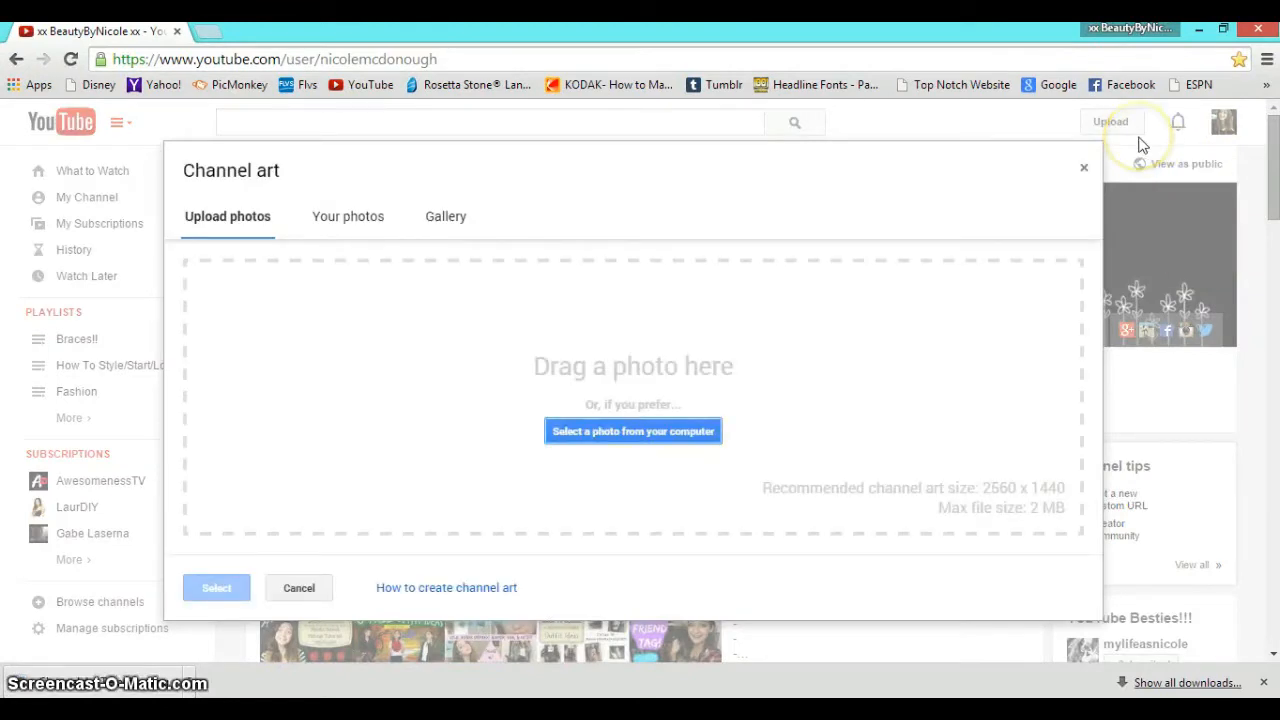
pyautogui.moveTo(400, 568)
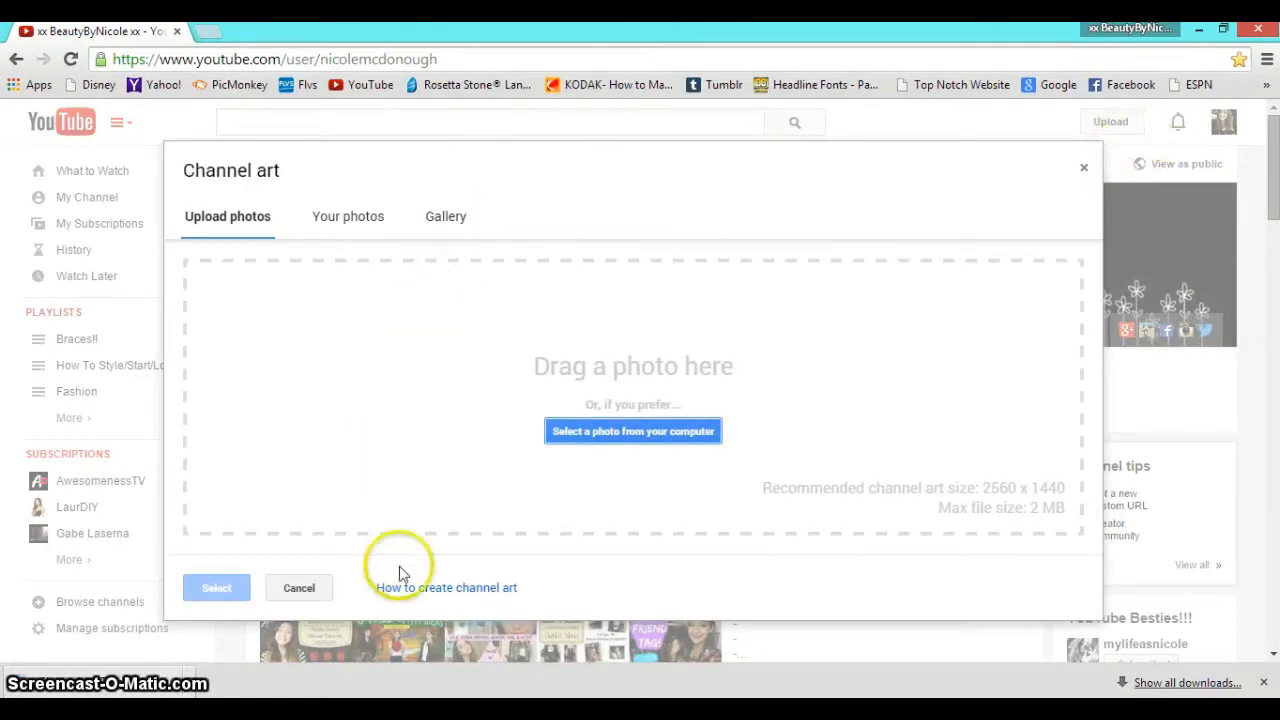
pyautogui.moveTo(448, 600)
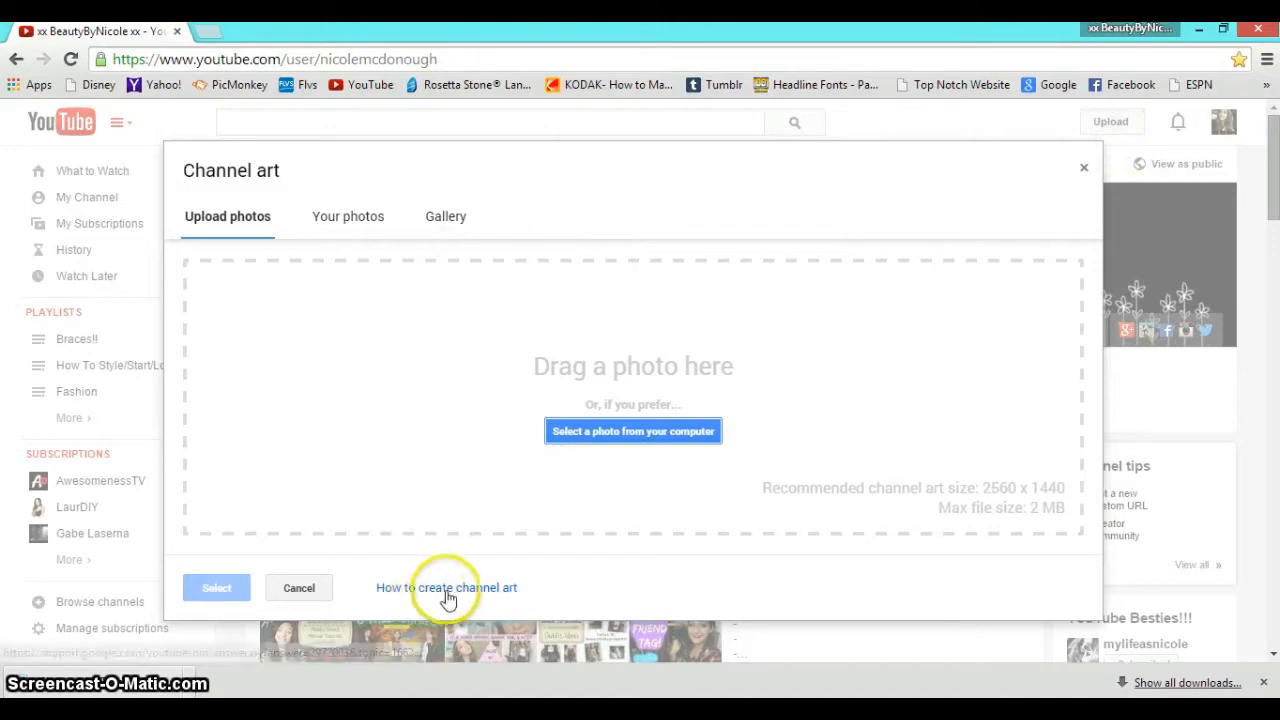
# Open the Create channel art help page and scroll to the size guidelines and template download
pyautogui.click(448, 588)
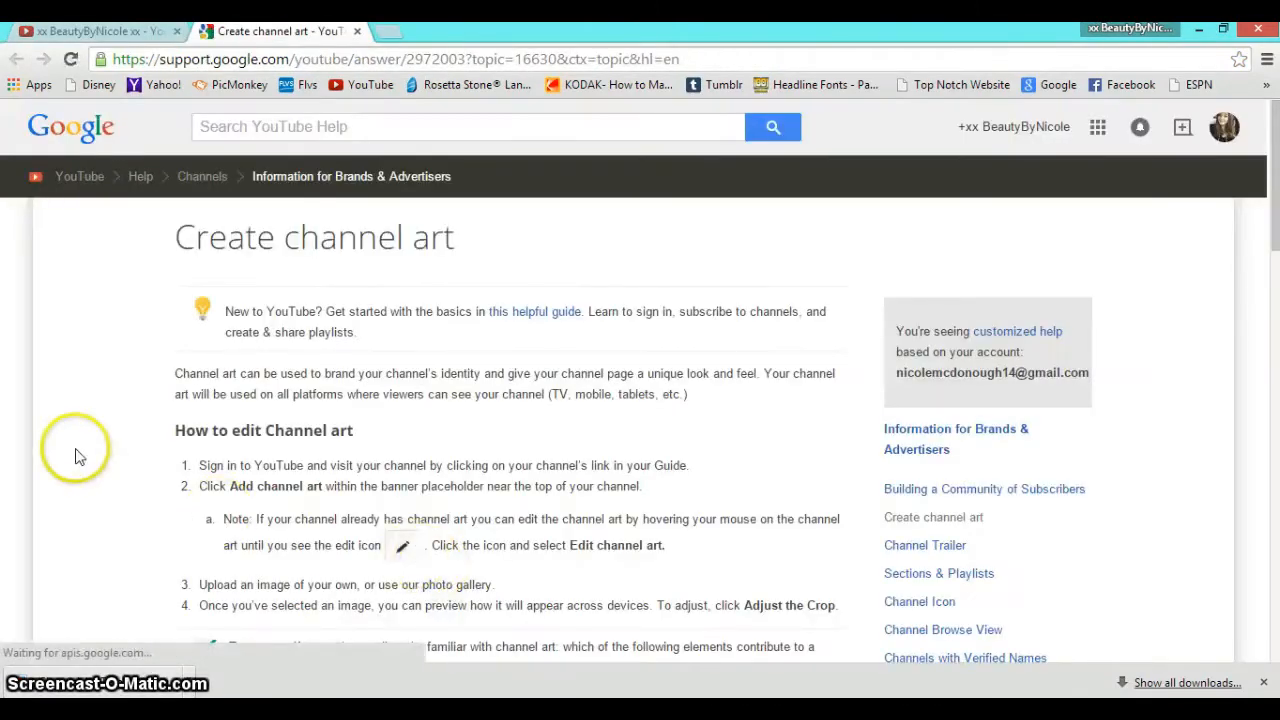
pyautogui.scroll(-3)
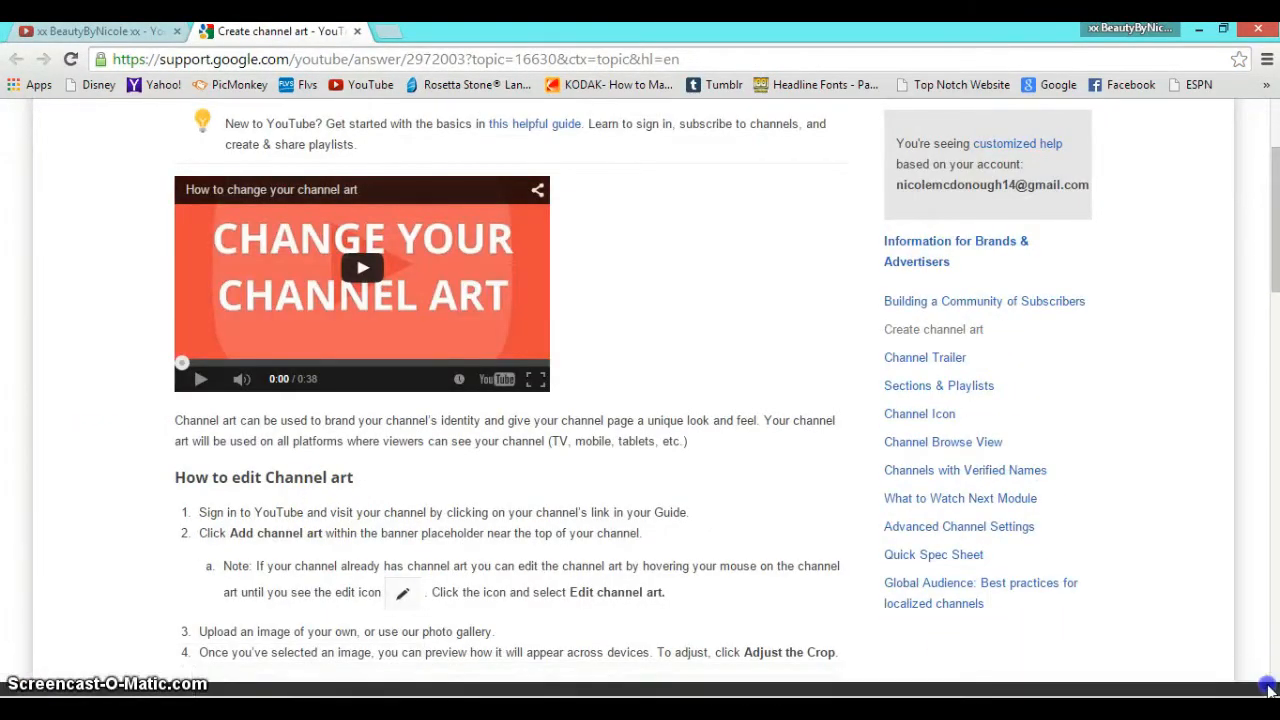
pyautogui.scroll(-3)
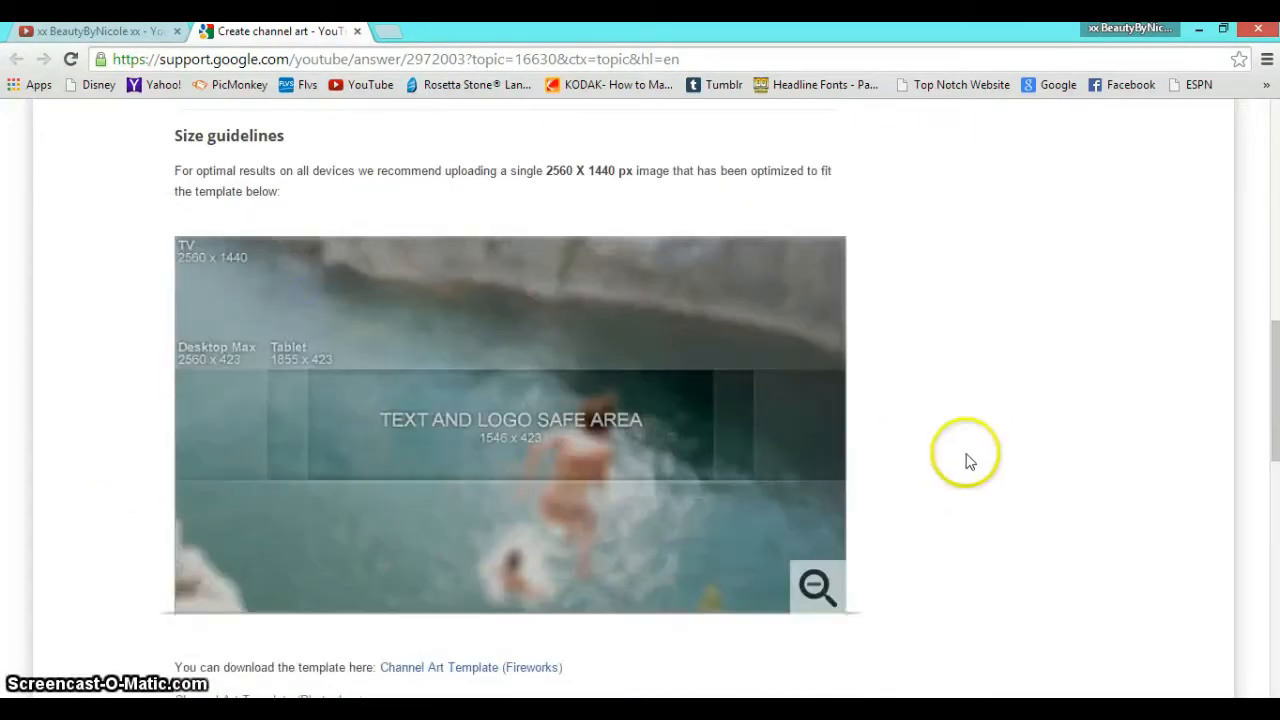
pyautogui.moveTo(122, 532)
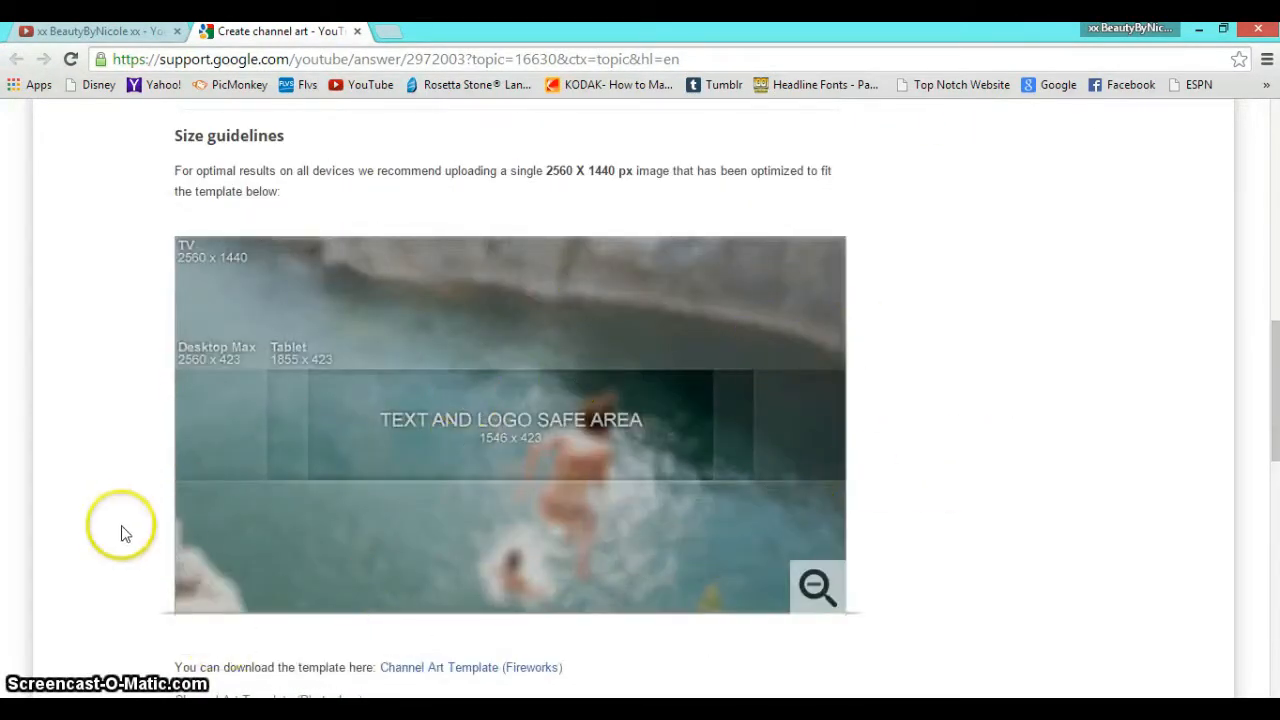
pyautogui.scroll(-3)
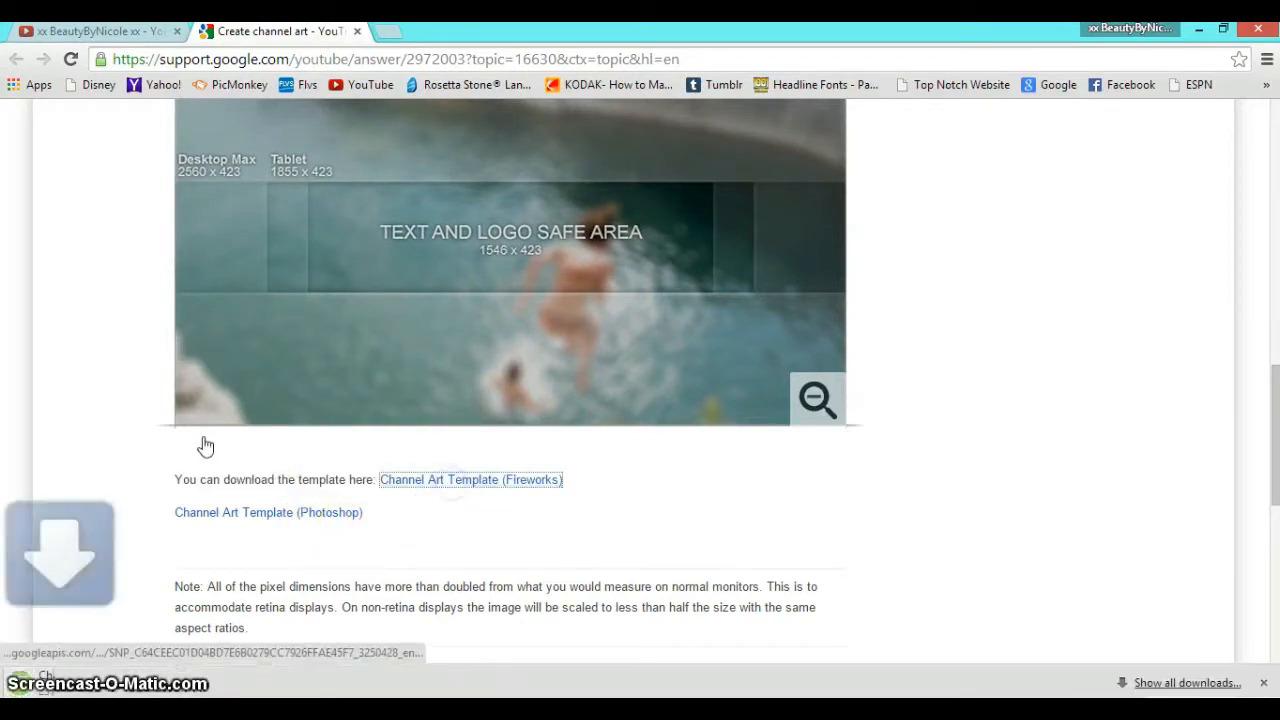
pyautogui.moveTo(182, 388)
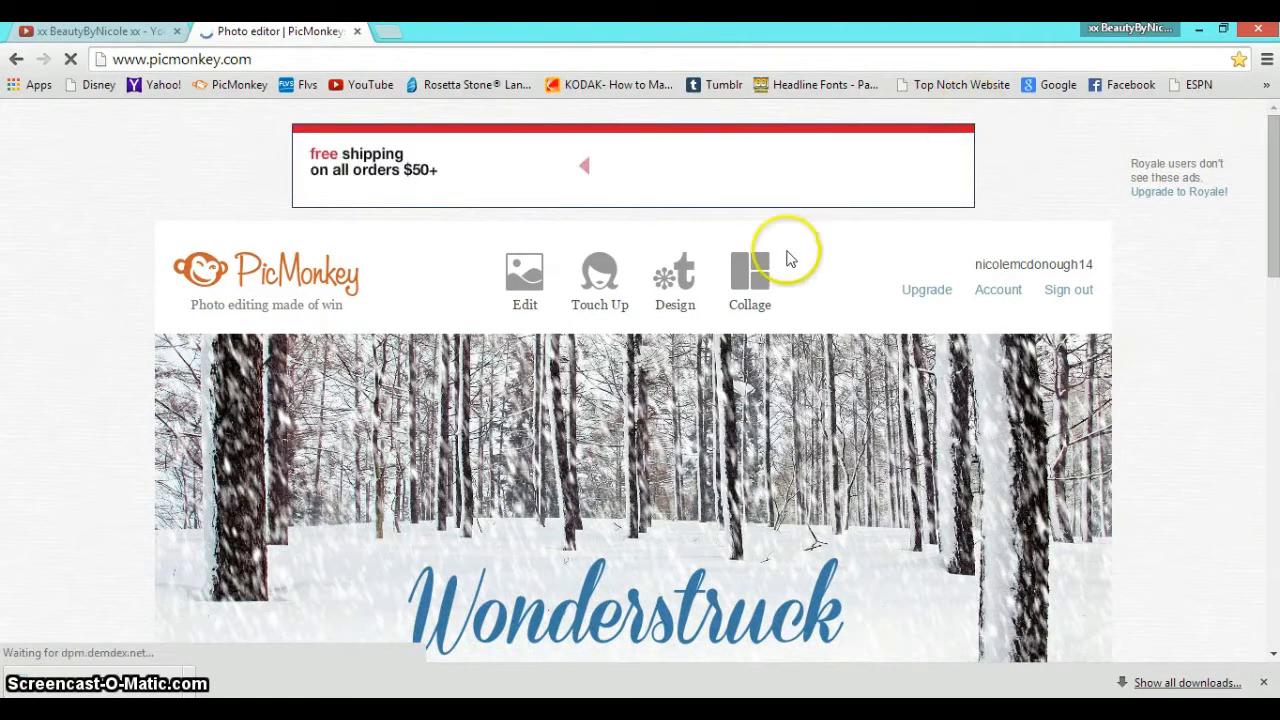
# Load the downloaded Channel Art Template (Fireworks) file from the computer into the editor
pyautogui.click(748, 272)
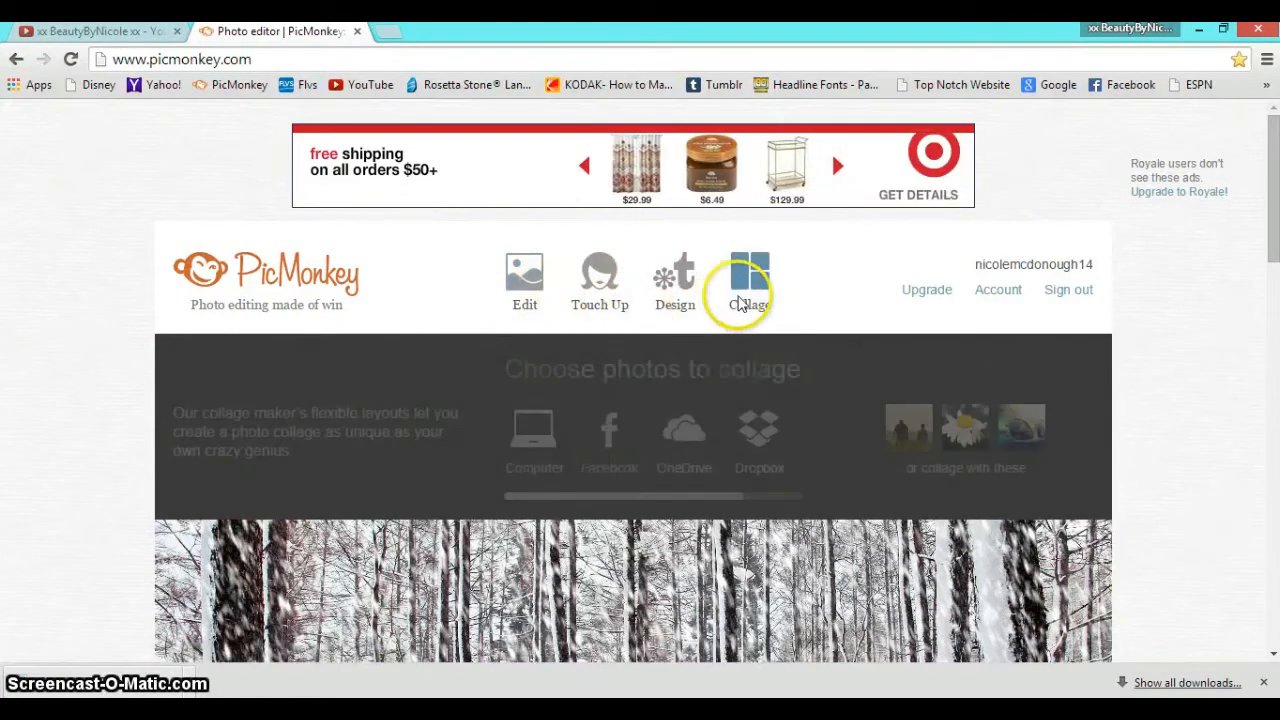
pyautogui.click(674, 280)
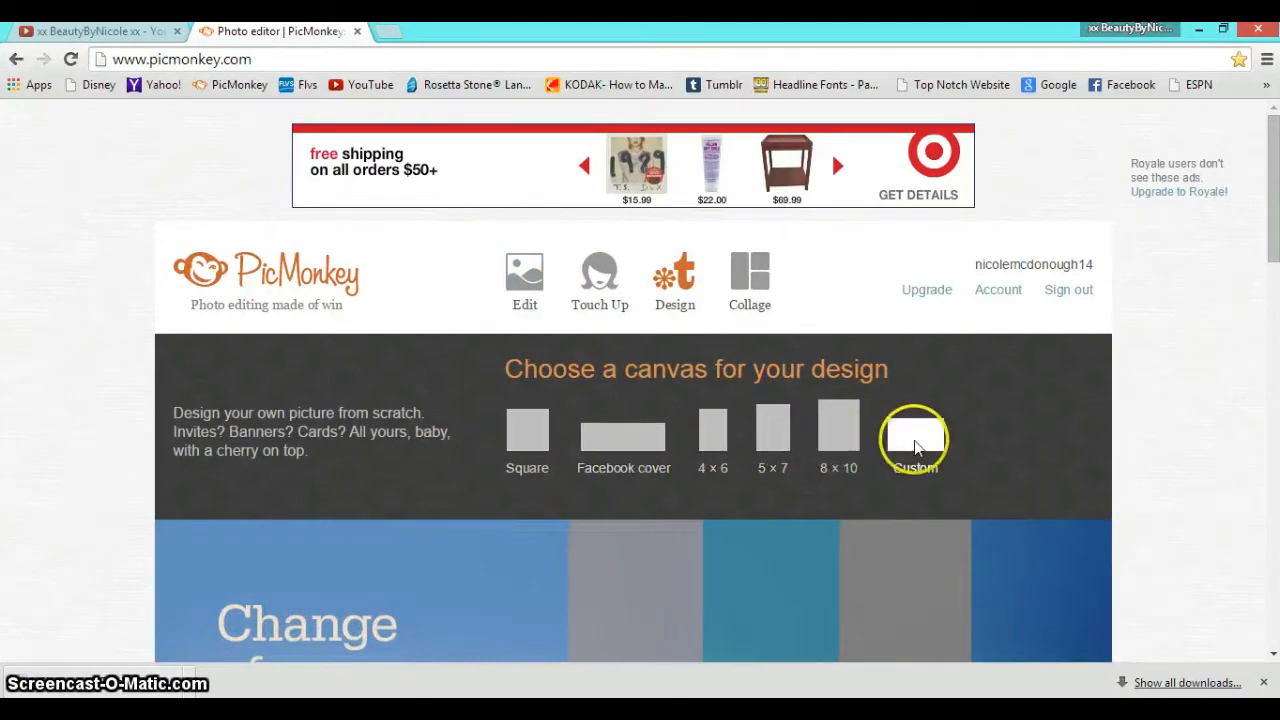
pyautogui.click(600, 280)
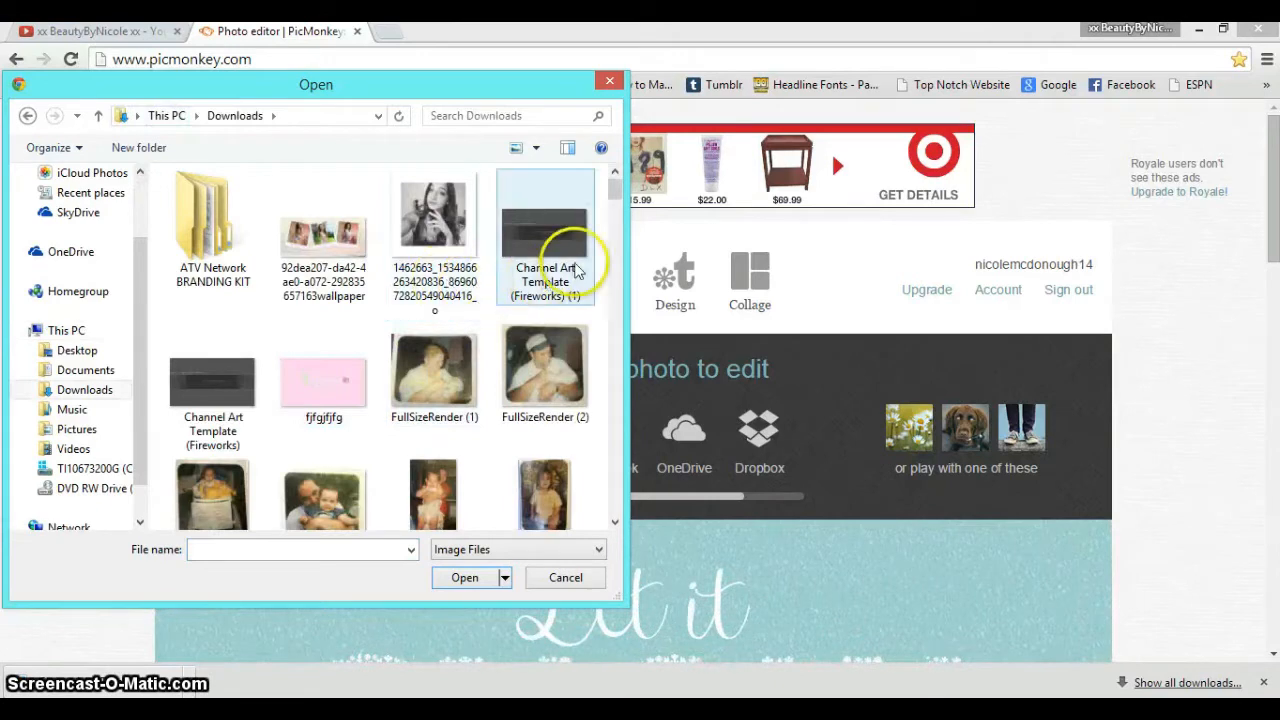
pyautogui.click(544, 220)
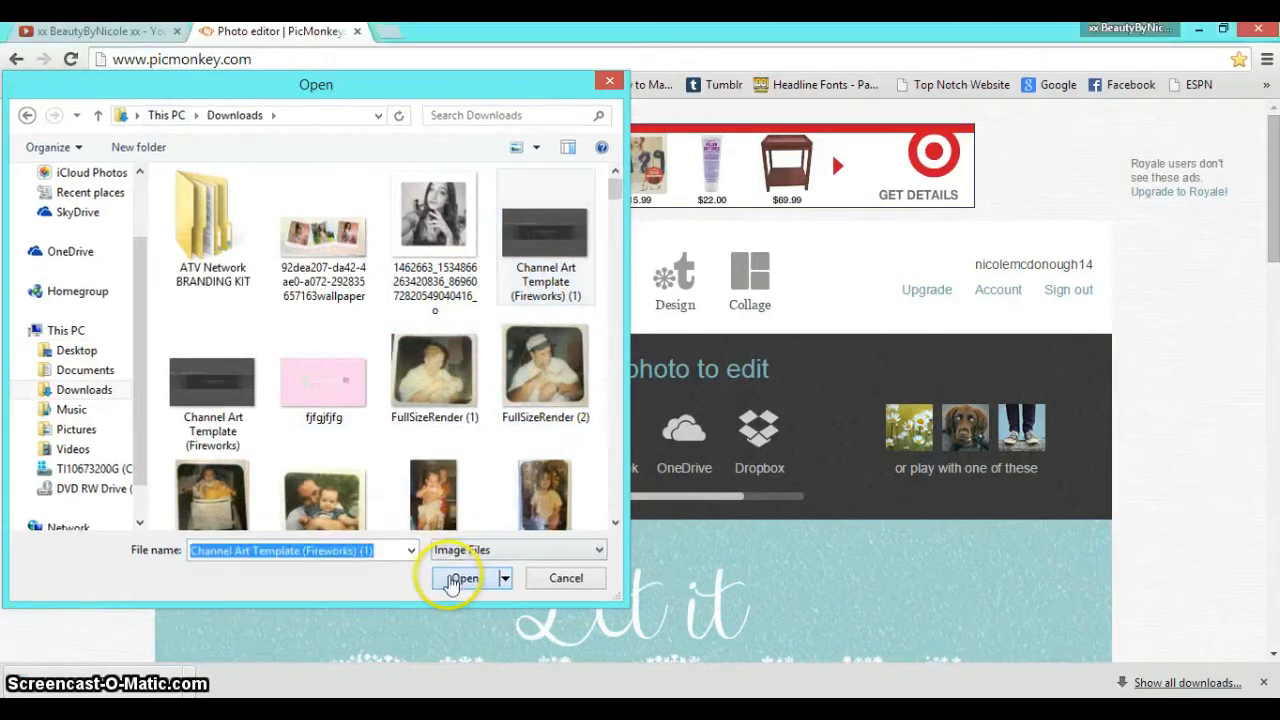
pyautogui.click(462, 578)
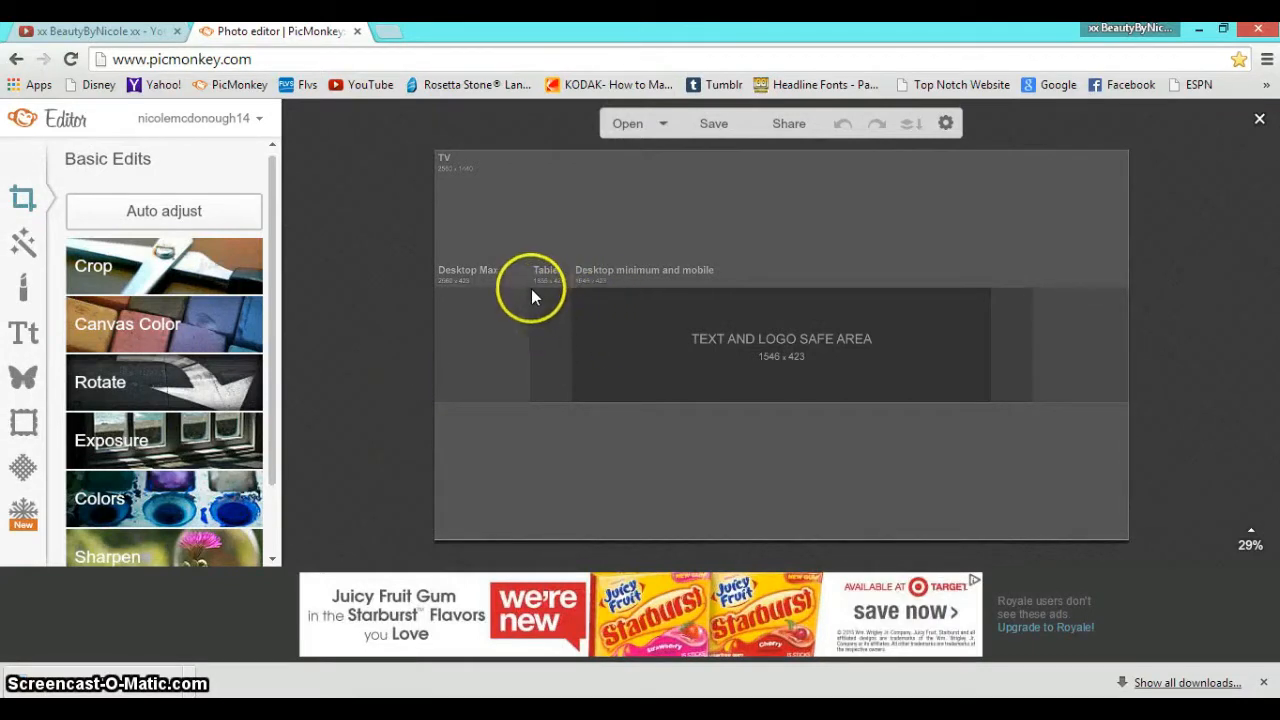
pyautogui.moveTo(864, 364)
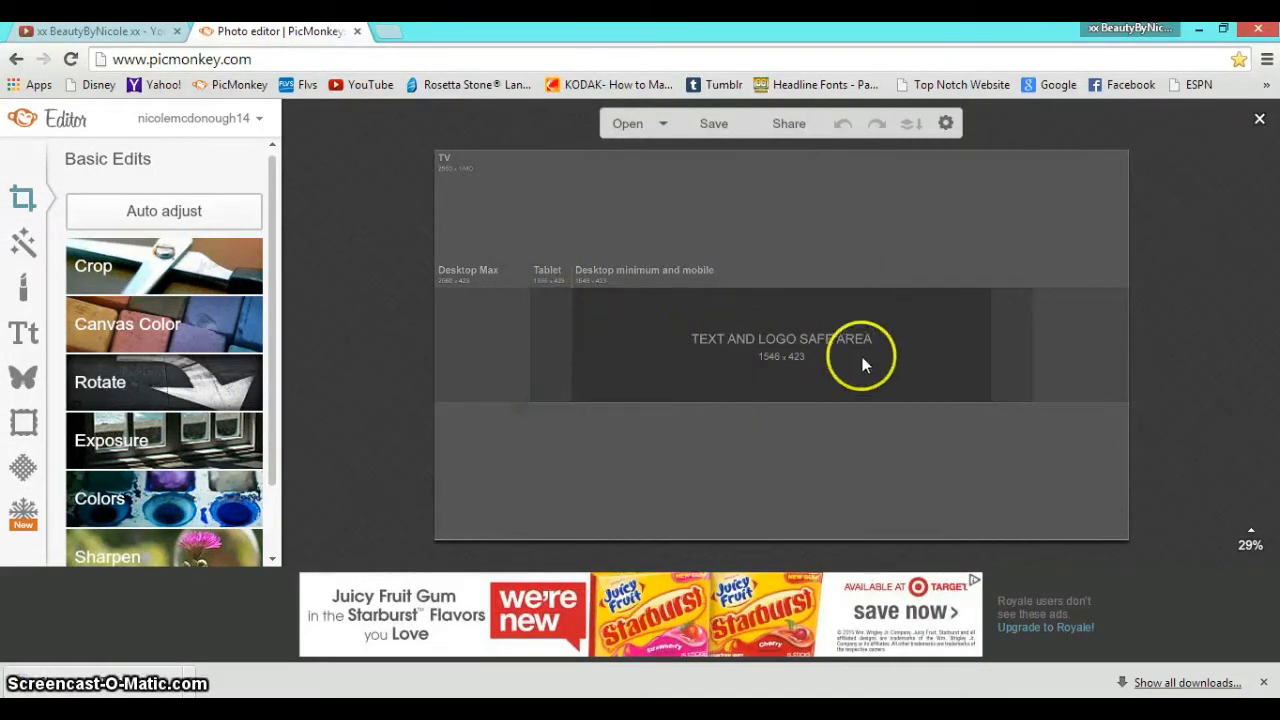
pyautogui.moveTo(960, 330)
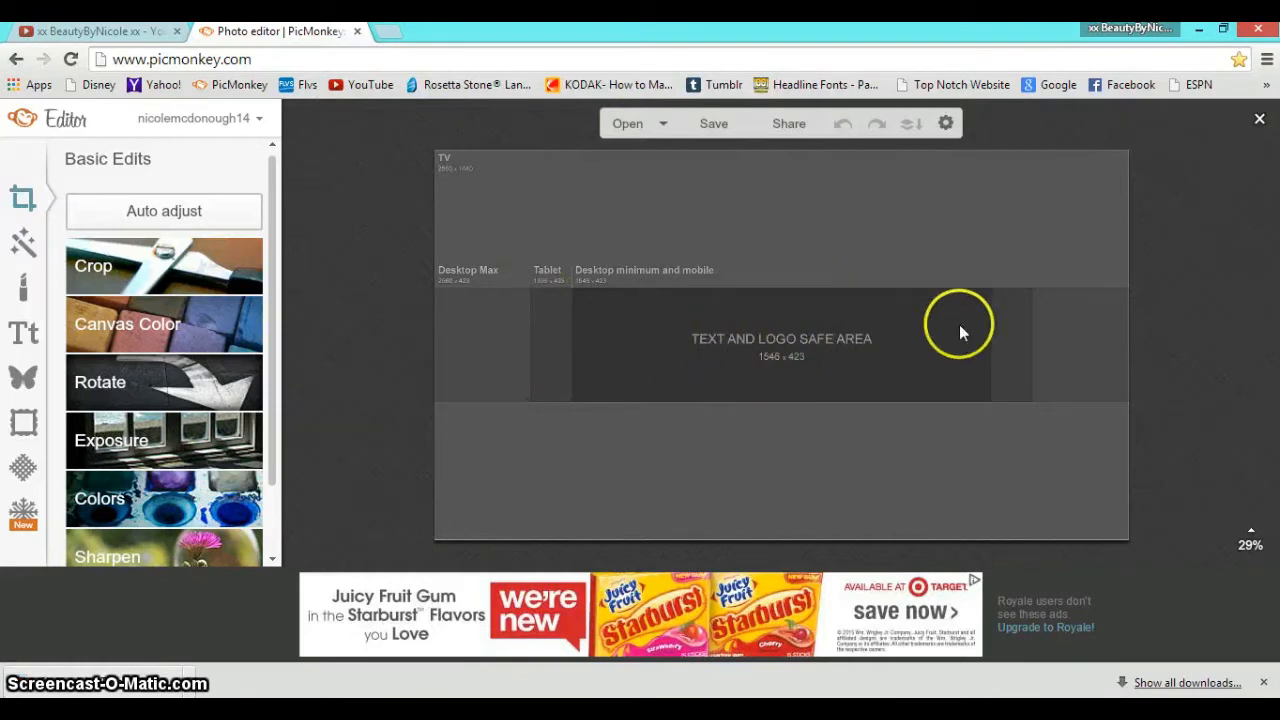
pyautogui.moveTo(482, 302)
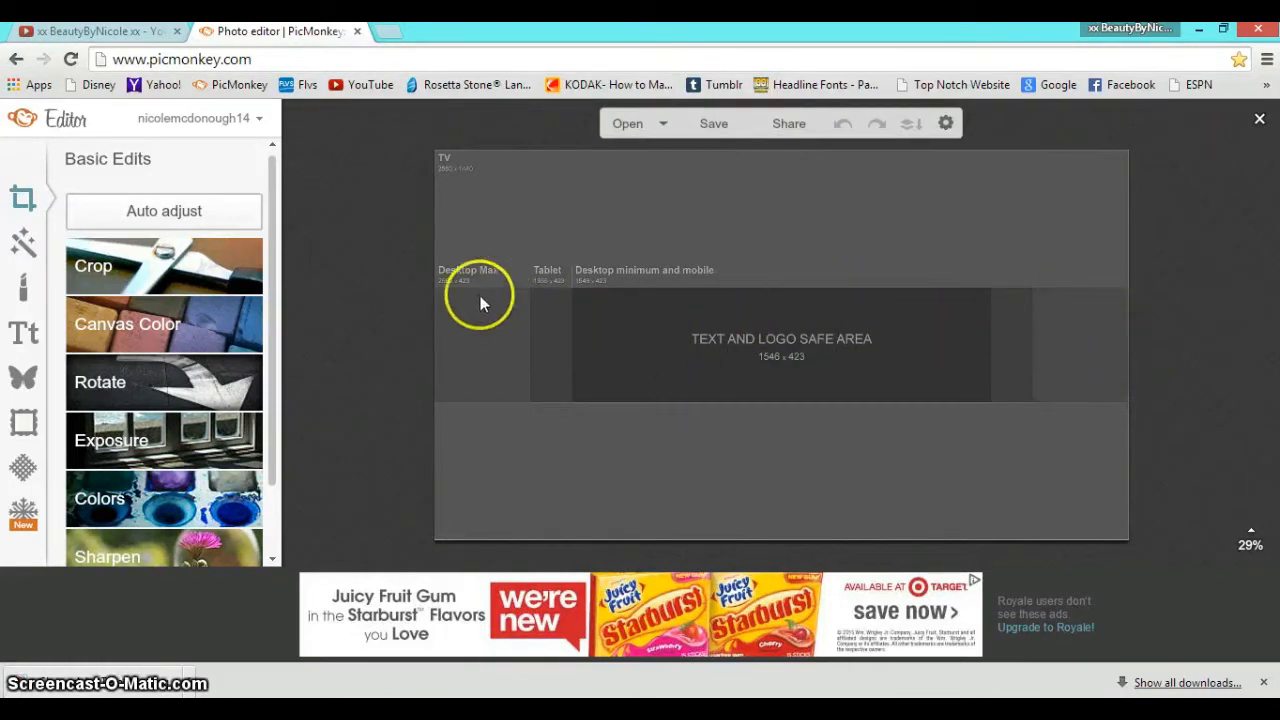
pyautogui.moveTo(880, 184)
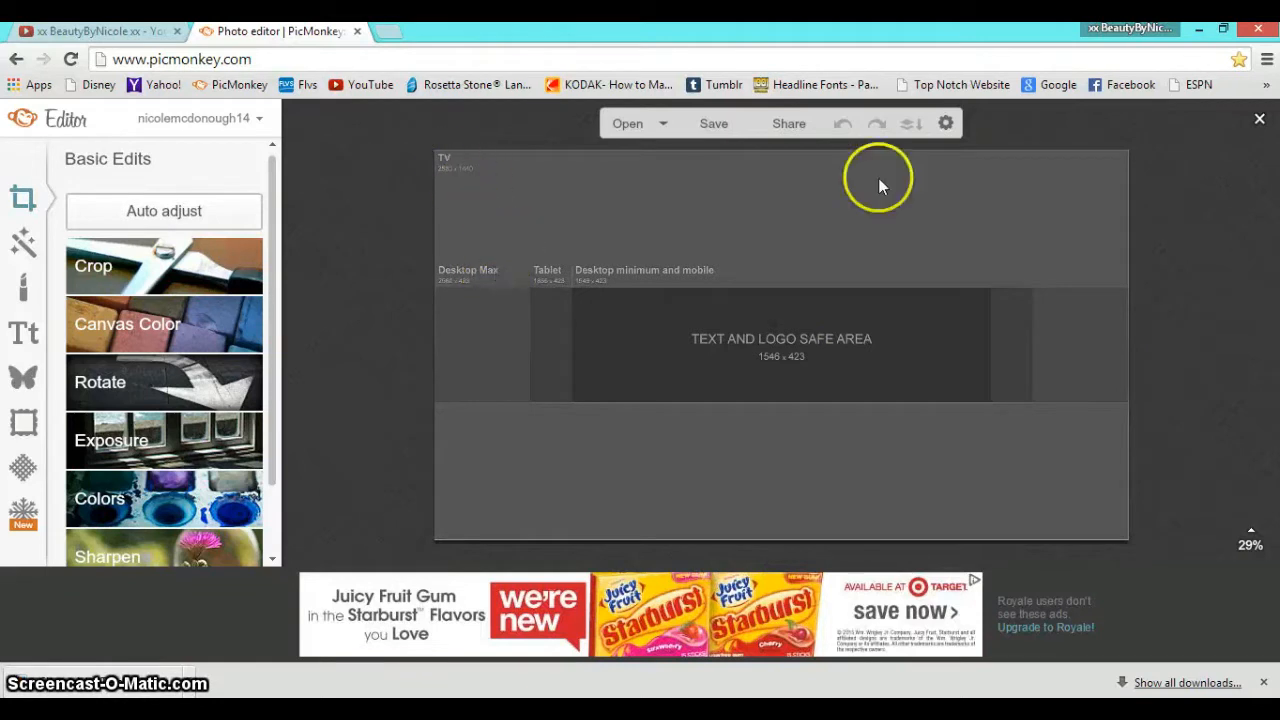
pyautogui.moveTo(620, 324)
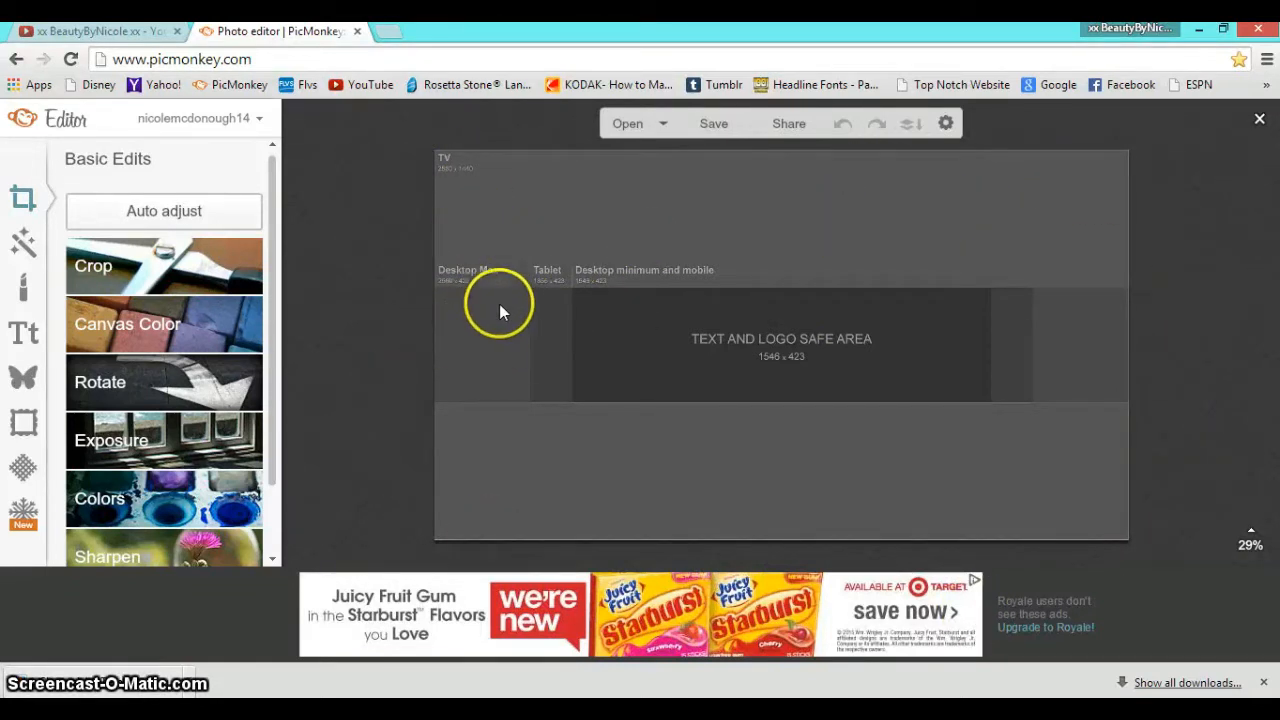
pyautogui.moveTo(988, 356)
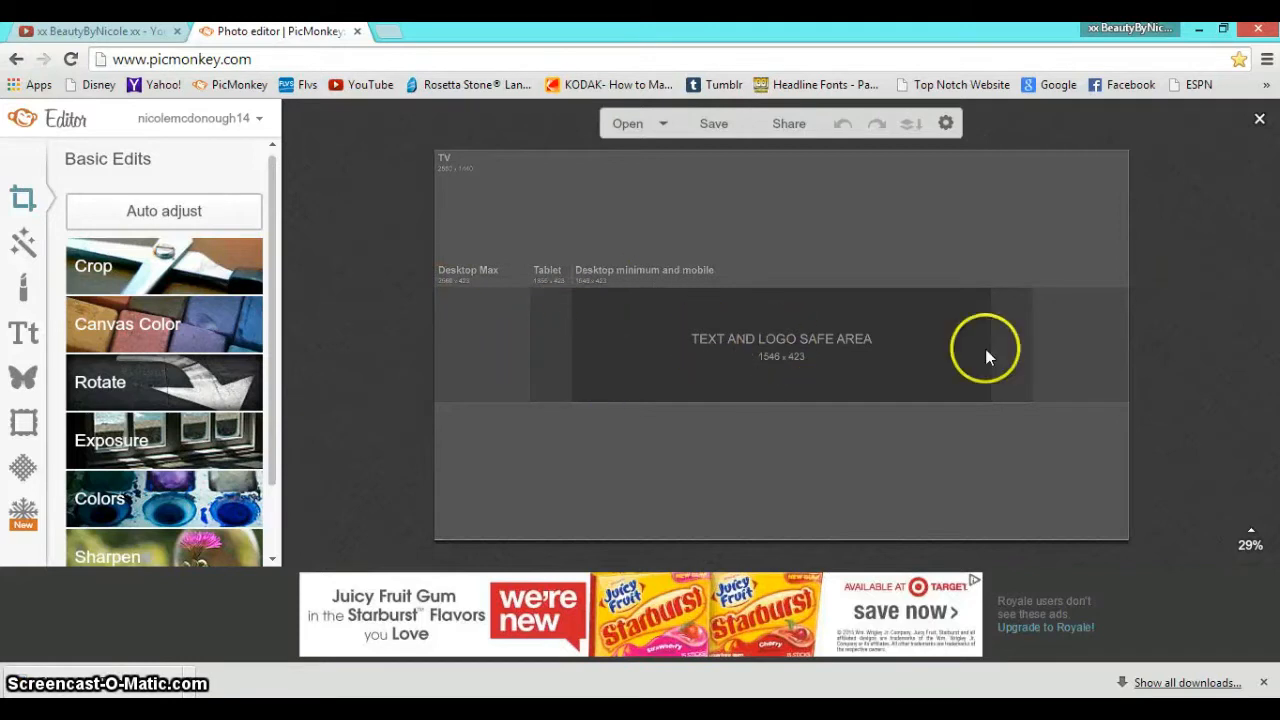
pyautogui.moveTo(552, 368)
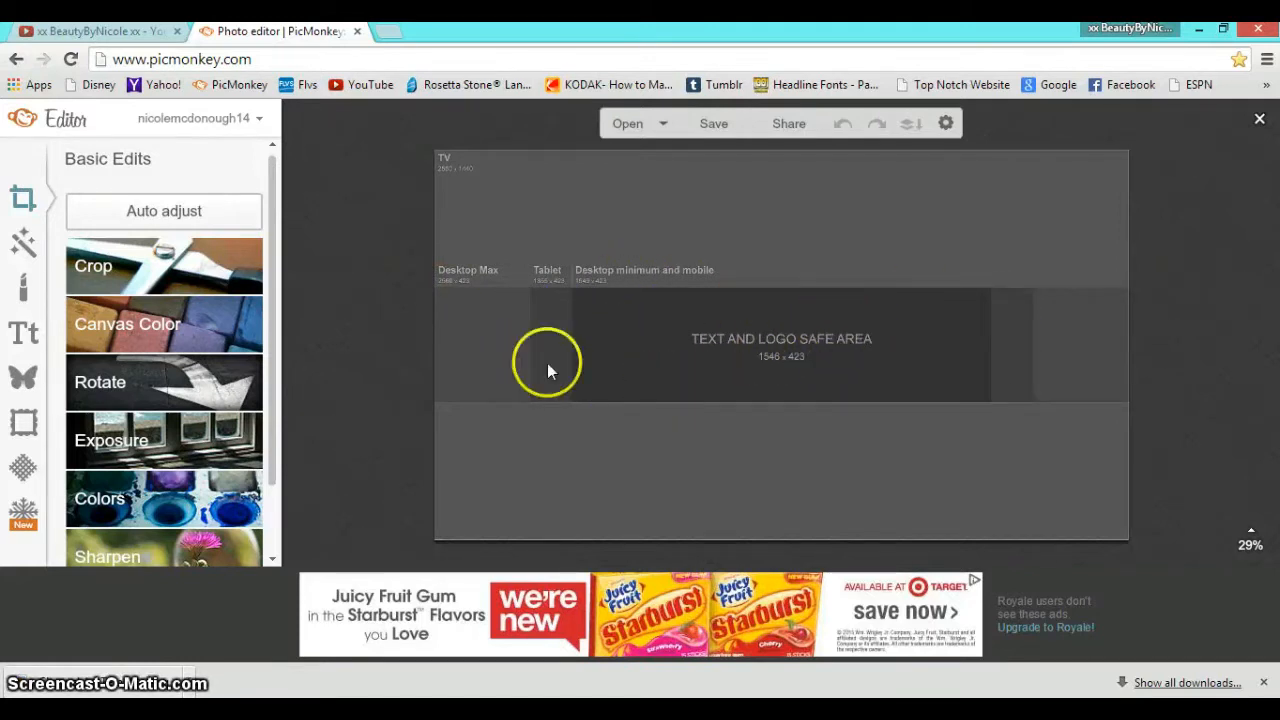
pyautogui.moveTo(880, 152)
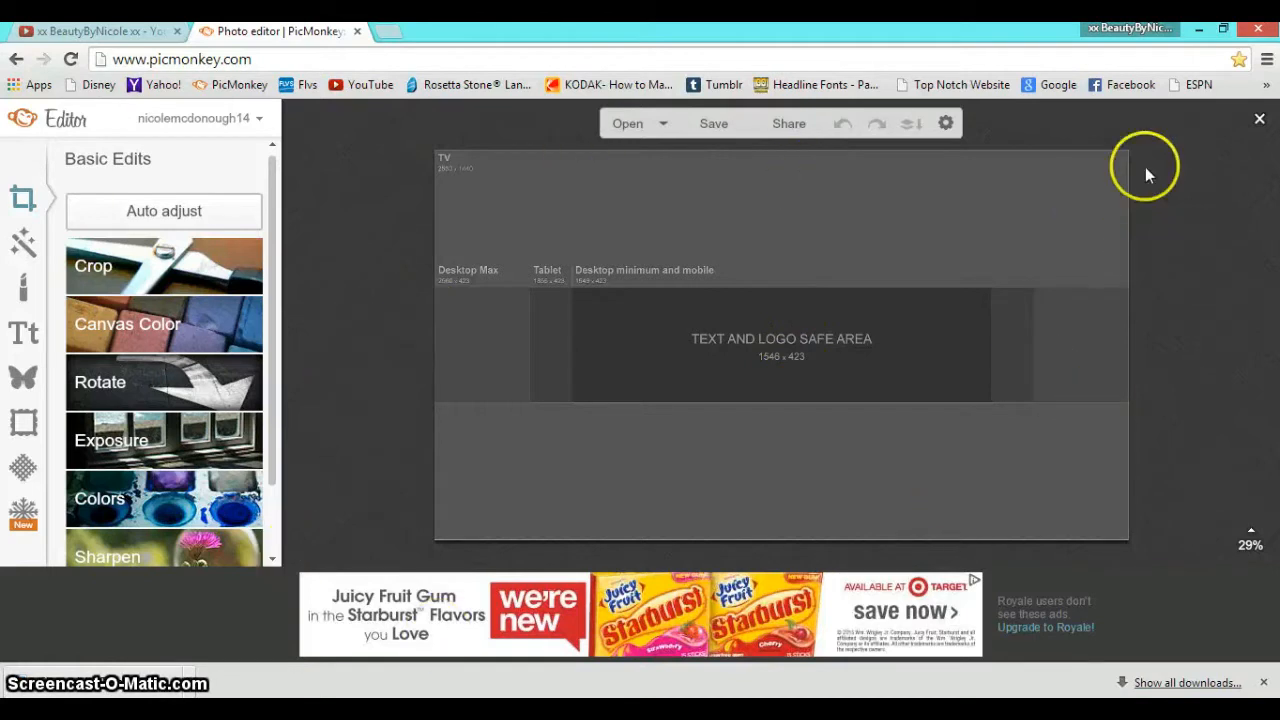
pyautogui.moveTo(688, 256)
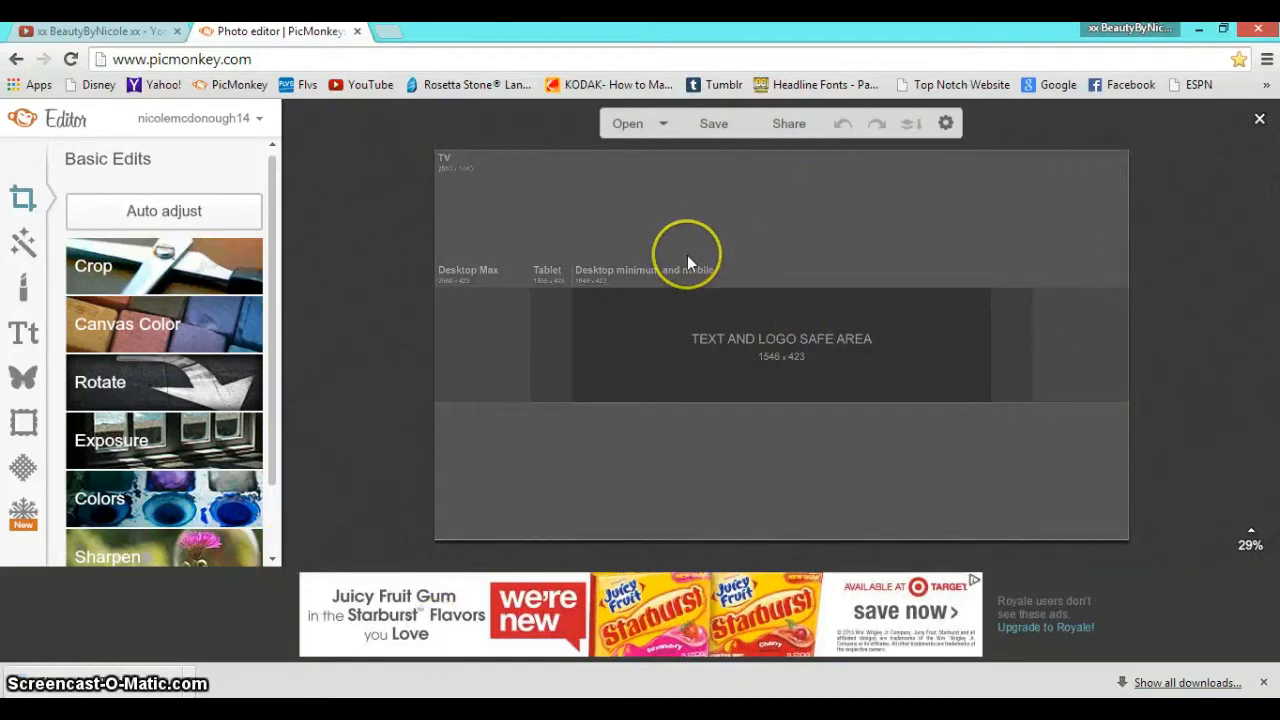
pyautogui.moveTo(652, 280)
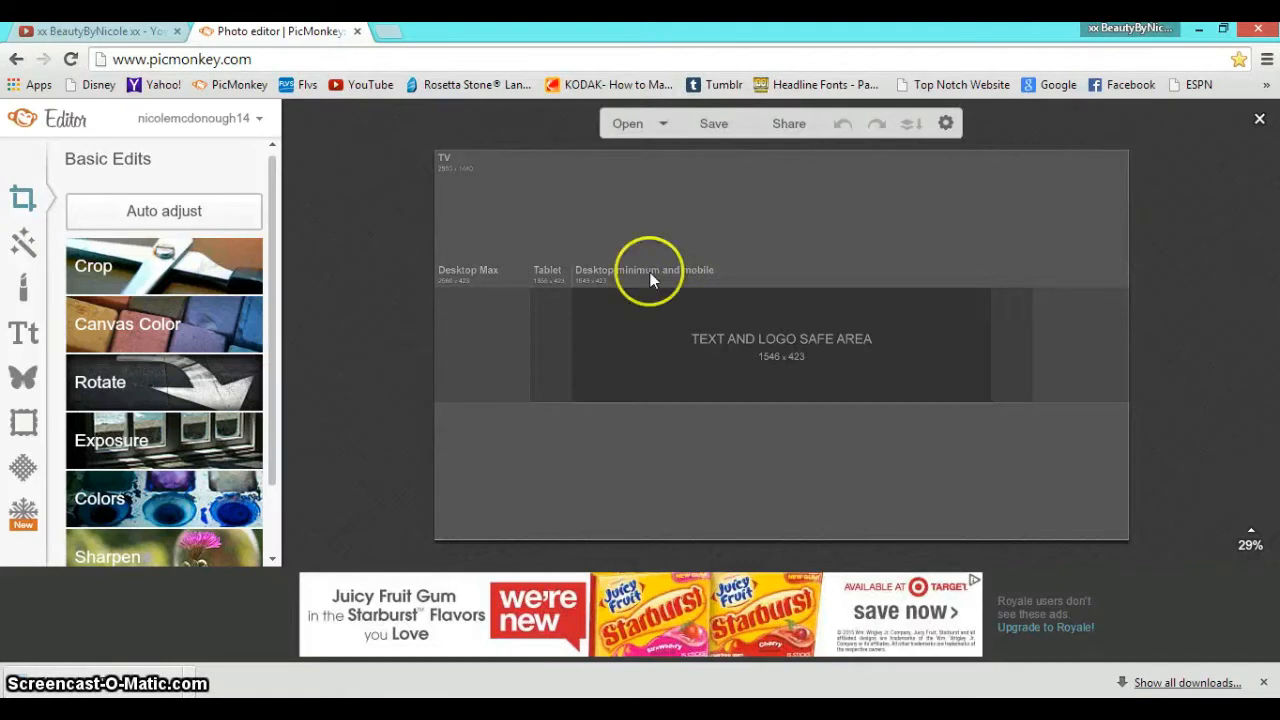
pyautogui.moveTo(108, 124)
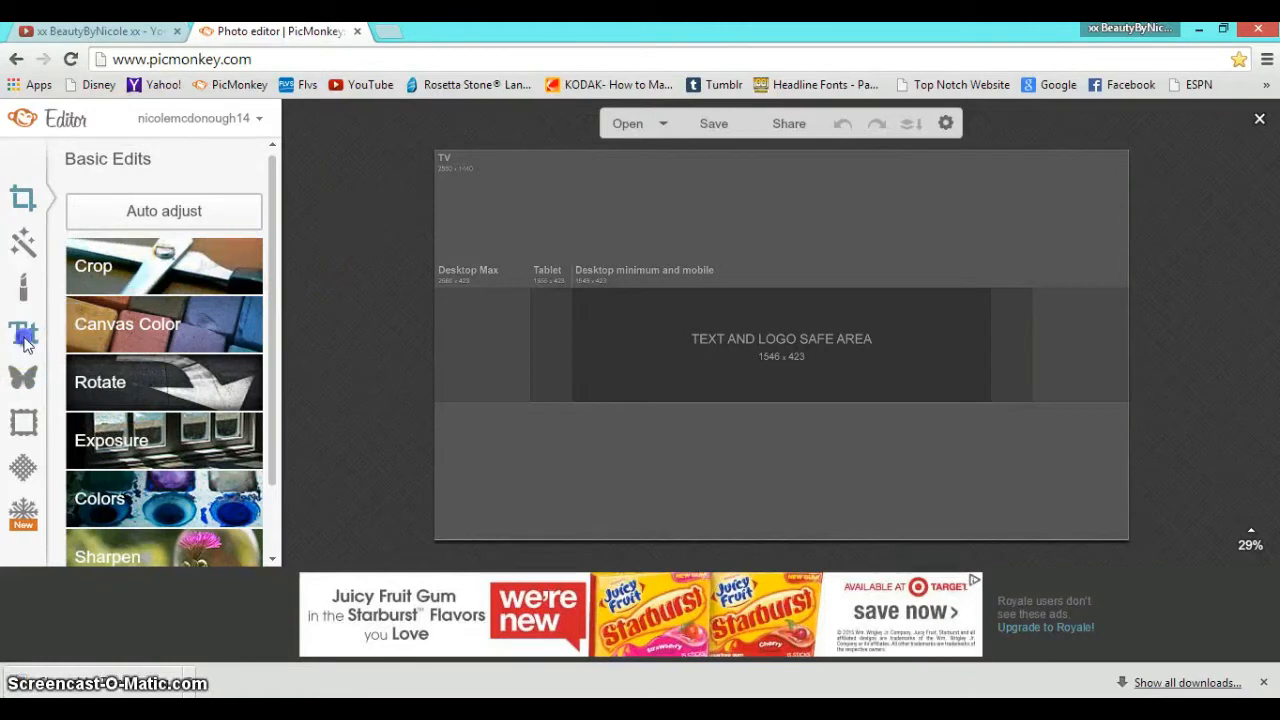
# Open the text tool and browse the built-in Ours fonts, then the Yours installed fonts
pyautogui.click(24, 464)
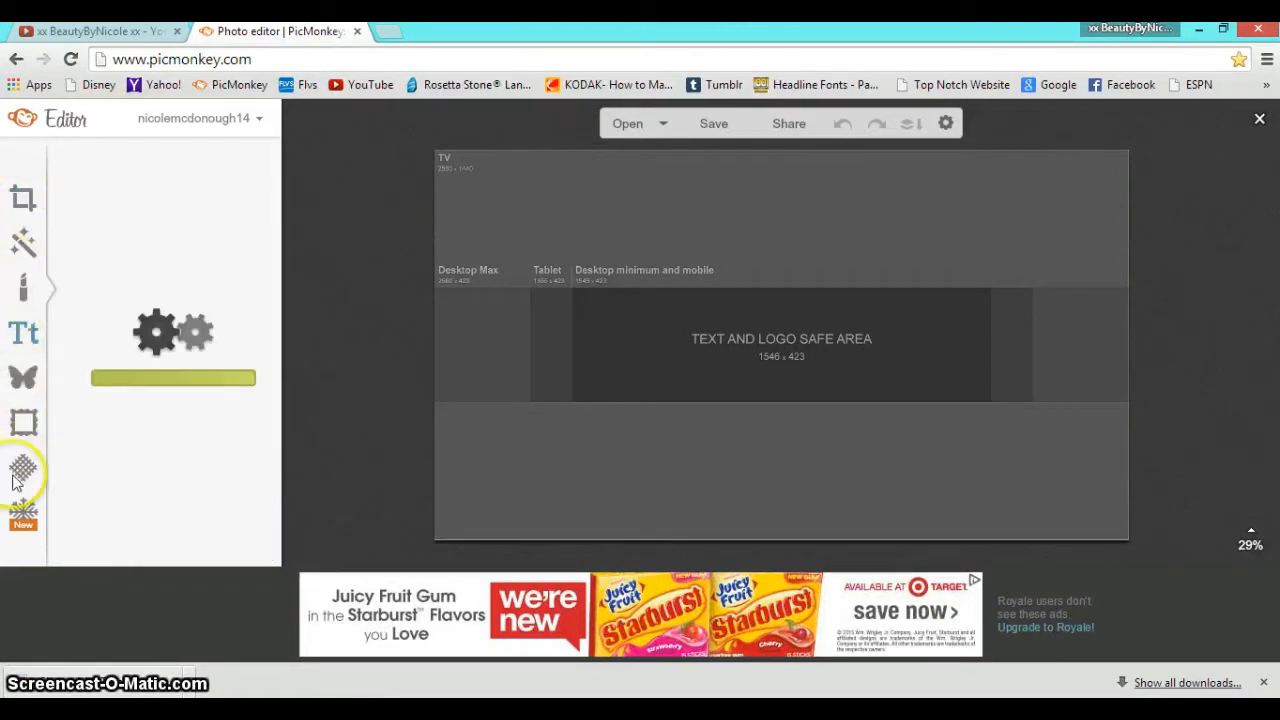
pyautogui.click(24, 332)
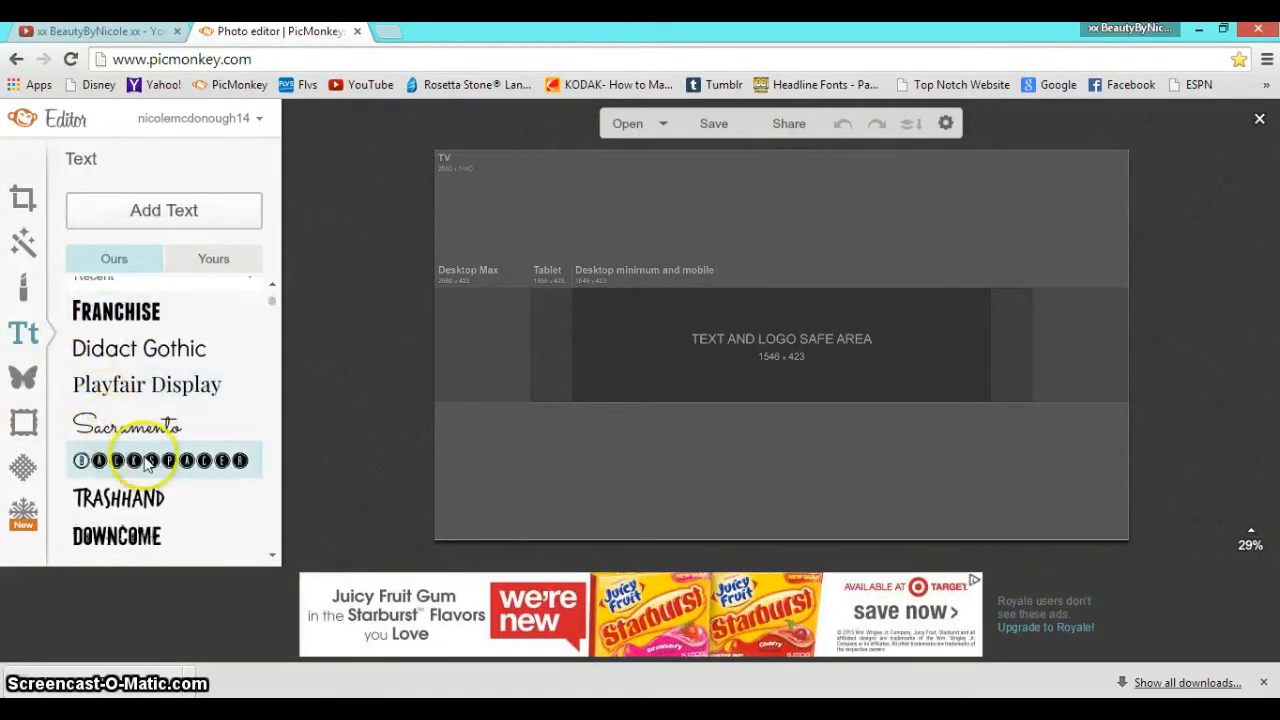
pyautogui.scroll(-3)
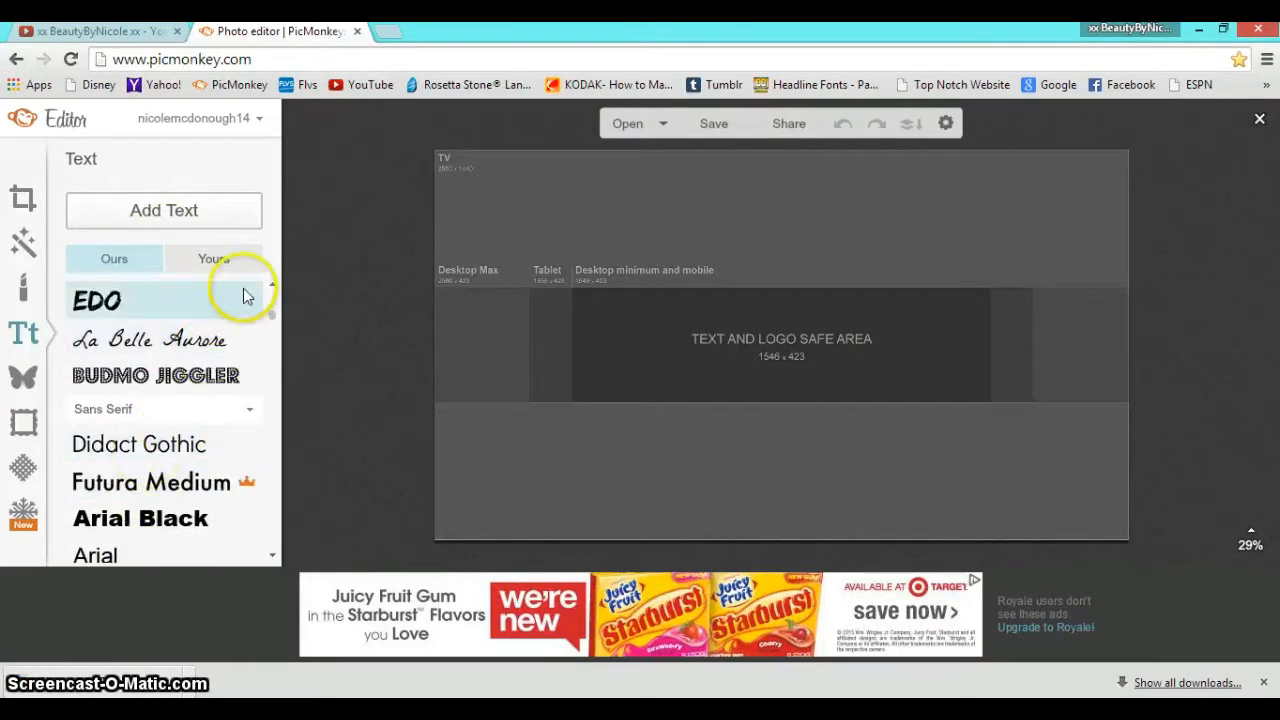
pyautogui.scroll(-3)
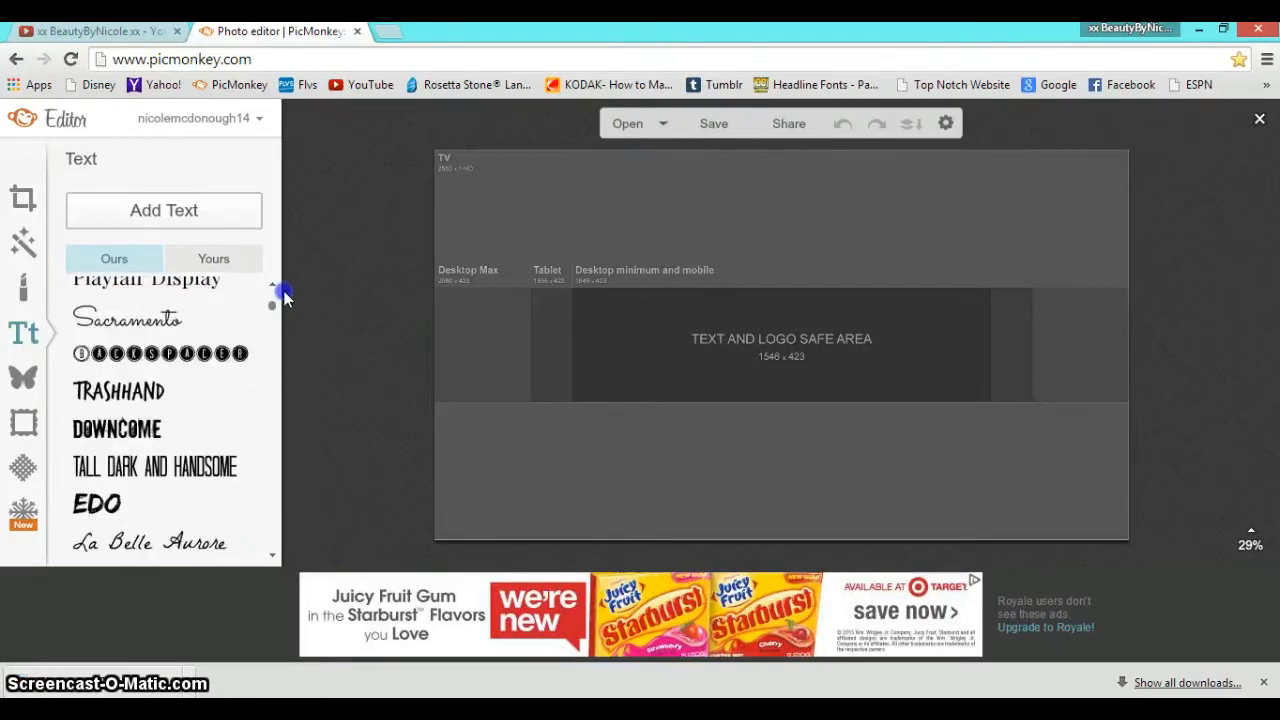
pyautogui.click(212, 258)
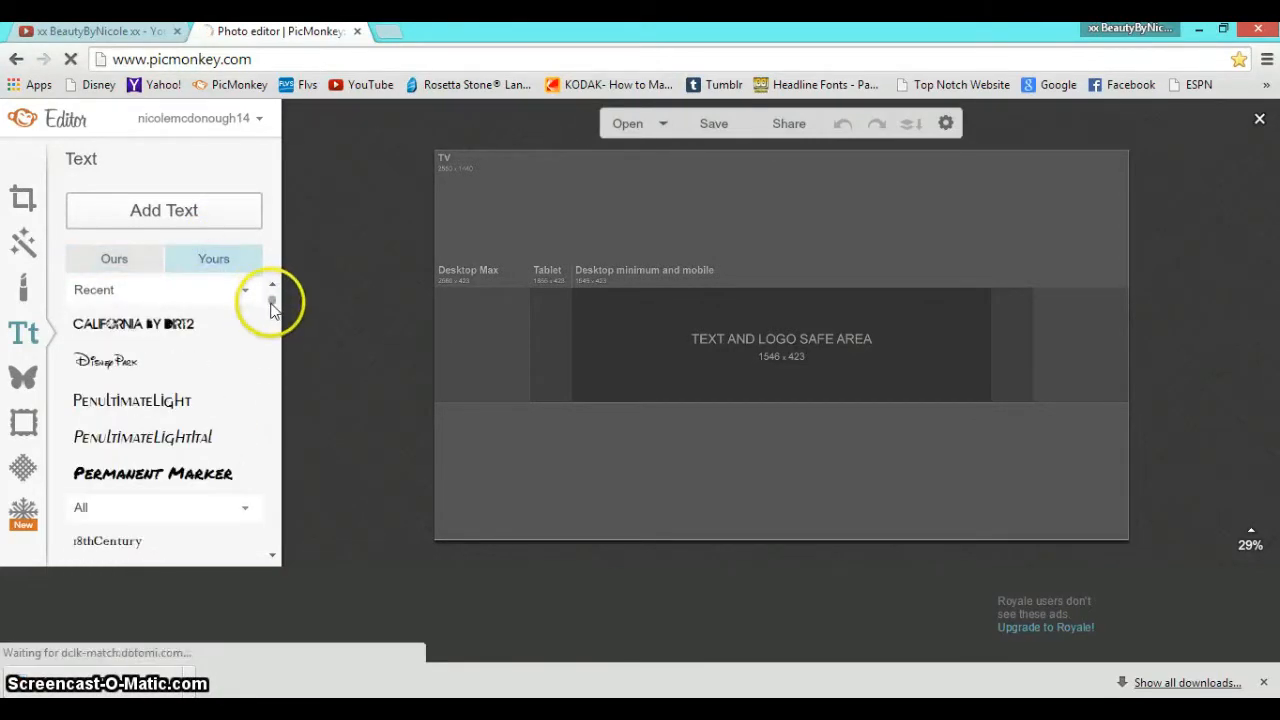
pyautogui.scroll(-3)
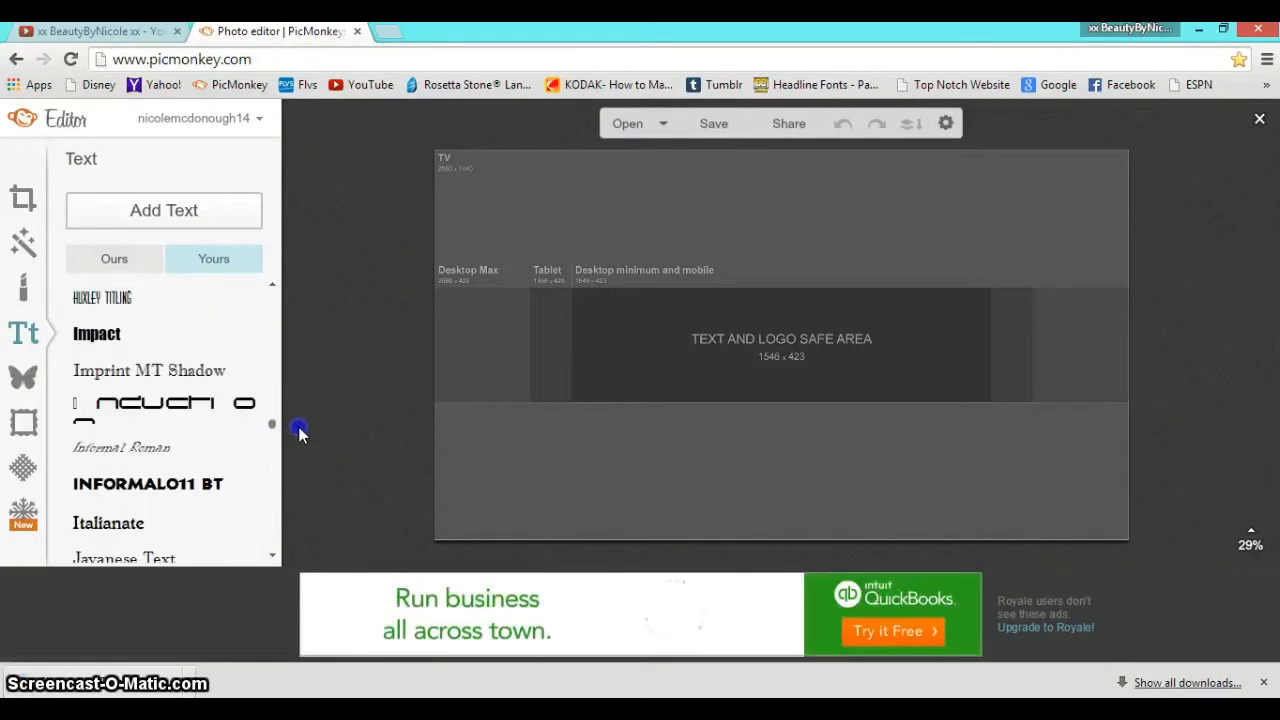
pyautogui.scroll(-3)
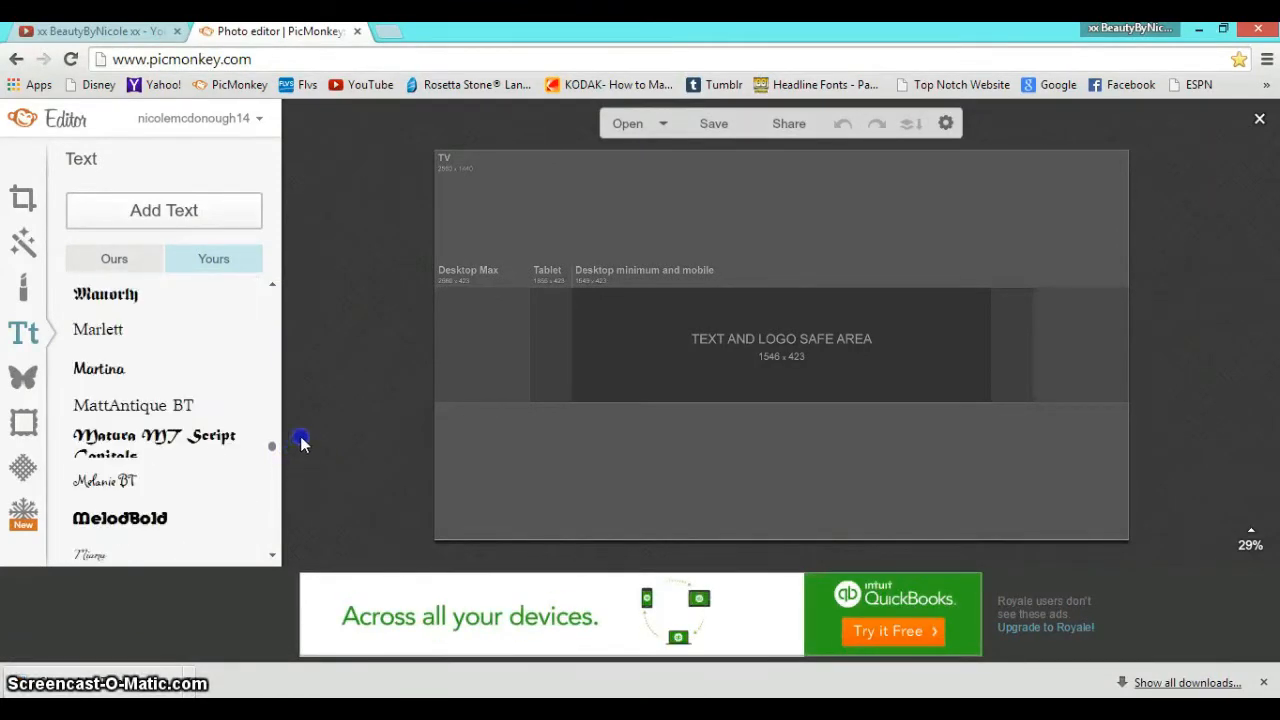
# Return to the built-in fonts and scroll through them to choose one
pyautogui.click(212, 258)
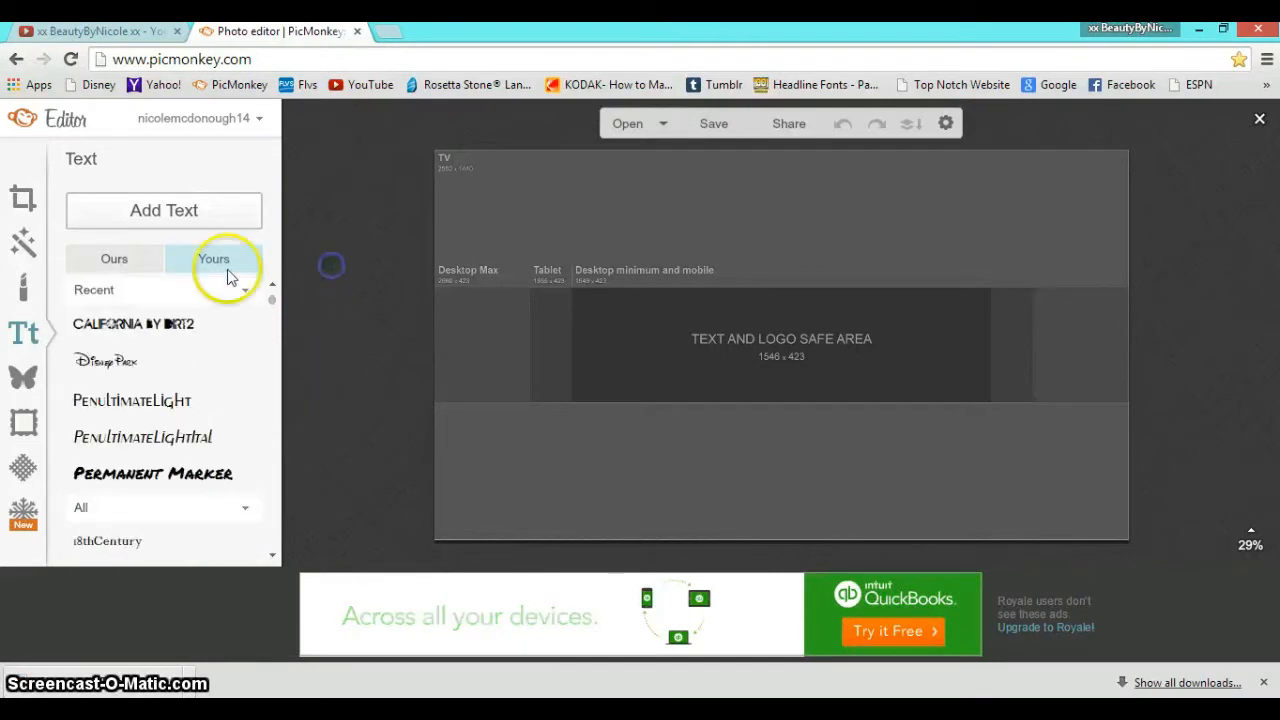
pyautogui.click(114, 258)
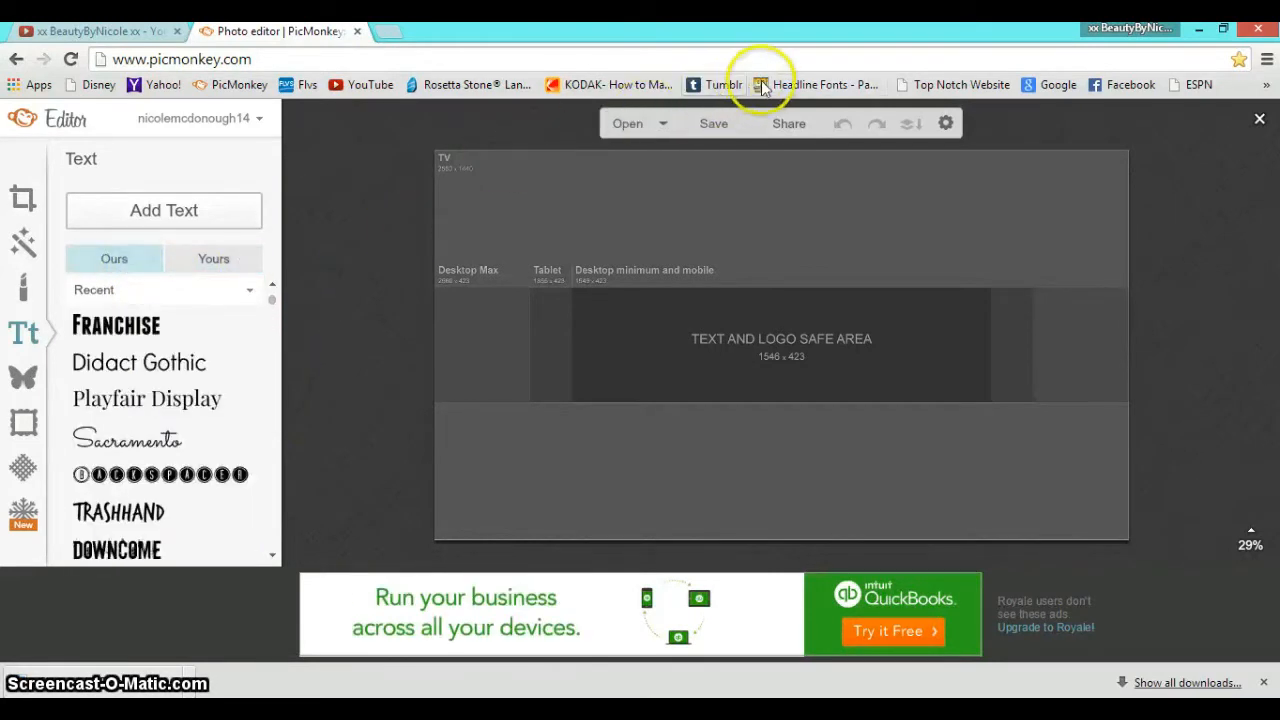
pyautogui.moveTo(824, 100)
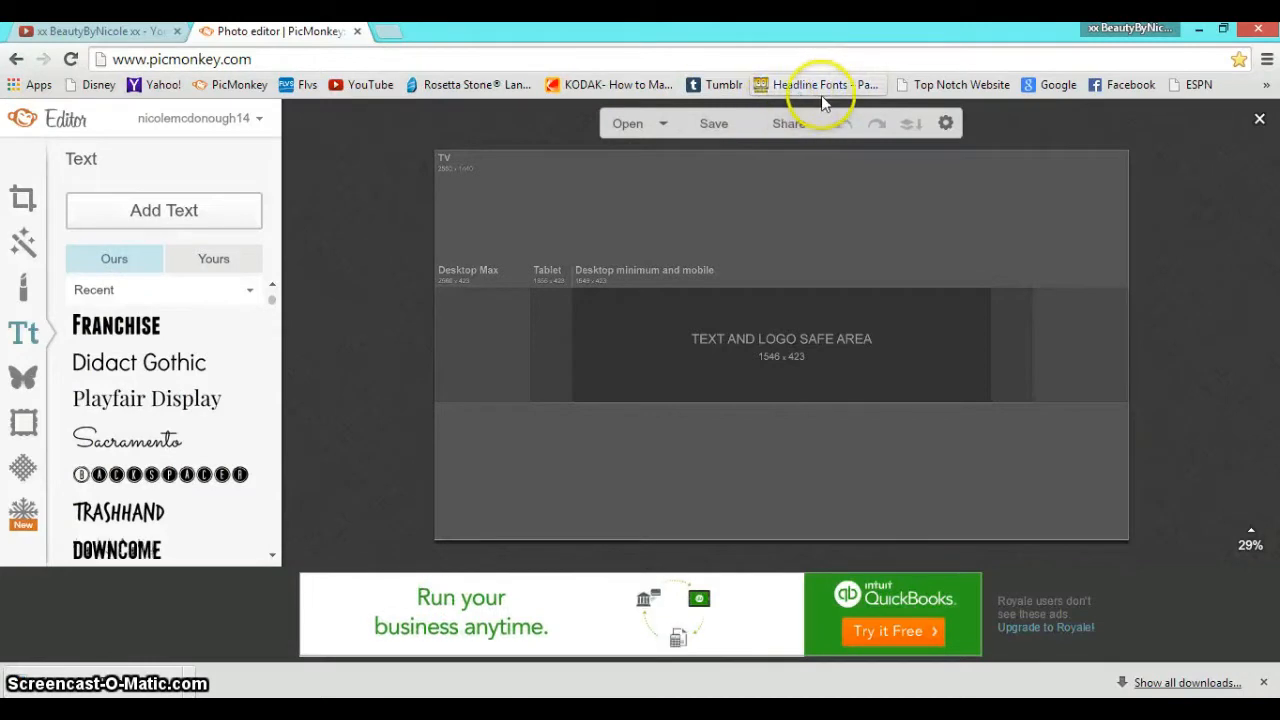
pyautogui.moveTo(320, 304)
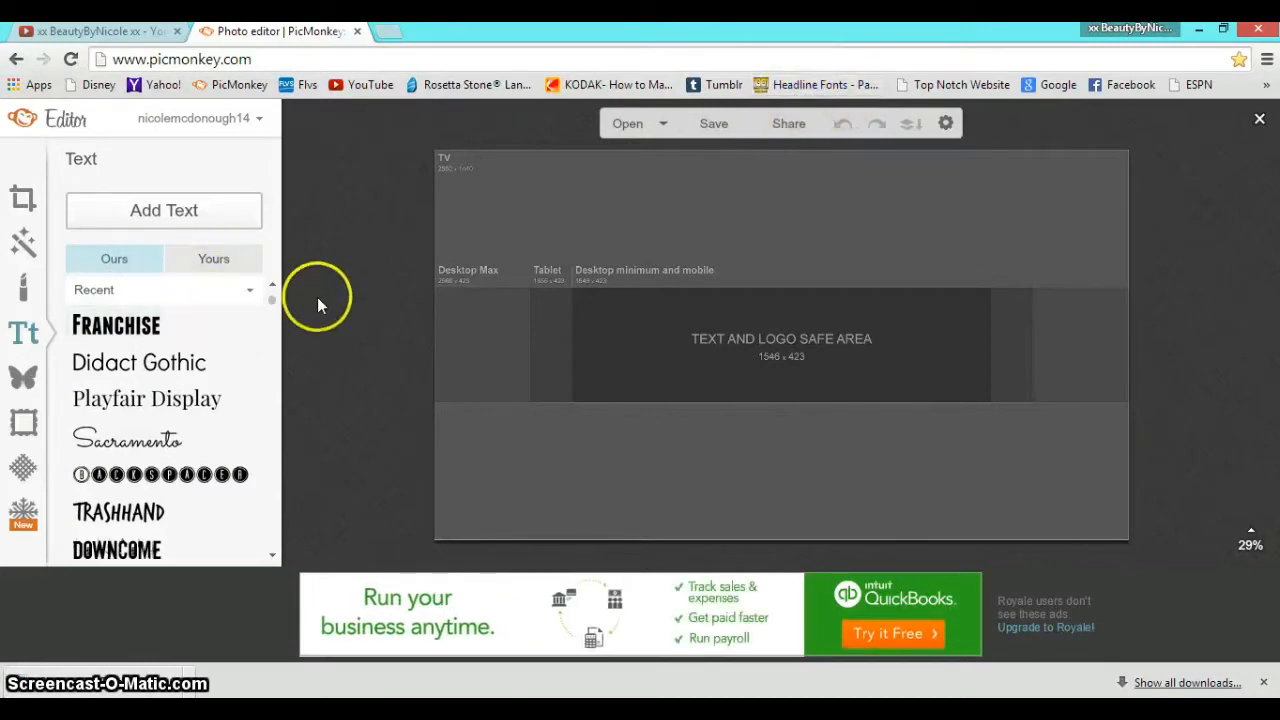
pyautogui.moveTo(400, 516)
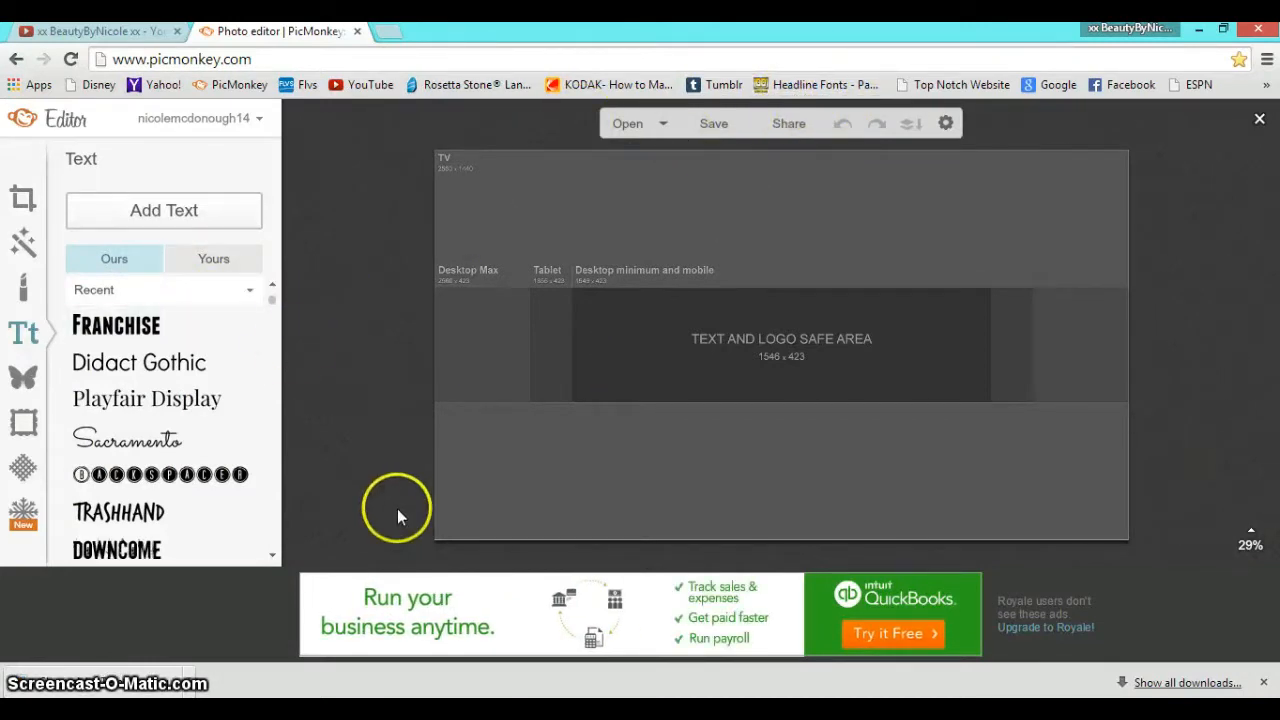
pyautogui.scroll(-3)
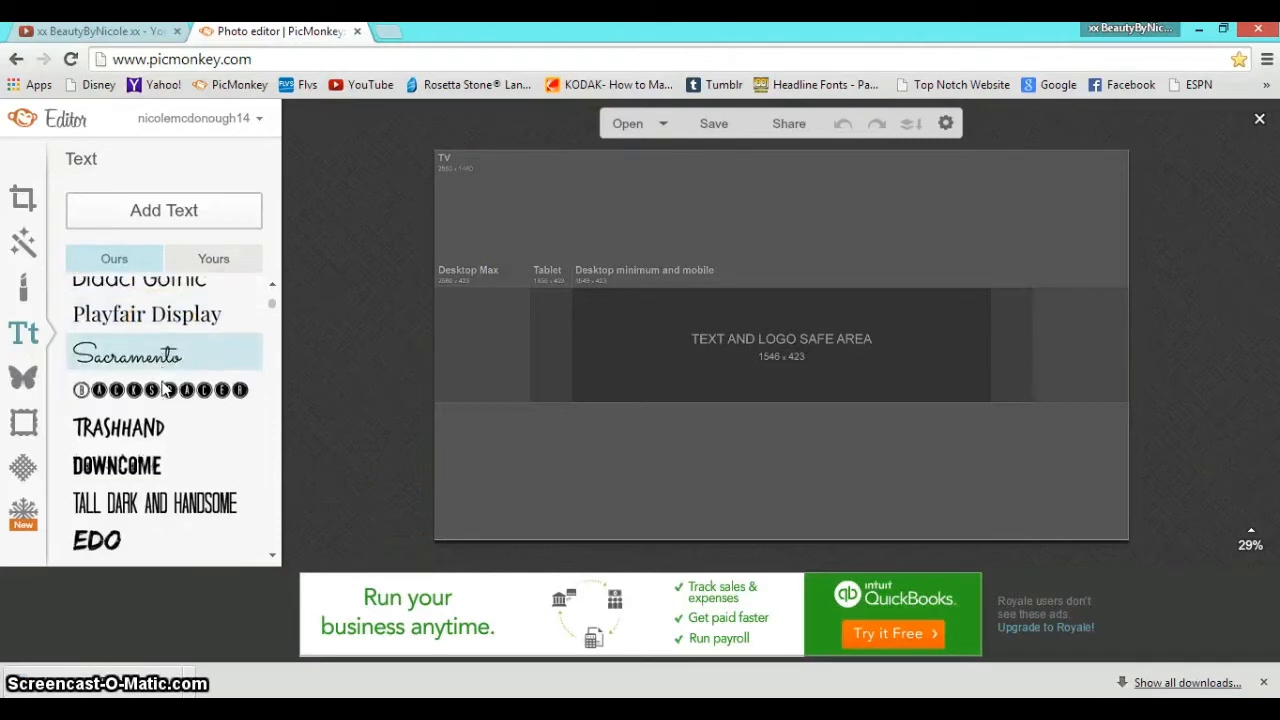
pyautogui.scroll(-3)
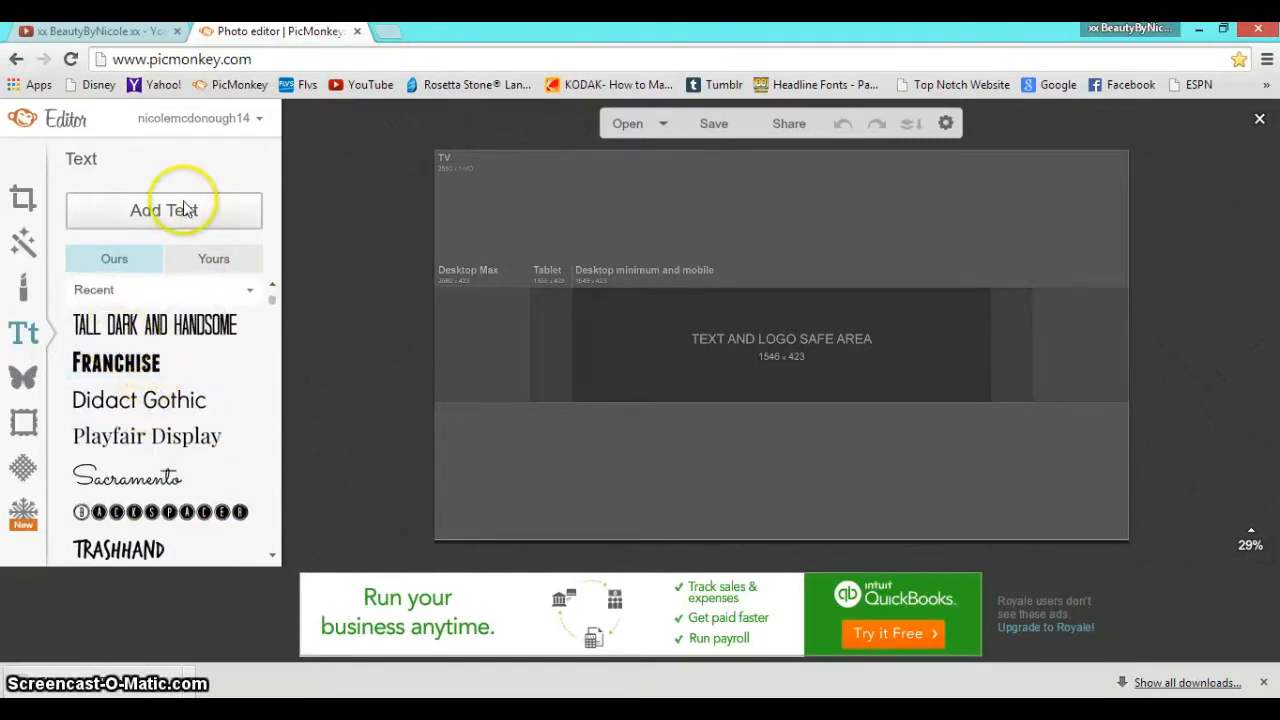
# Add teal text 'XX BEAUTYBYNICOLE XX' and centre it in the template's safe area
pyautogui.click(164, 210)
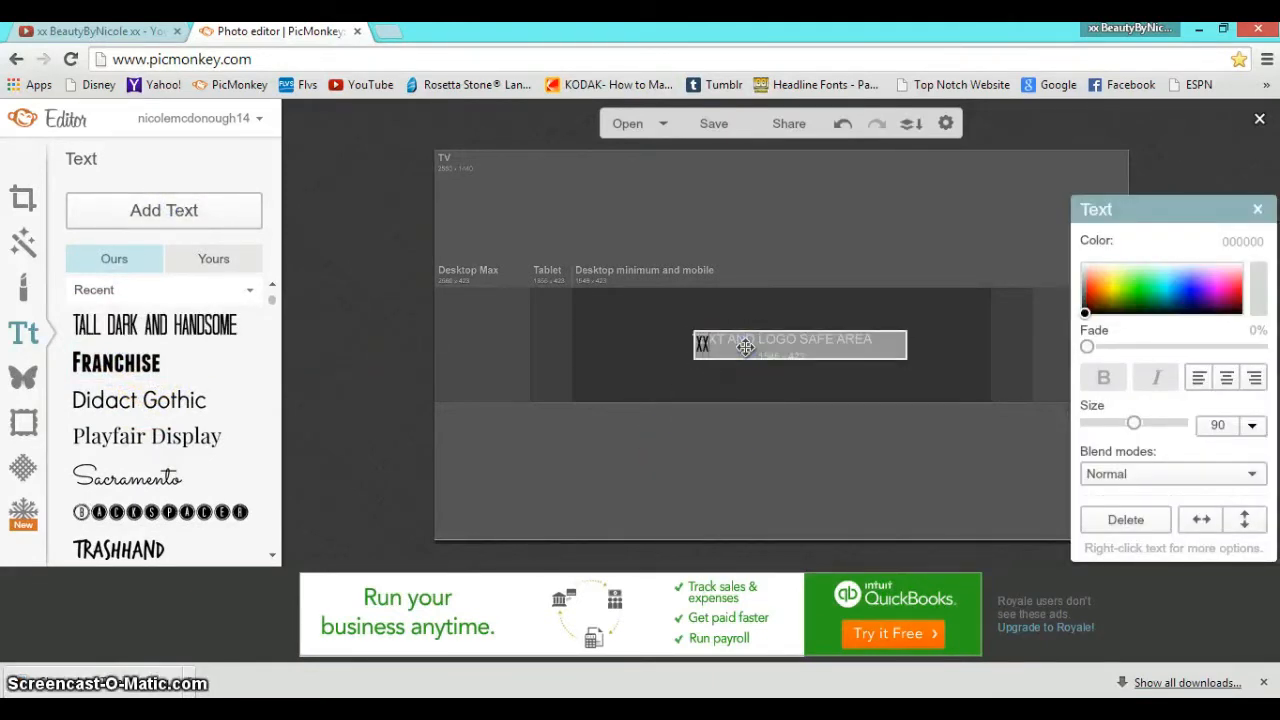
pyautogui.write('XX BEAUTYBYNICOLE XX')
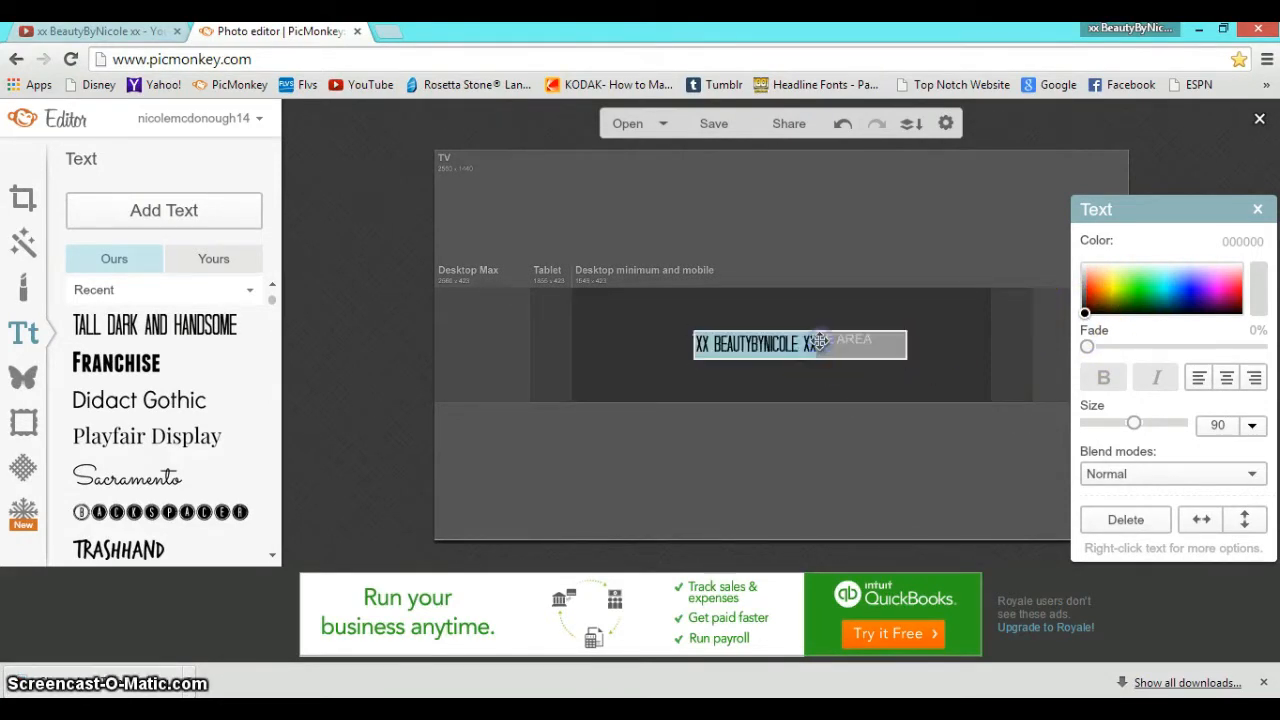
pyautogui.click(1168, 278)
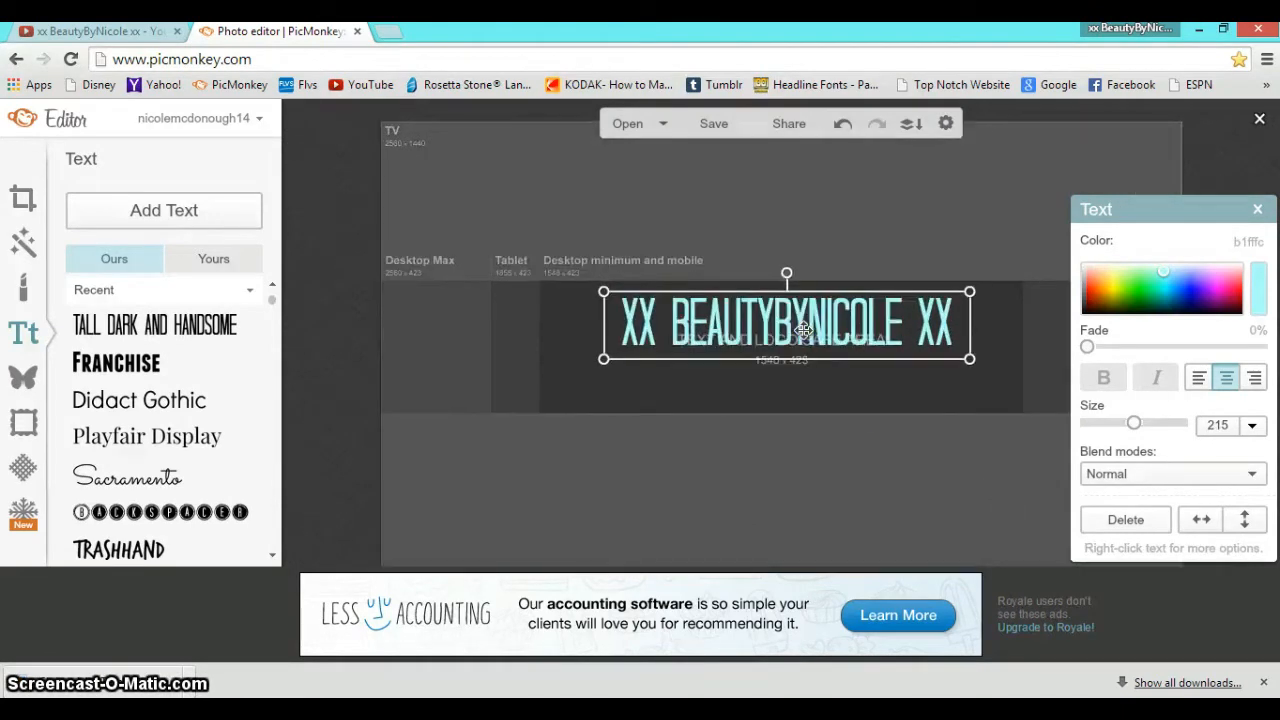
pyautogui.moveTo(970, 358); pyautogui.dragTo(984, 376)
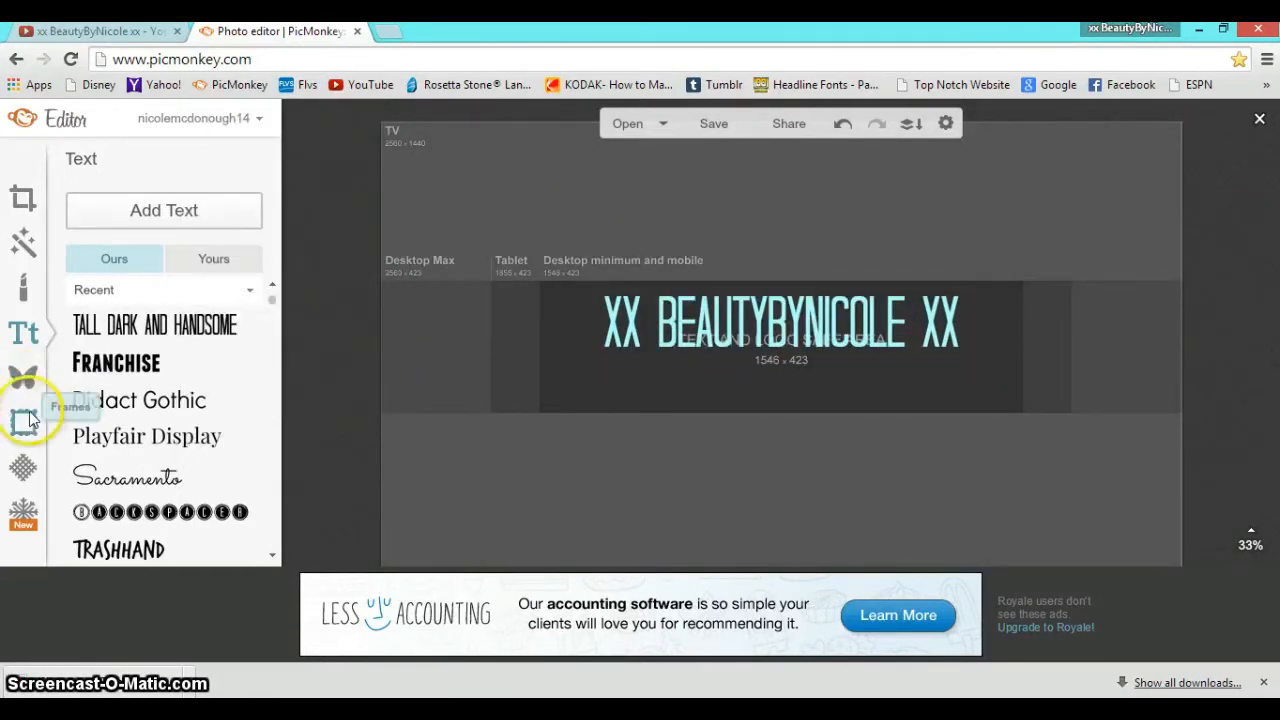
# Add the black flower image 'original (1)' from the tumblr overlays folder as an overlay
pyautogui.click(24, 376)
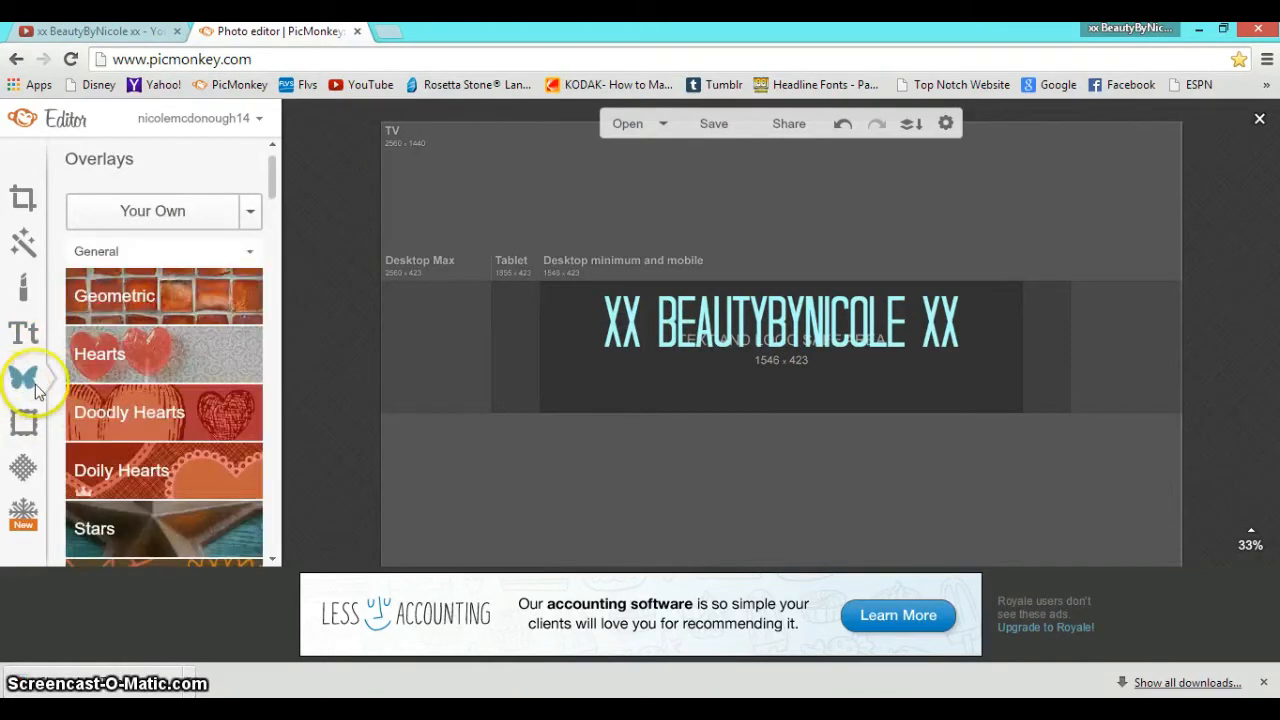
pyautogui.scroll(-3)
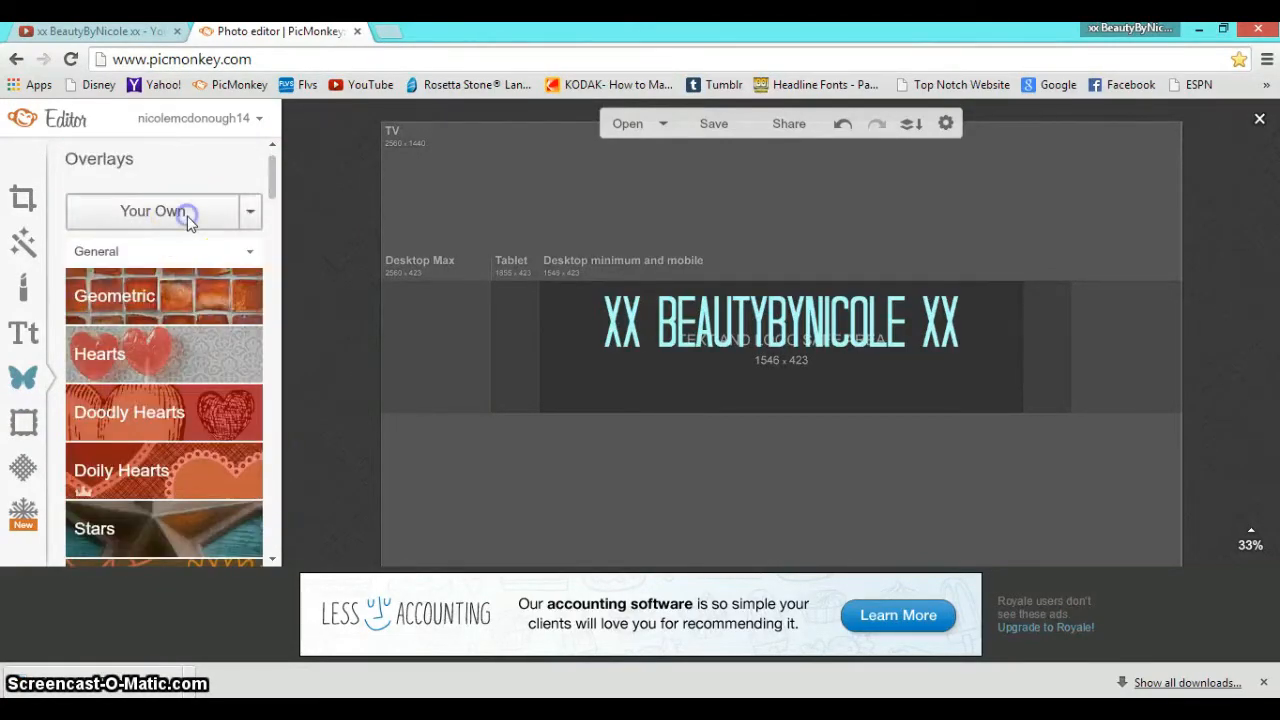
pyautogui.click(156, 212)
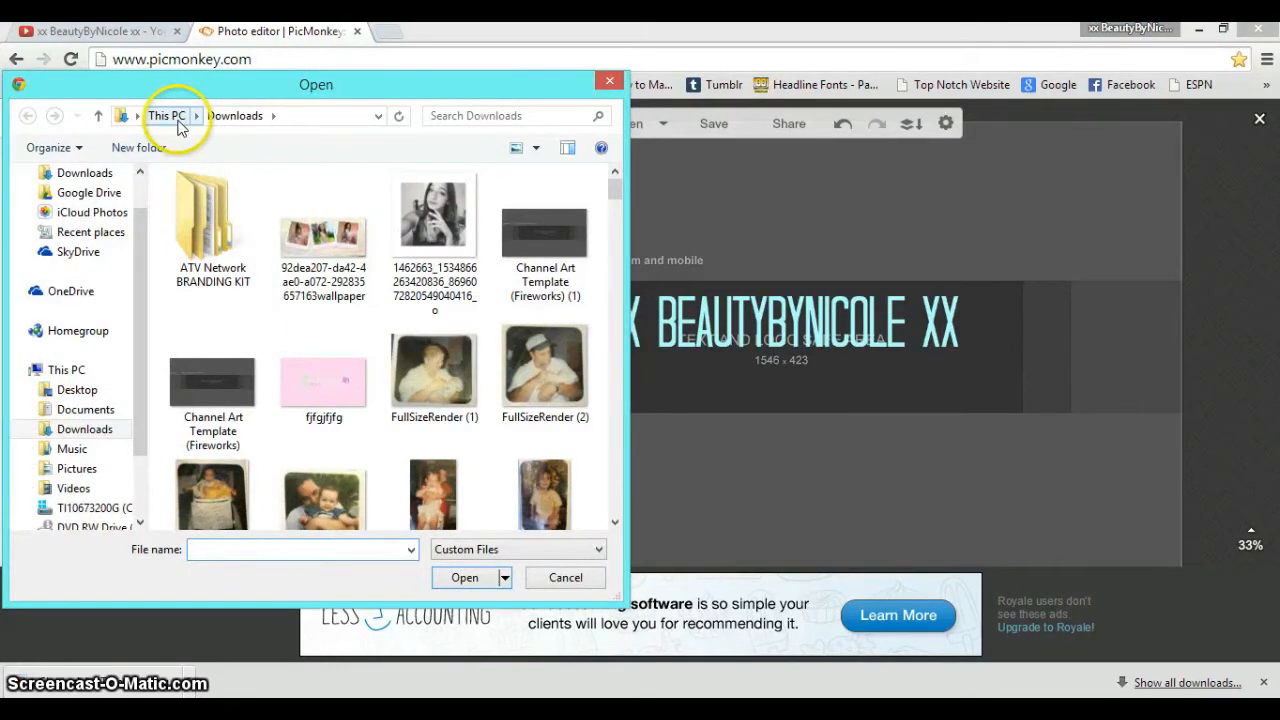
pyautogui.click(168, 114)
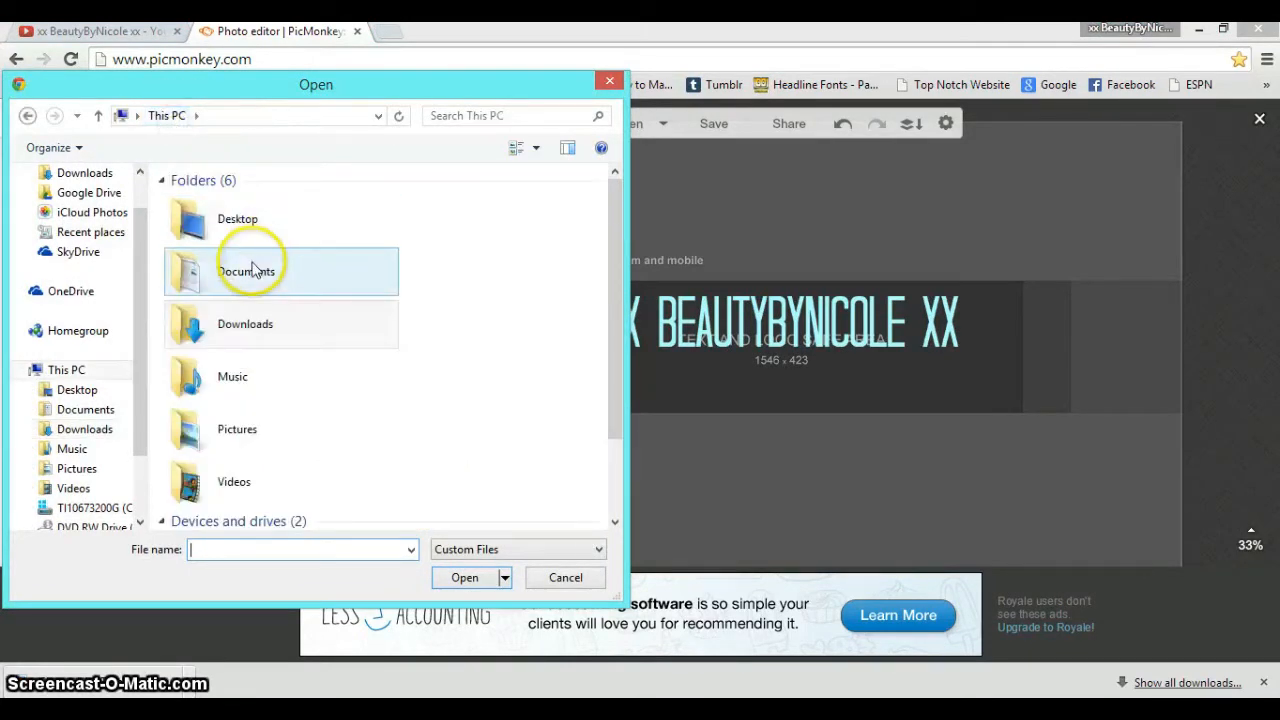
pyautogui.doubleClick(236, 218)
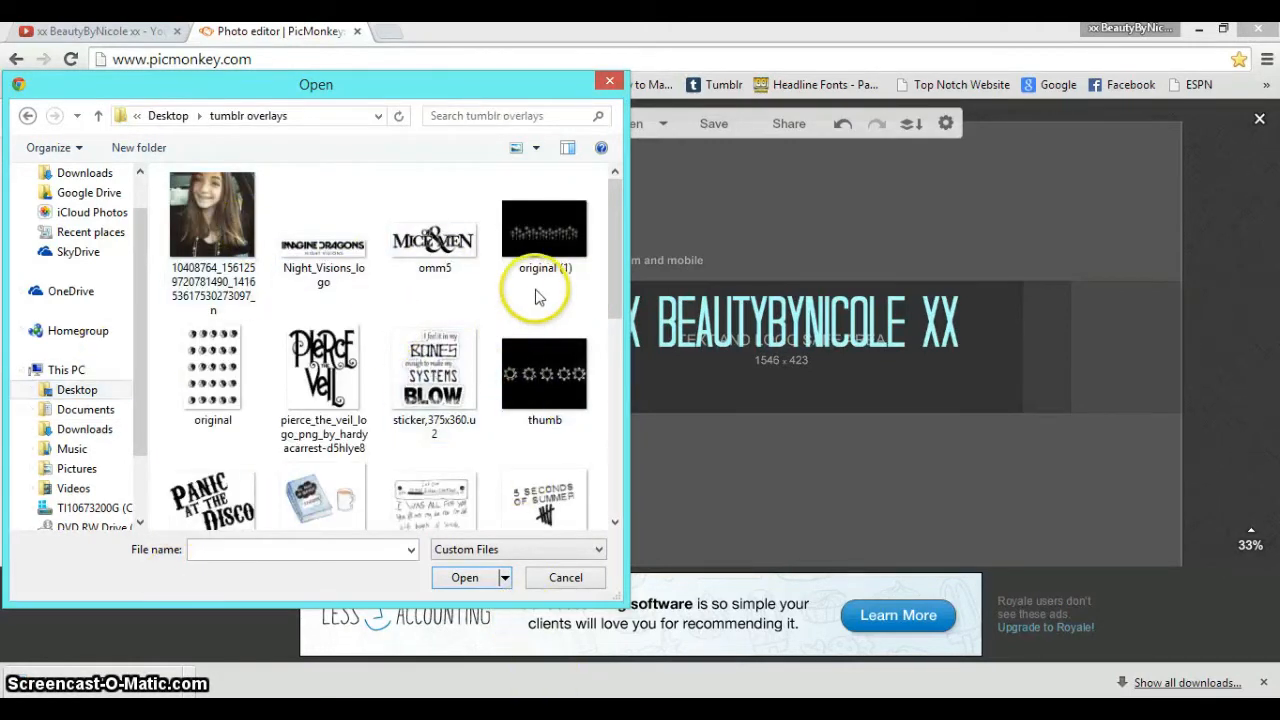
pyautogui.click(544, 228)
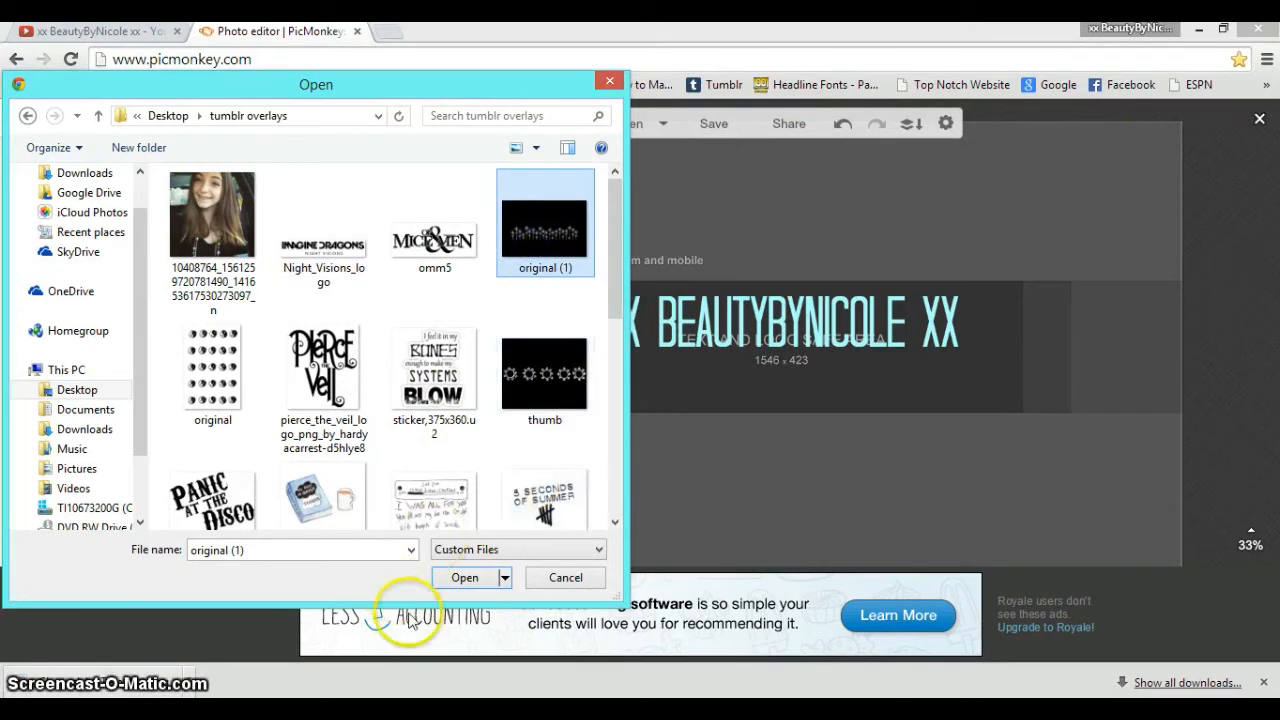
pyautogui.click(464, 576)
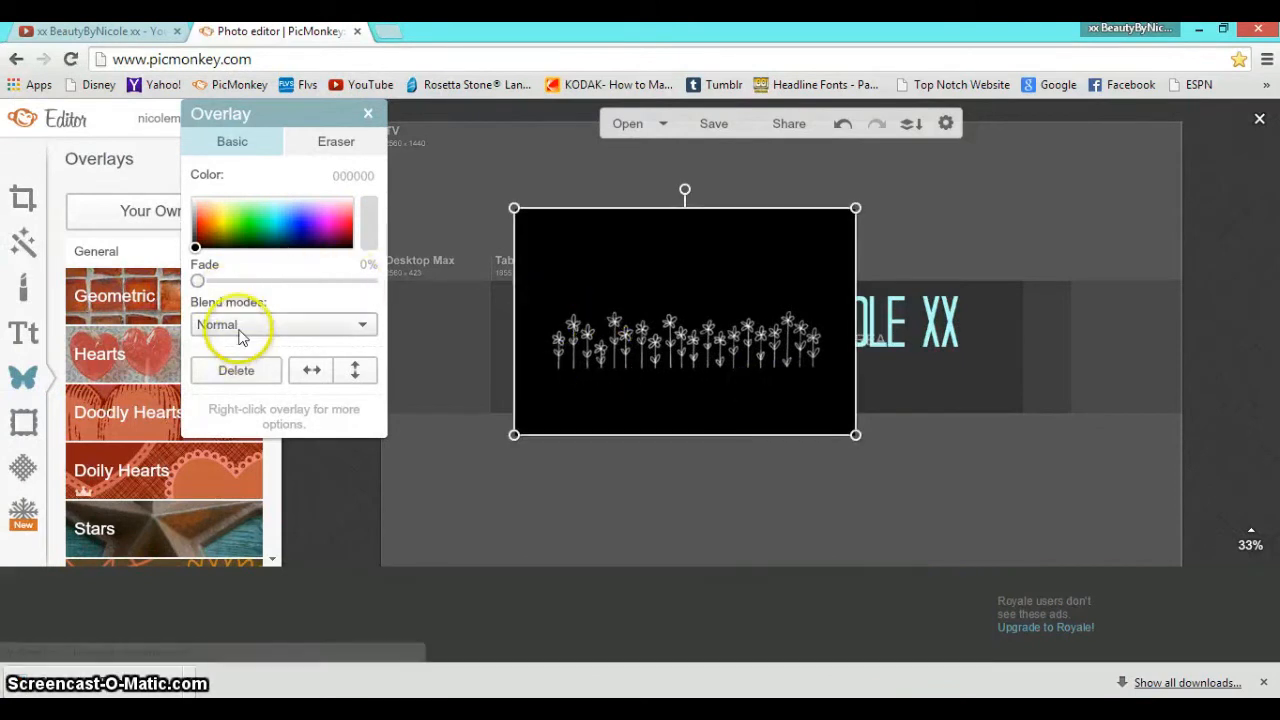
# Set the flower overlay's blend mode to Add so its black backing disappears
pyautogui.click(284, 324)
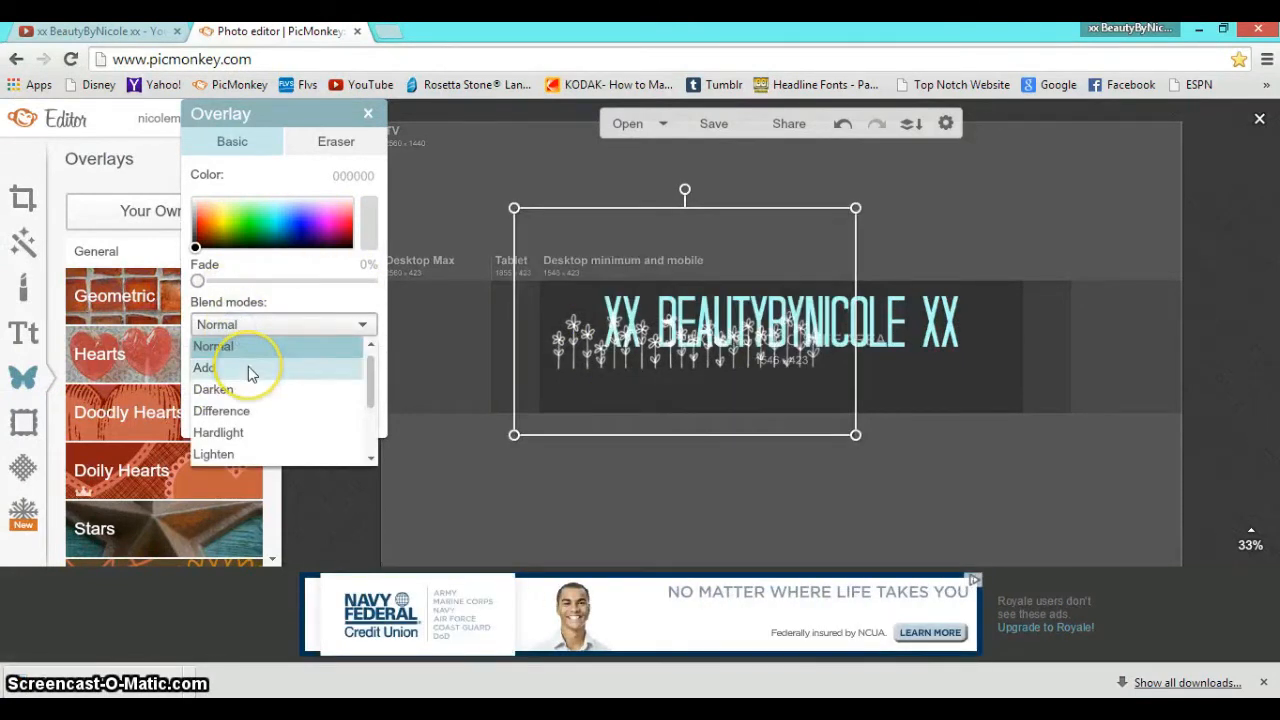
pyautogui.moveTo(248, 412)
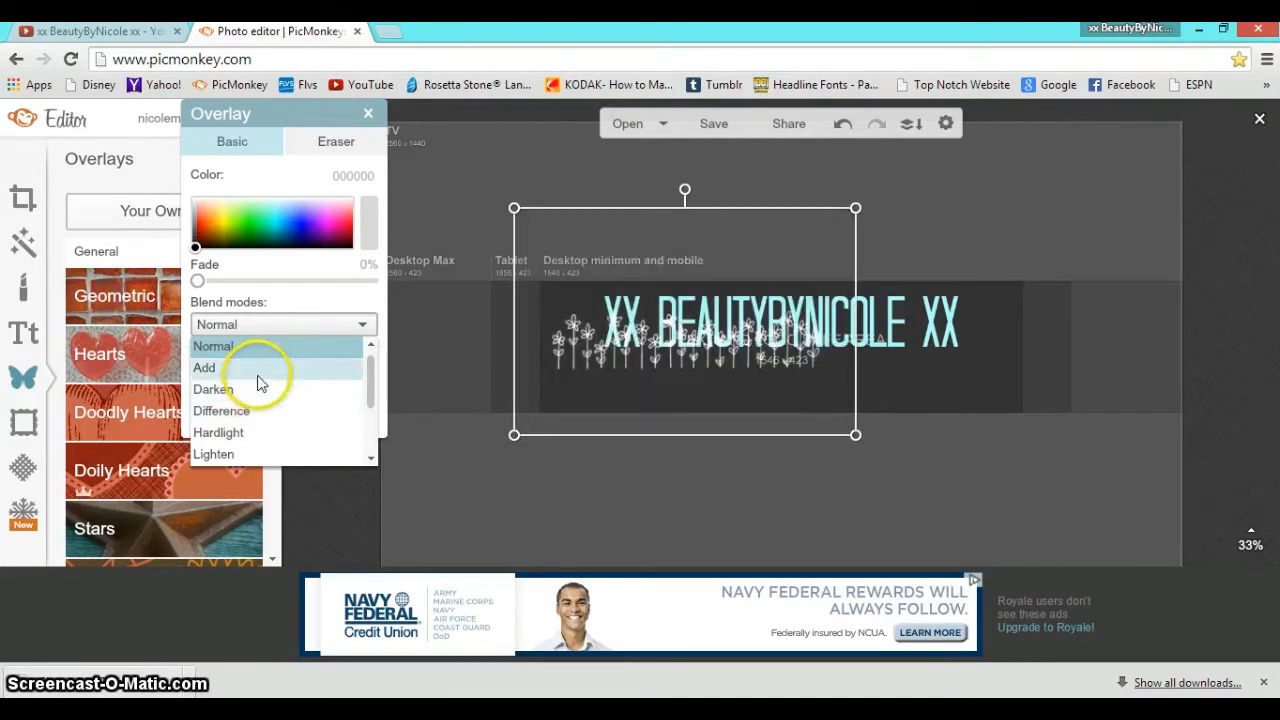
pyautogui.click(204, 368)
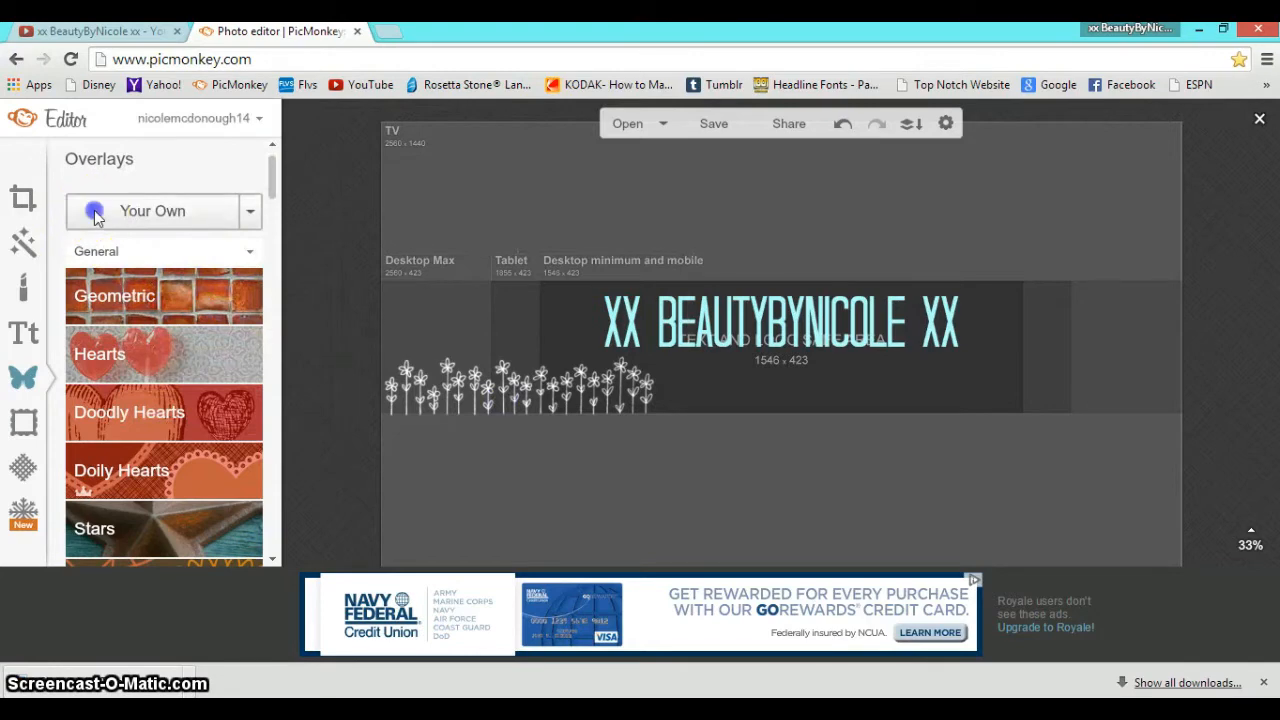
# Add a second 'original (1)' flower overlay in Add blend mode, continuing the row rightwards
pyautogui.click(152, 212)
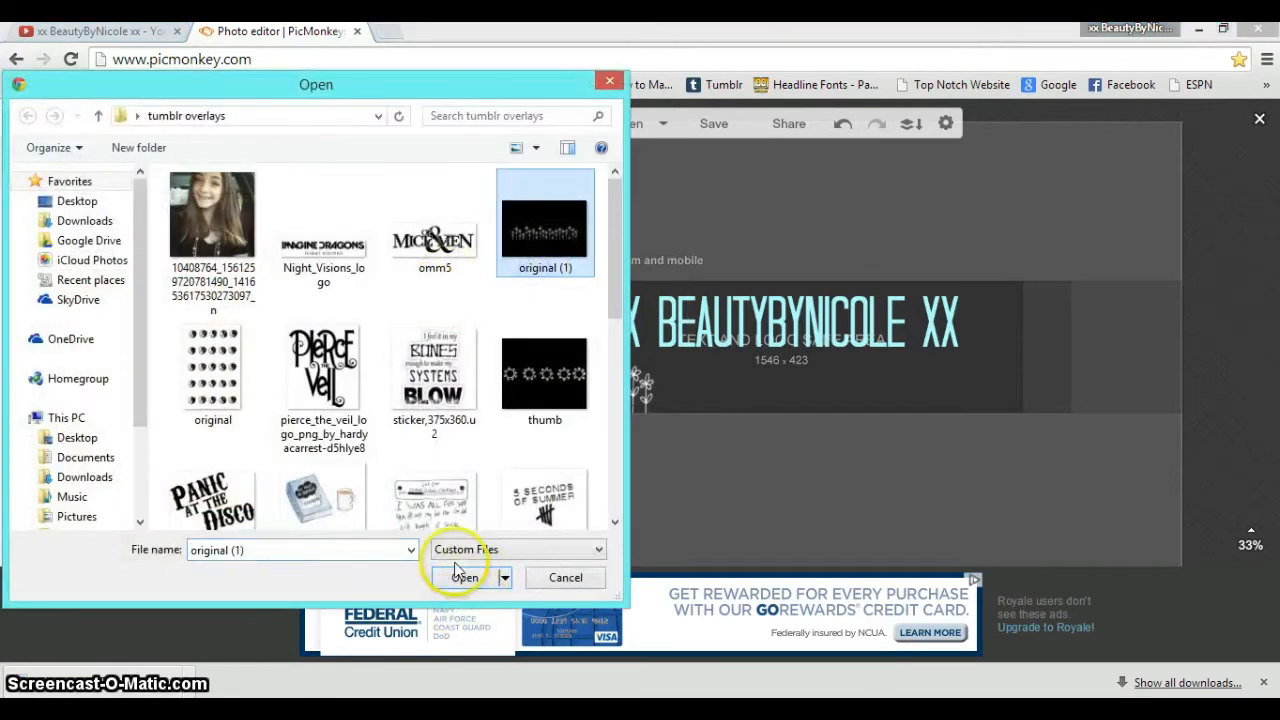
pyautogui.click(464, 578)
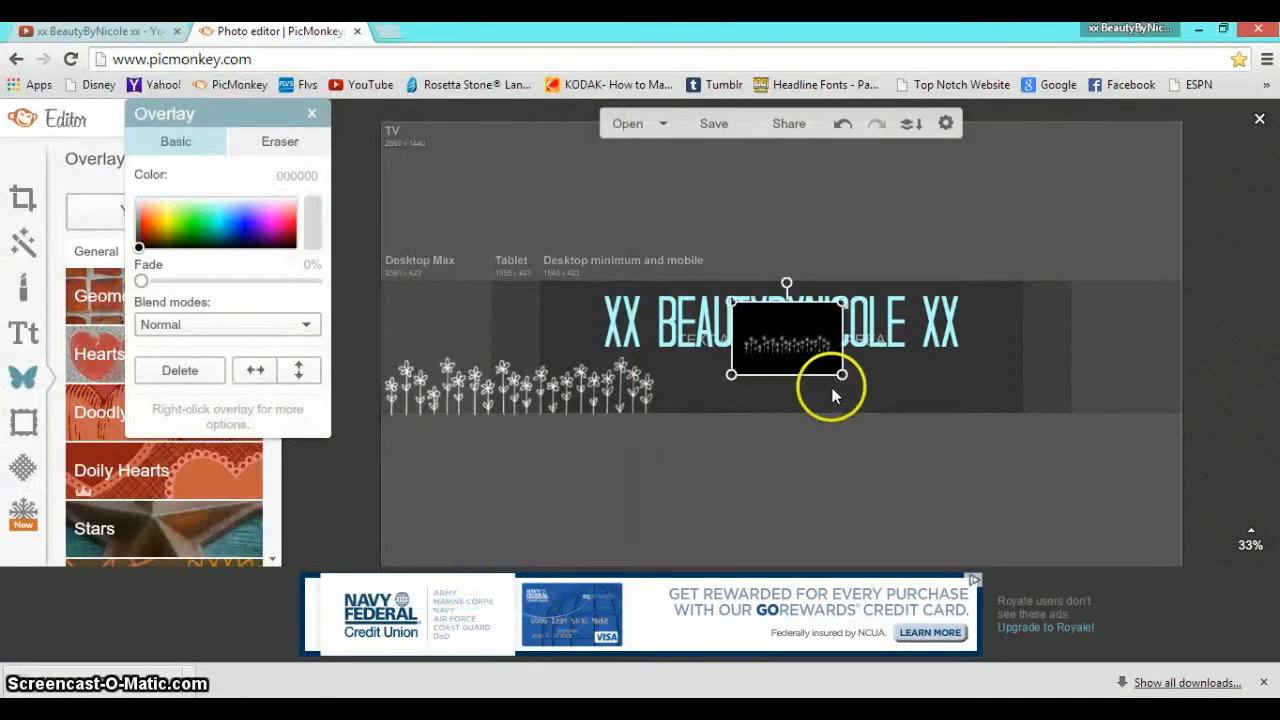
pyautogui.click(228, 324)
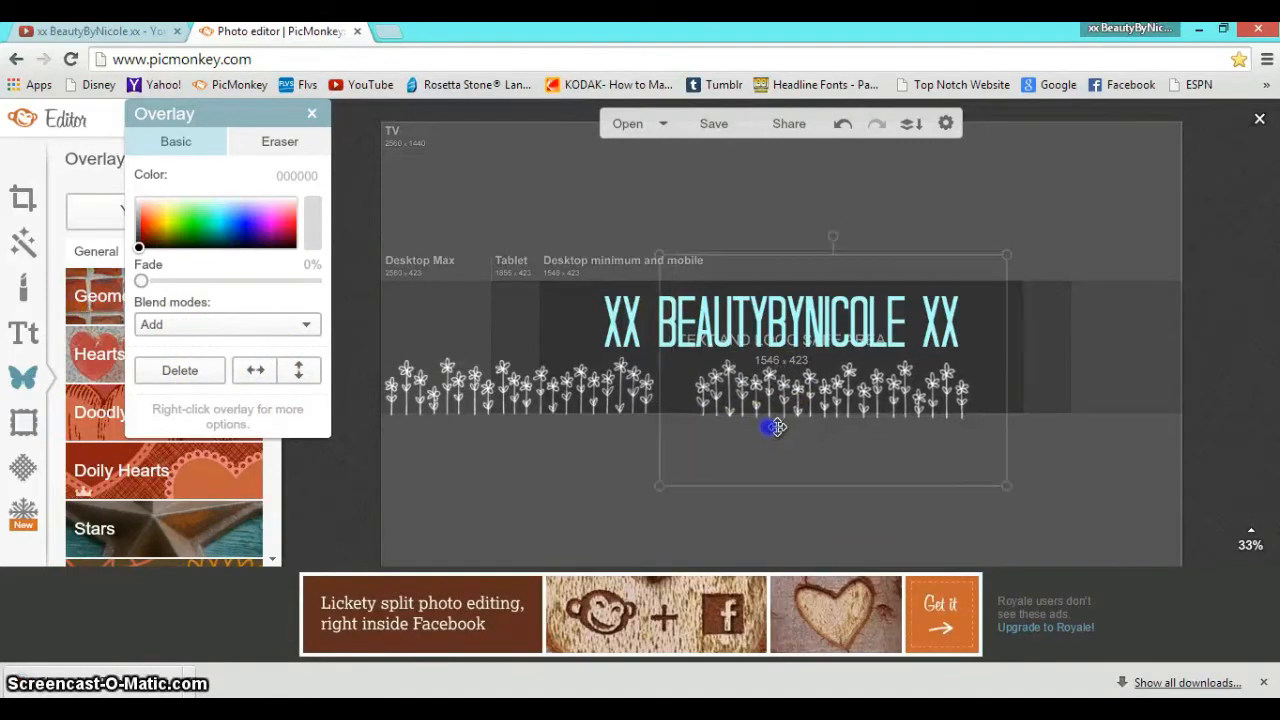
pyautogui.moveTo(776, 428); pyautogui.dragTo(740, 424)
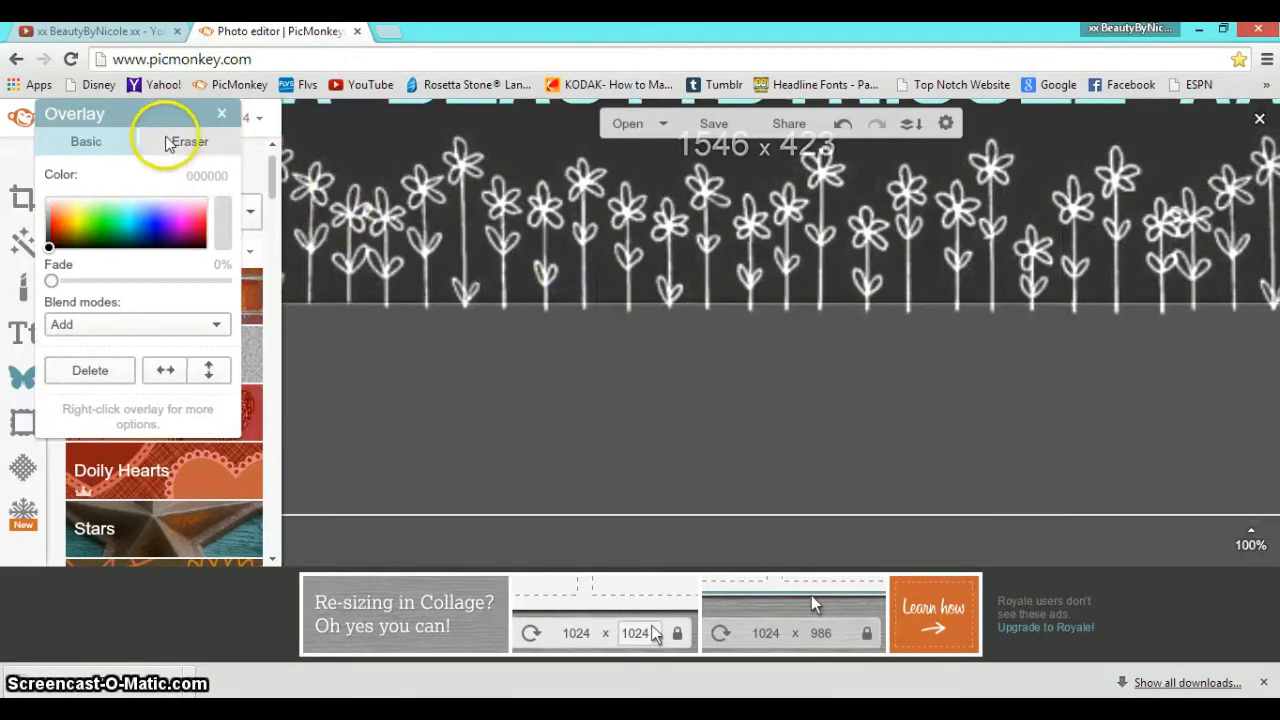
pyautogui.click(188, 140)
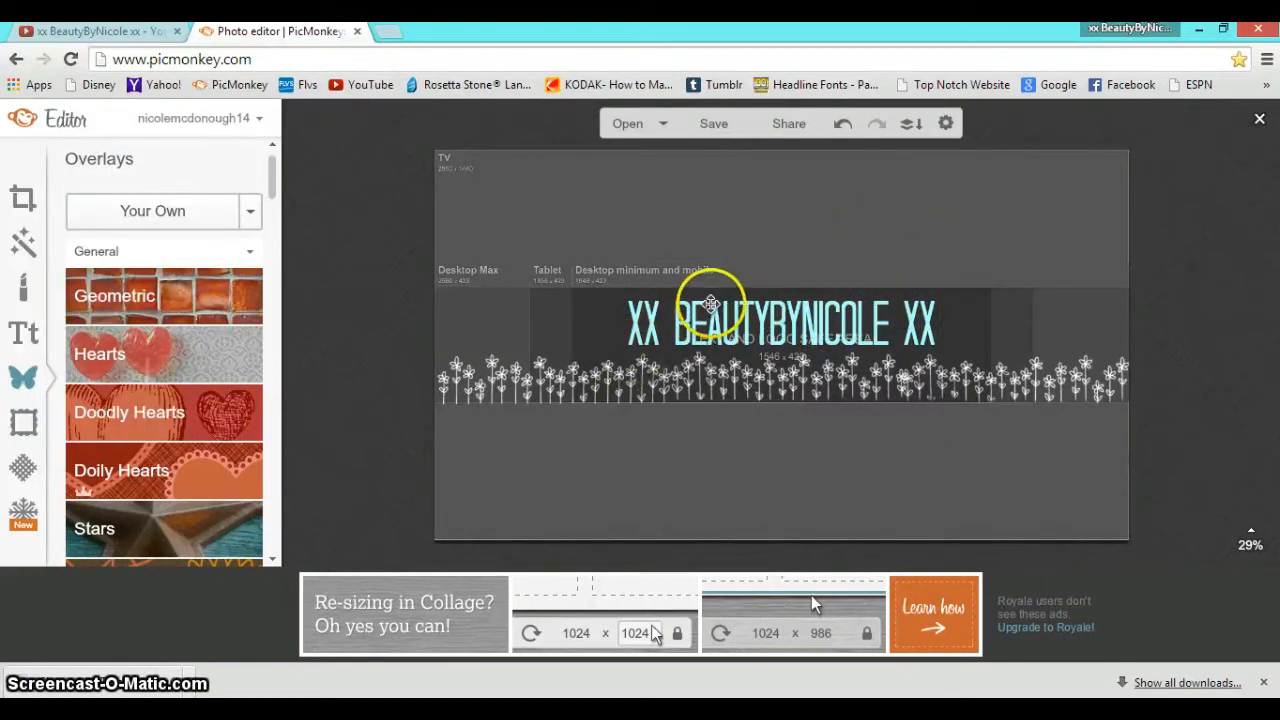
# Fill the flower row with one more overlay and centre the teal text in the band above
pyautogui.click(708, 304)
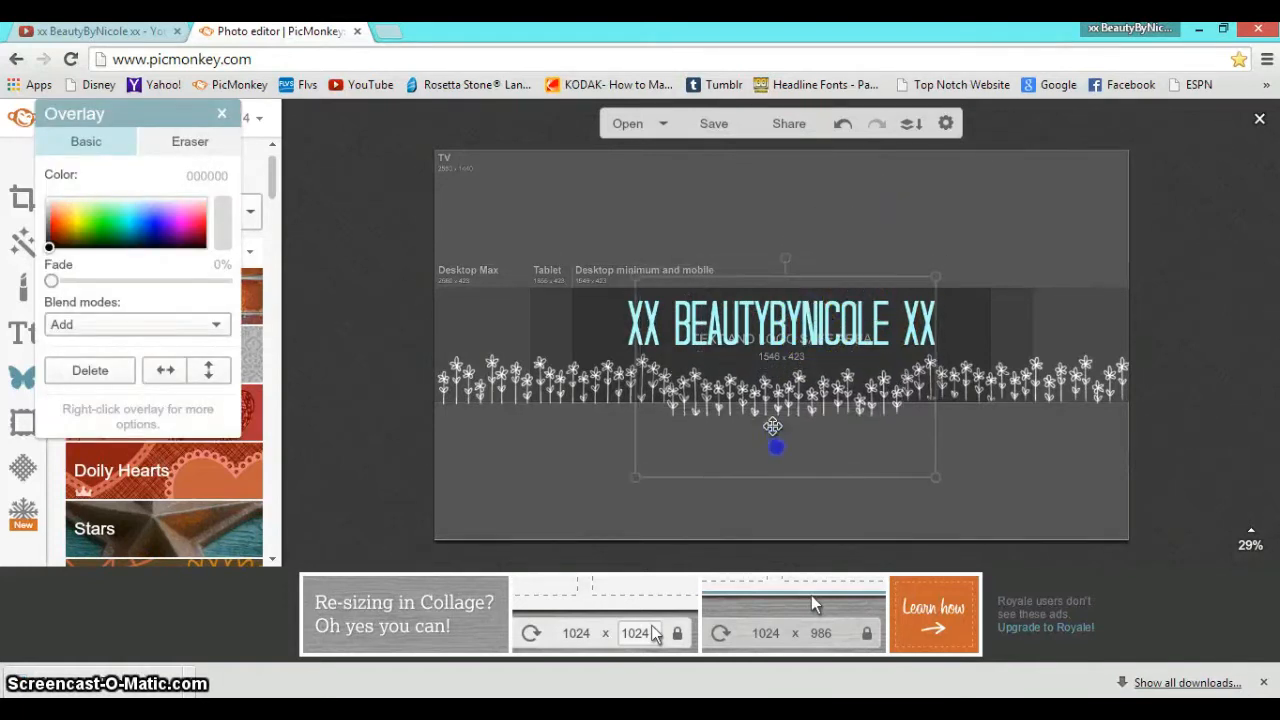
pyautogui.click(780, 324)
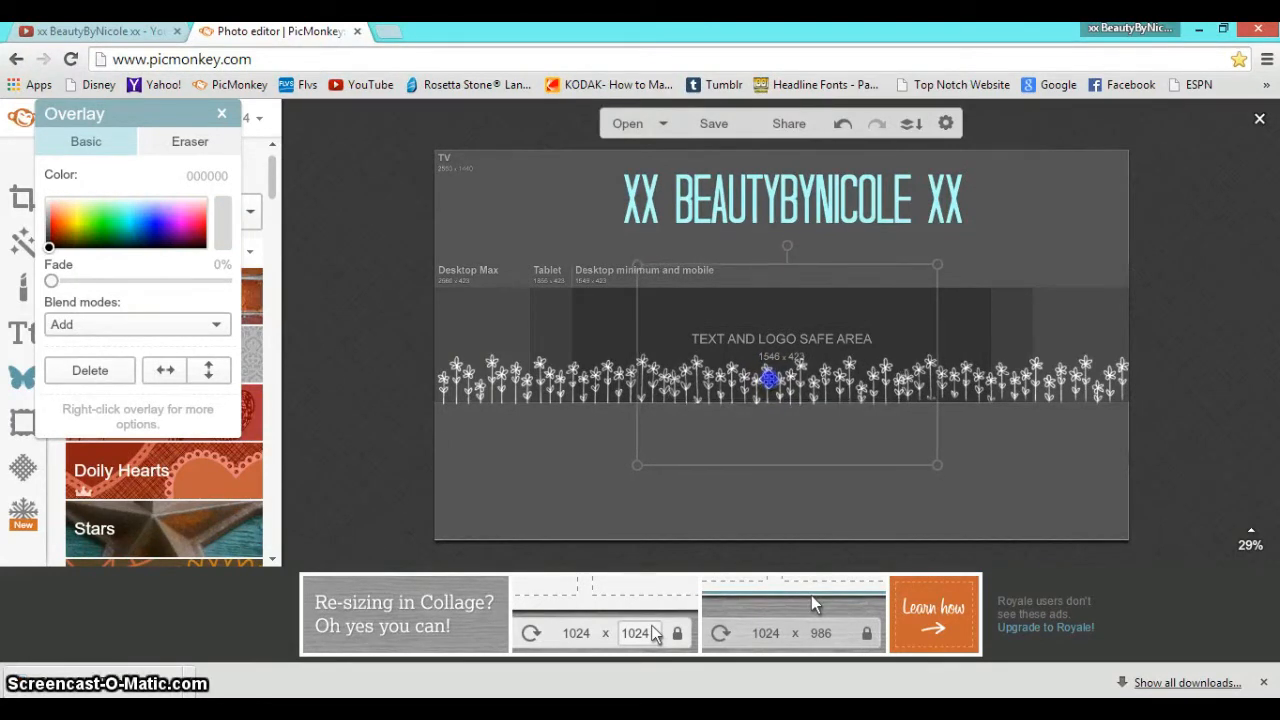
pyautogui.click(220, 112)
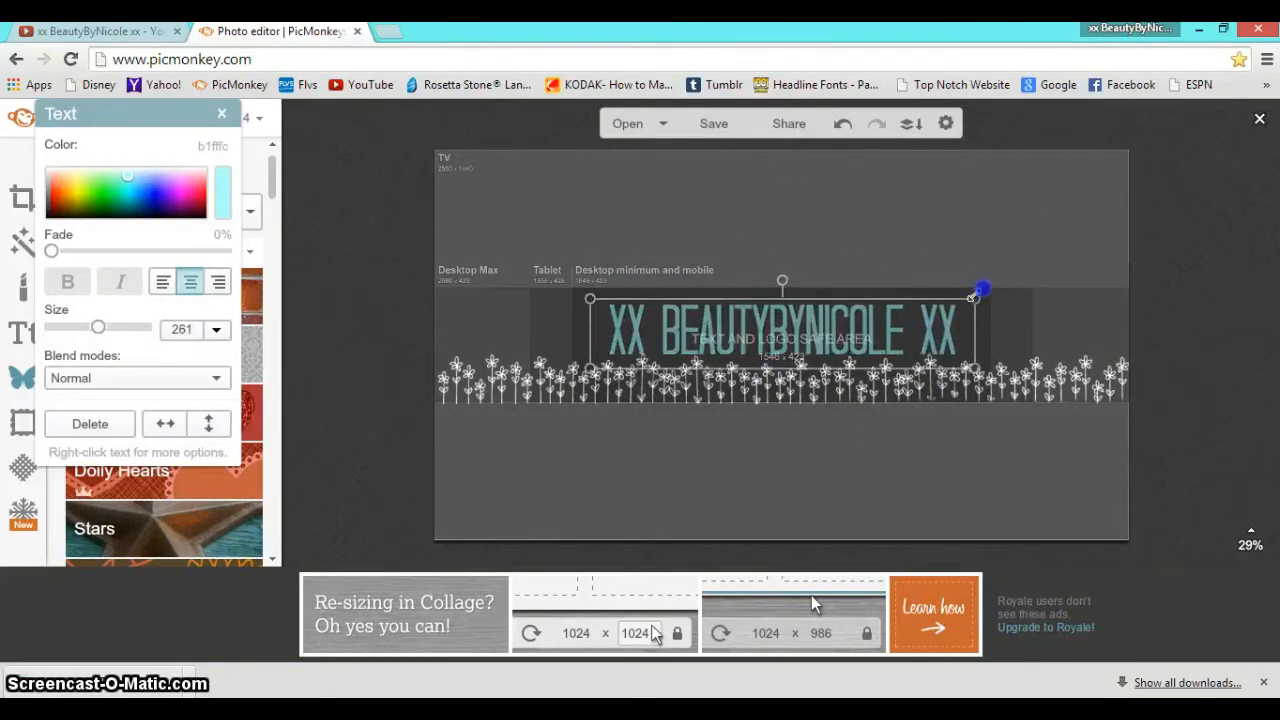
pyautogui.moveTo(976, 292); pyautogui.dragTo(1030, 260)
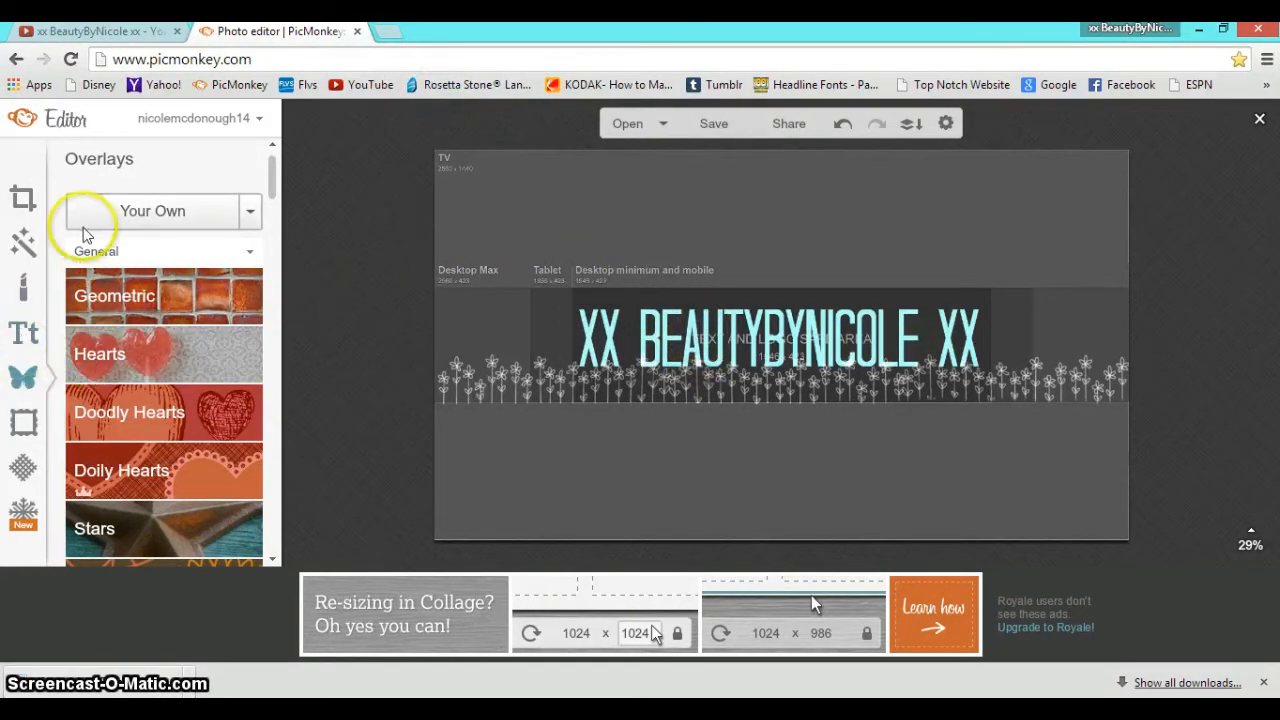
# Load the logo_stylehaul_black image from the Pictures folder as an overlay
pyautogui.click(152, 212)
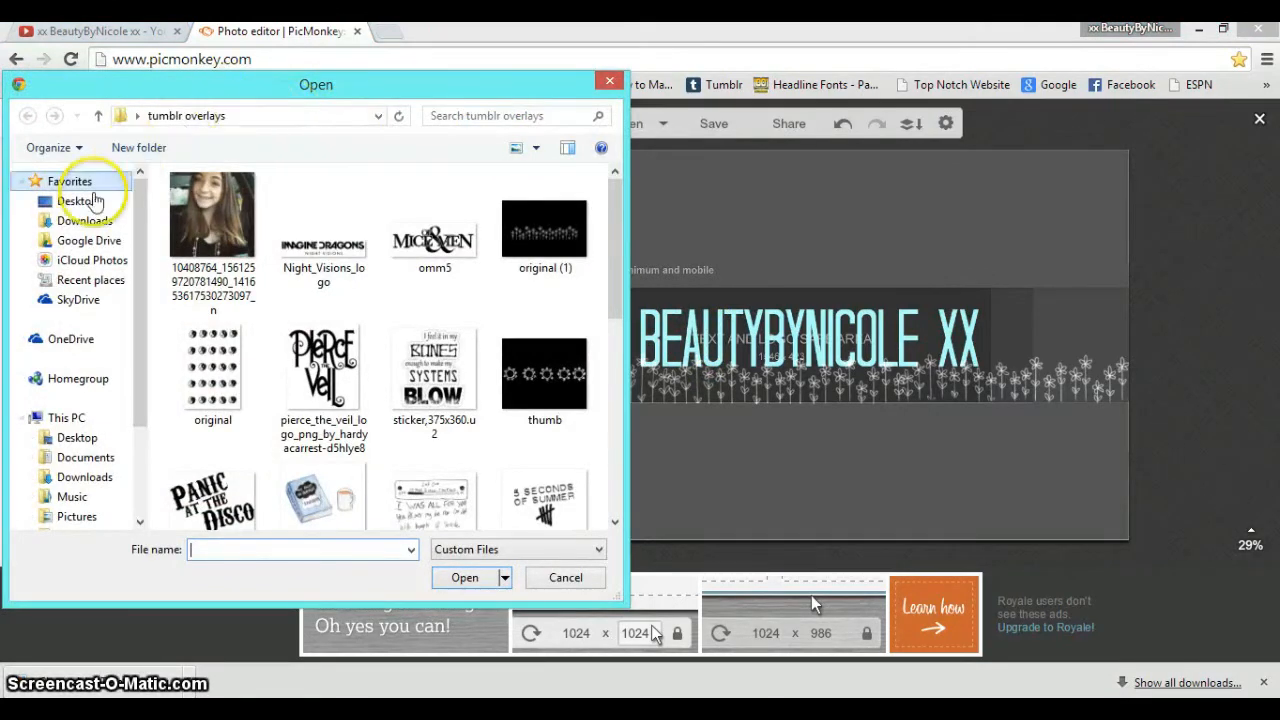
pyautogui.click(76, 200)
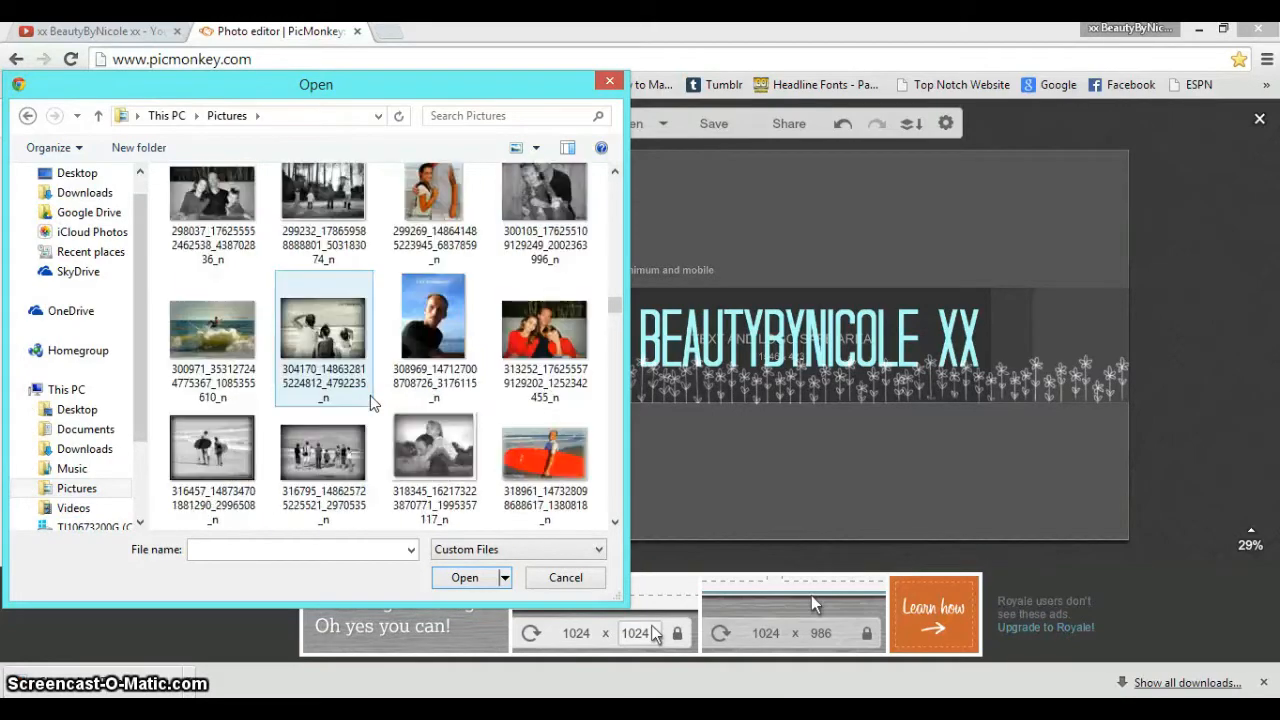
pyautogui.scroll(-3)
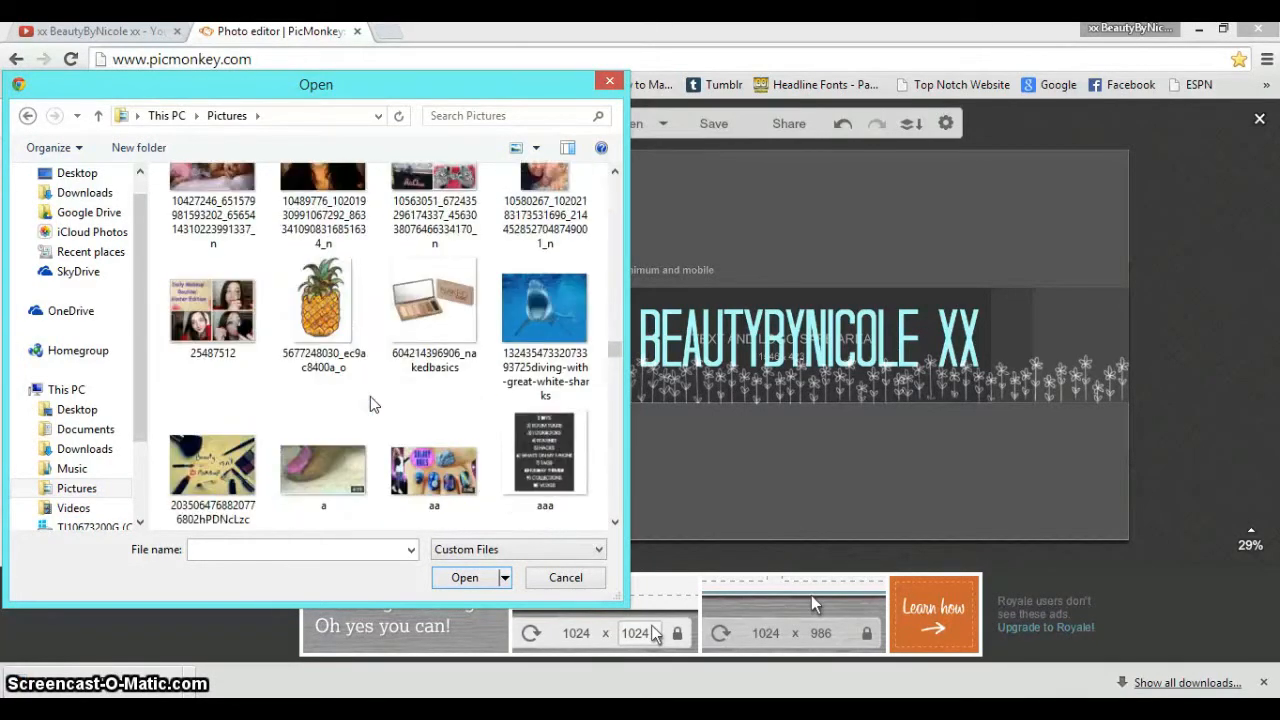
pyautogui.scroll(-3)
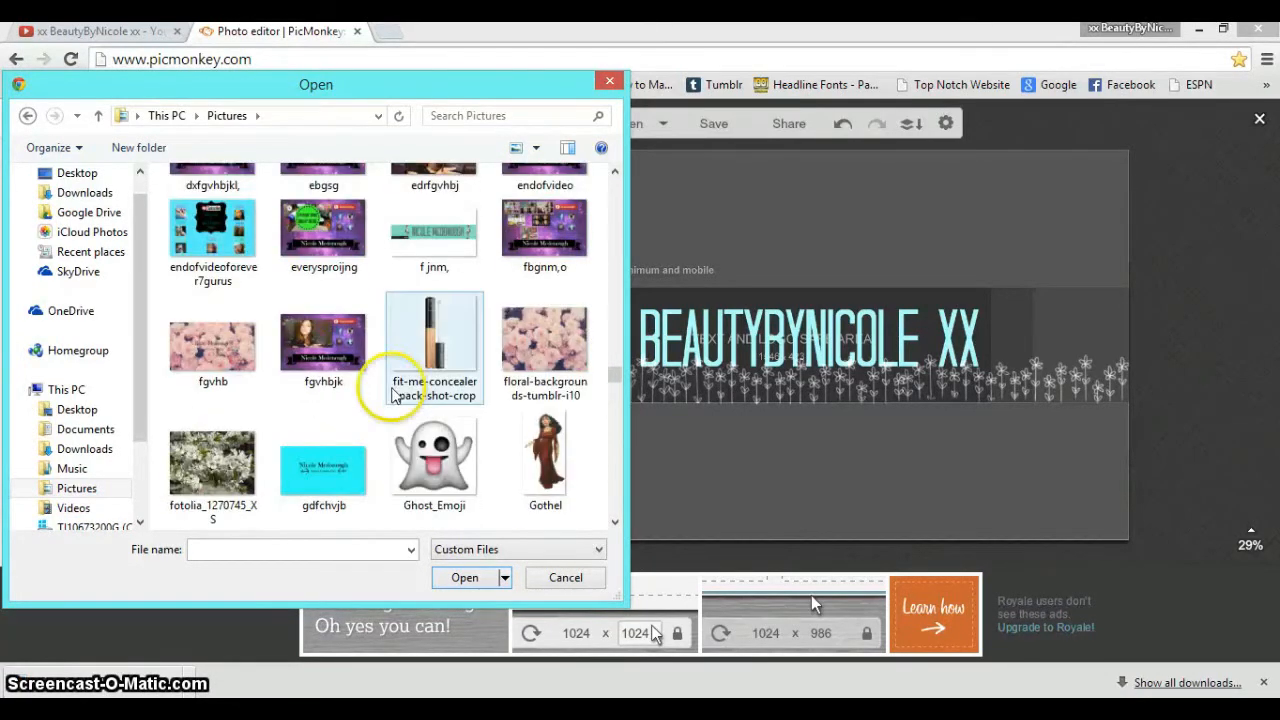
pyautogui.scroll(-3)
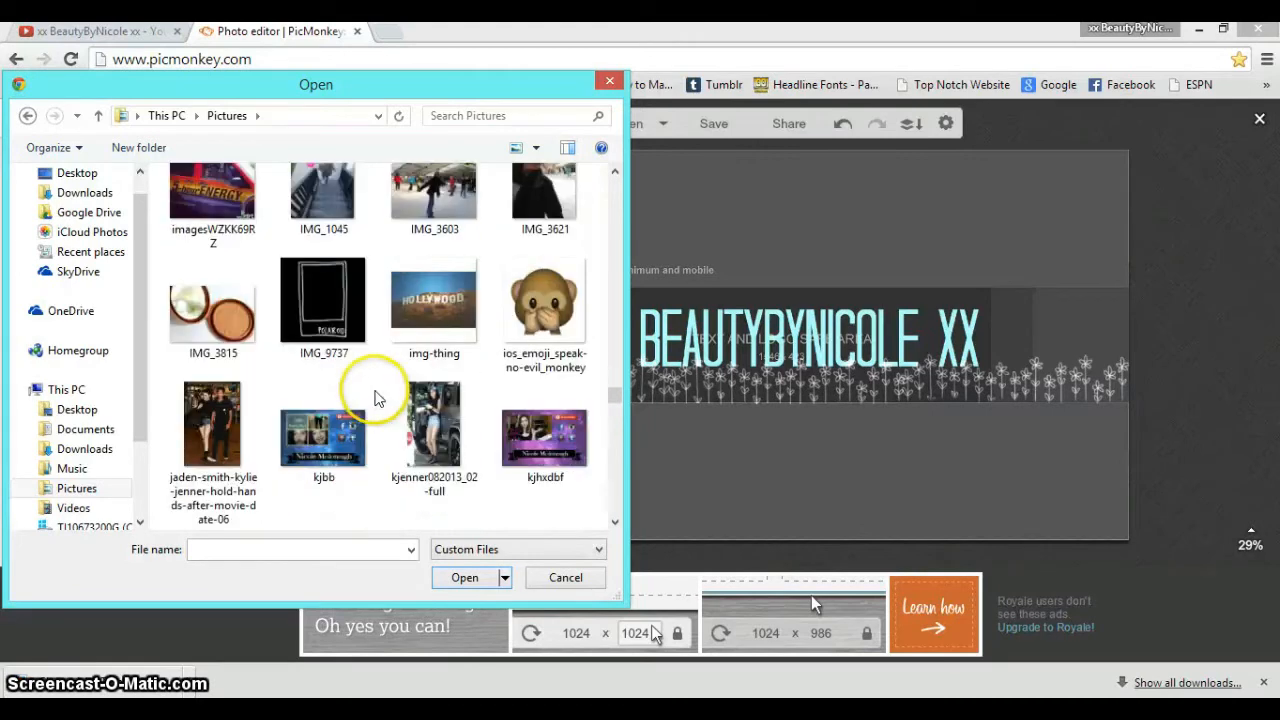
pyautogui.click(544, 340)
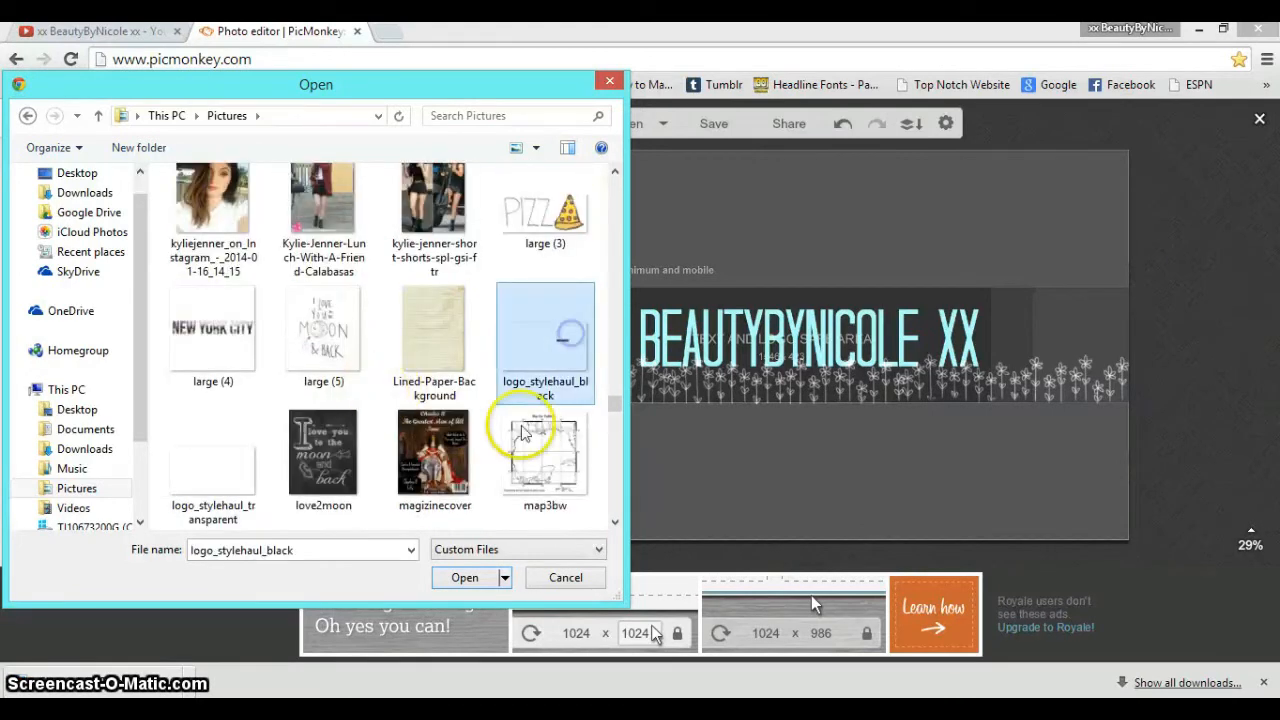
pyautogui.click(464, 576)
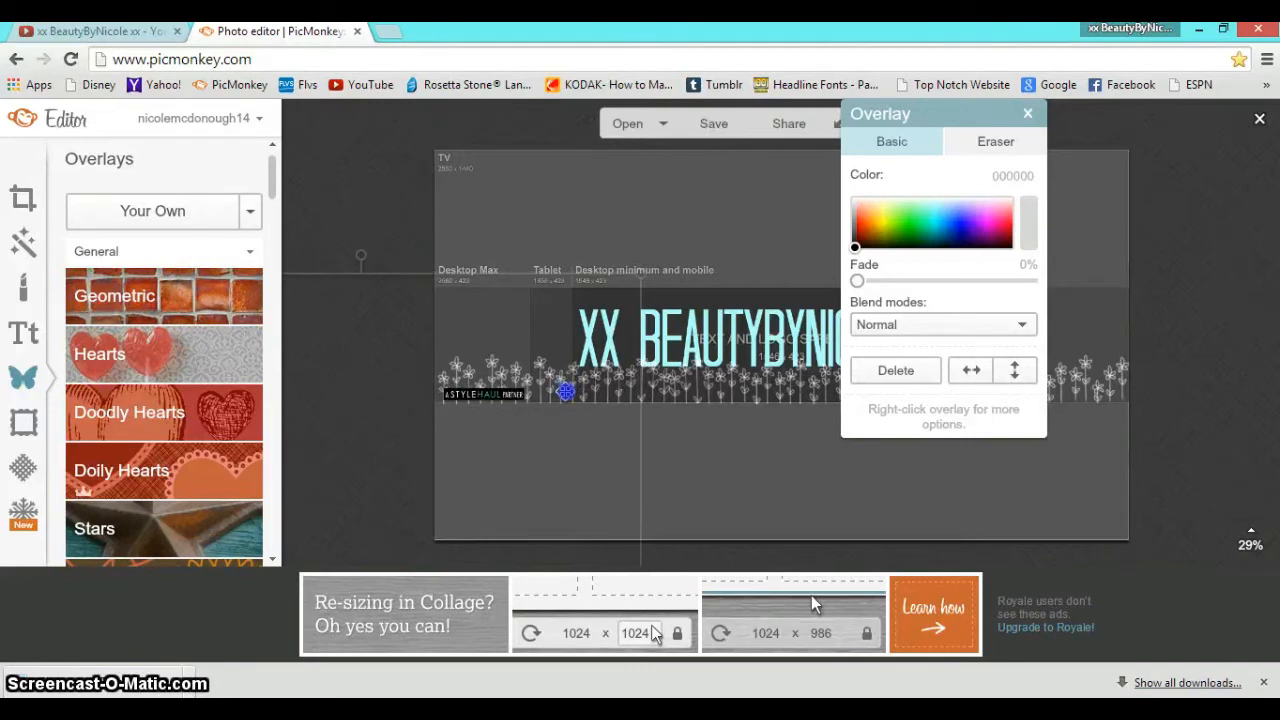
# Shrink the StyleHaul logo and place it at the left end of the flower row
pyautogui.click(1028, 112)
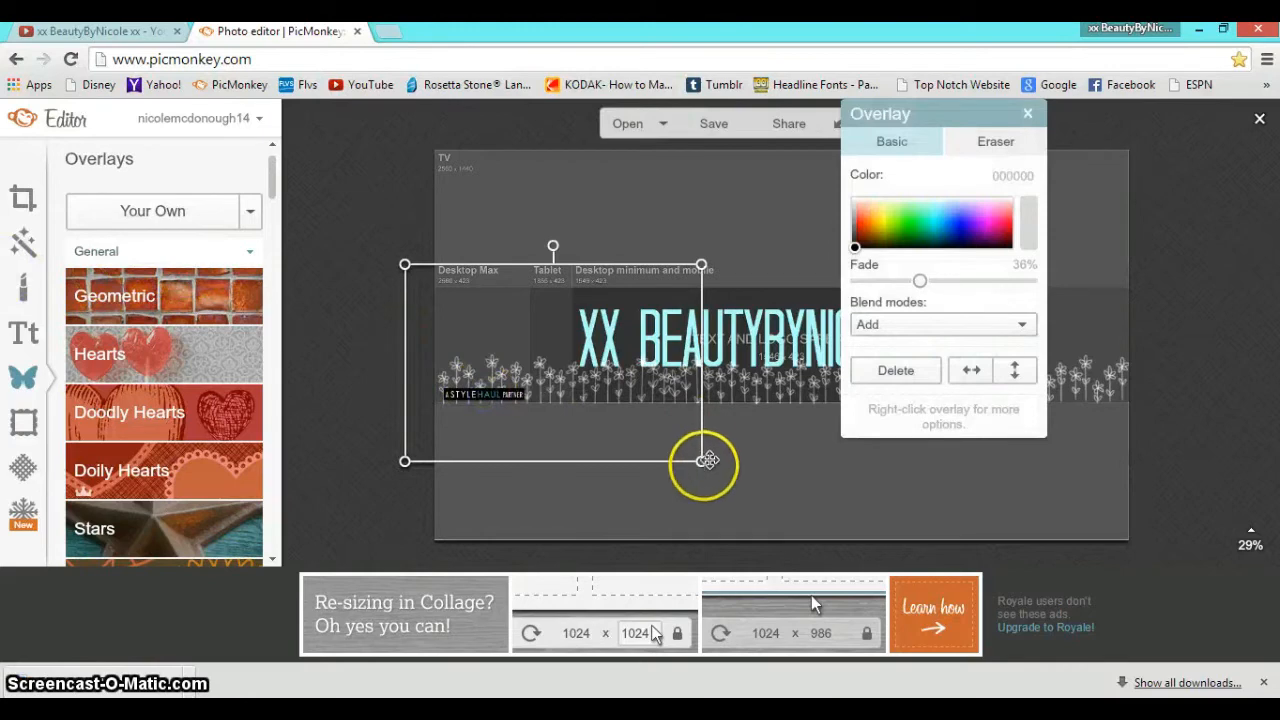
pyautogui.click(1026, 112)
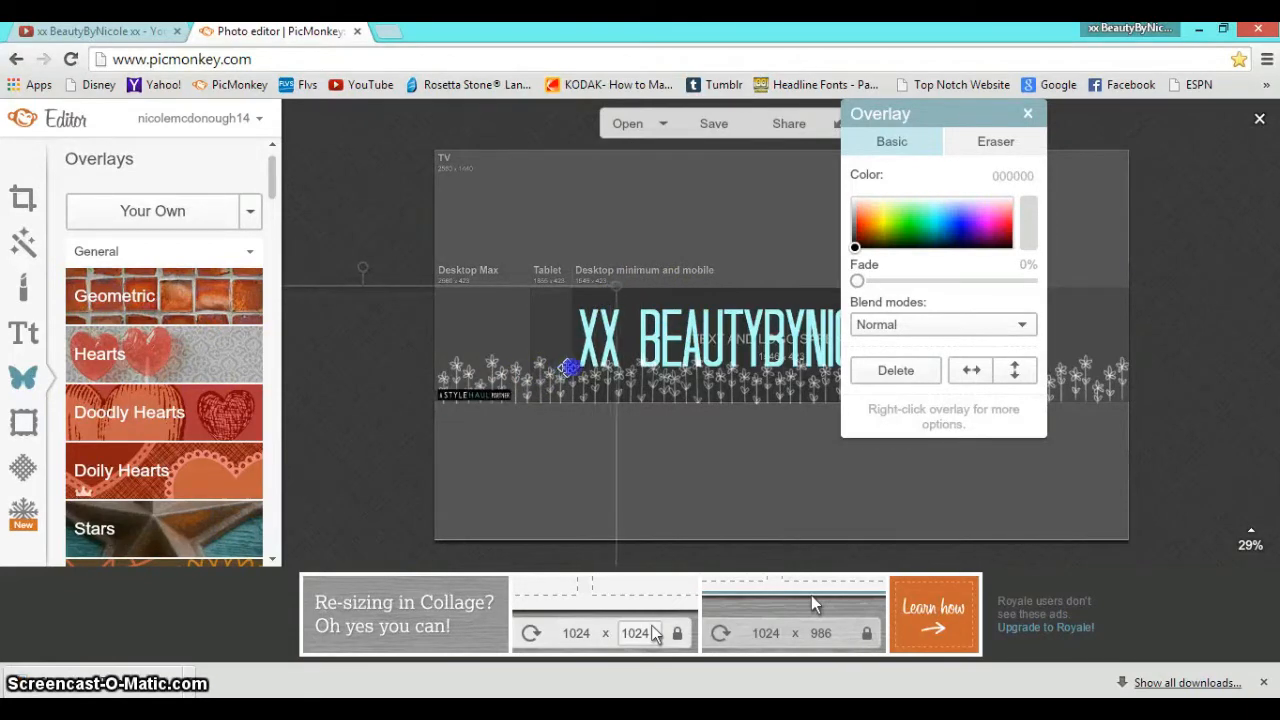
pyautogui.click(1028, 112)
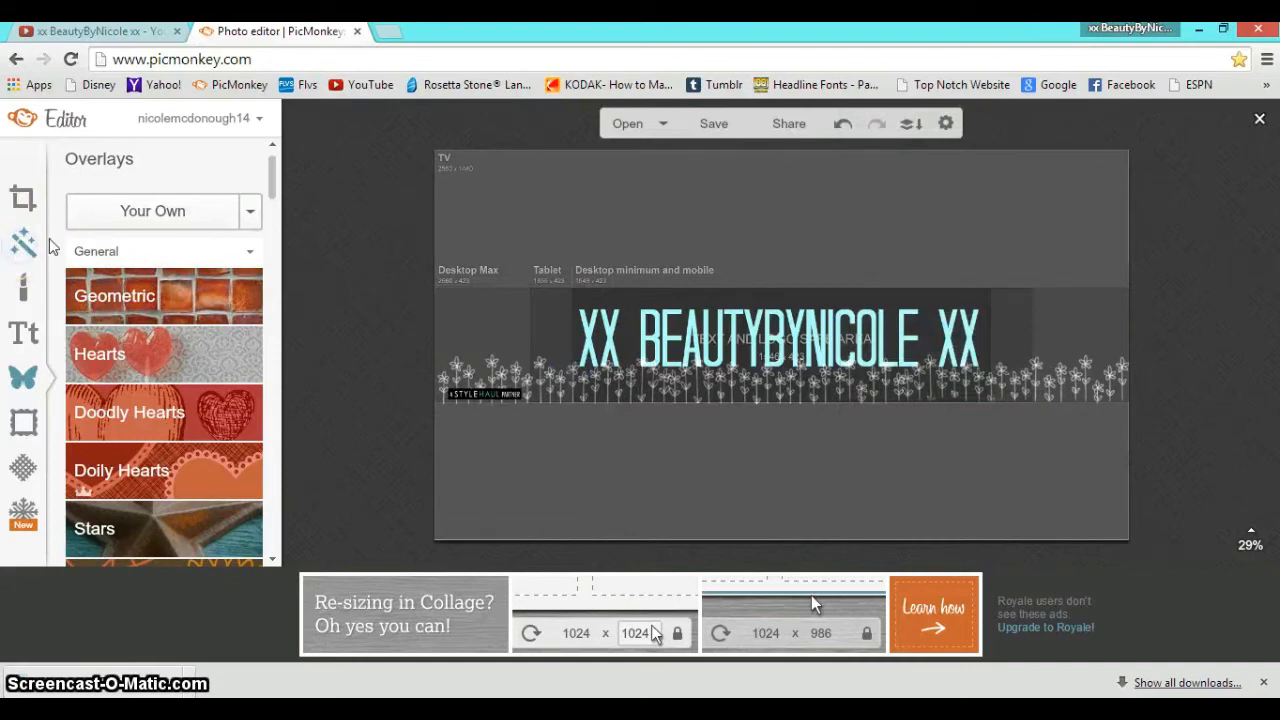
# Start the freehand Draw effect and adjust the brush size
pyautogui.click(22, 244)
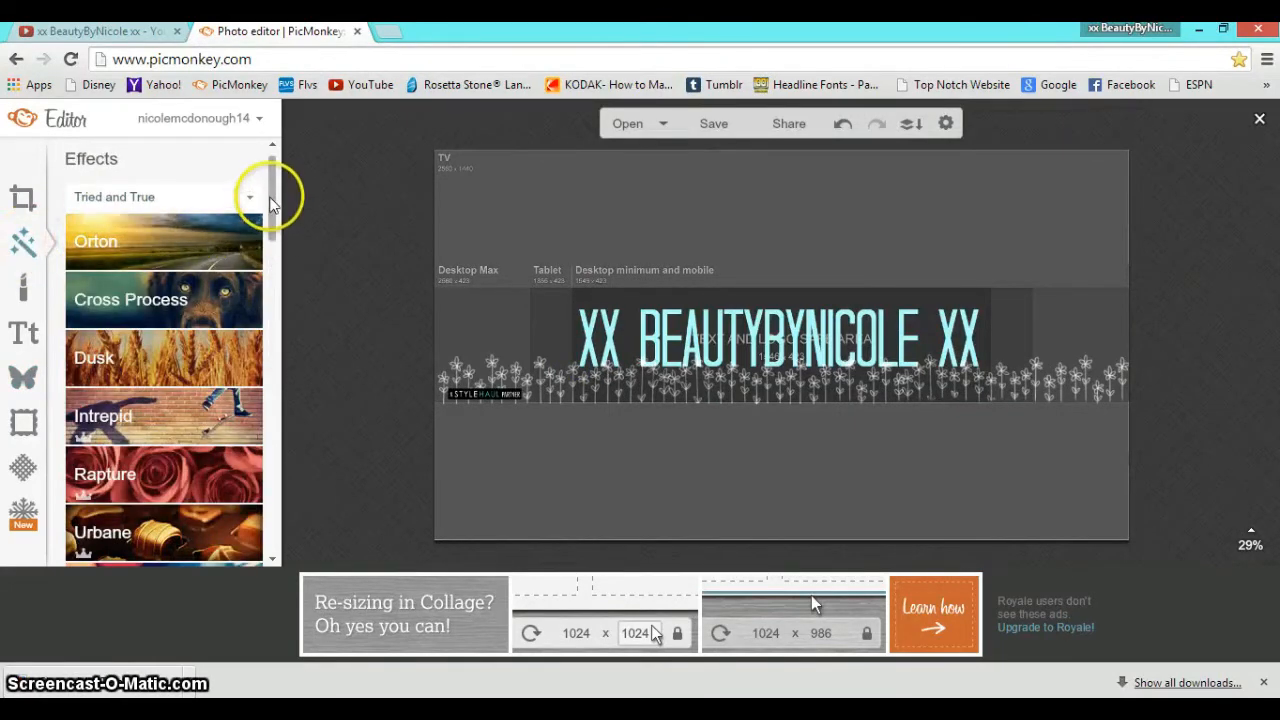
pyautogui.scroll(-3)
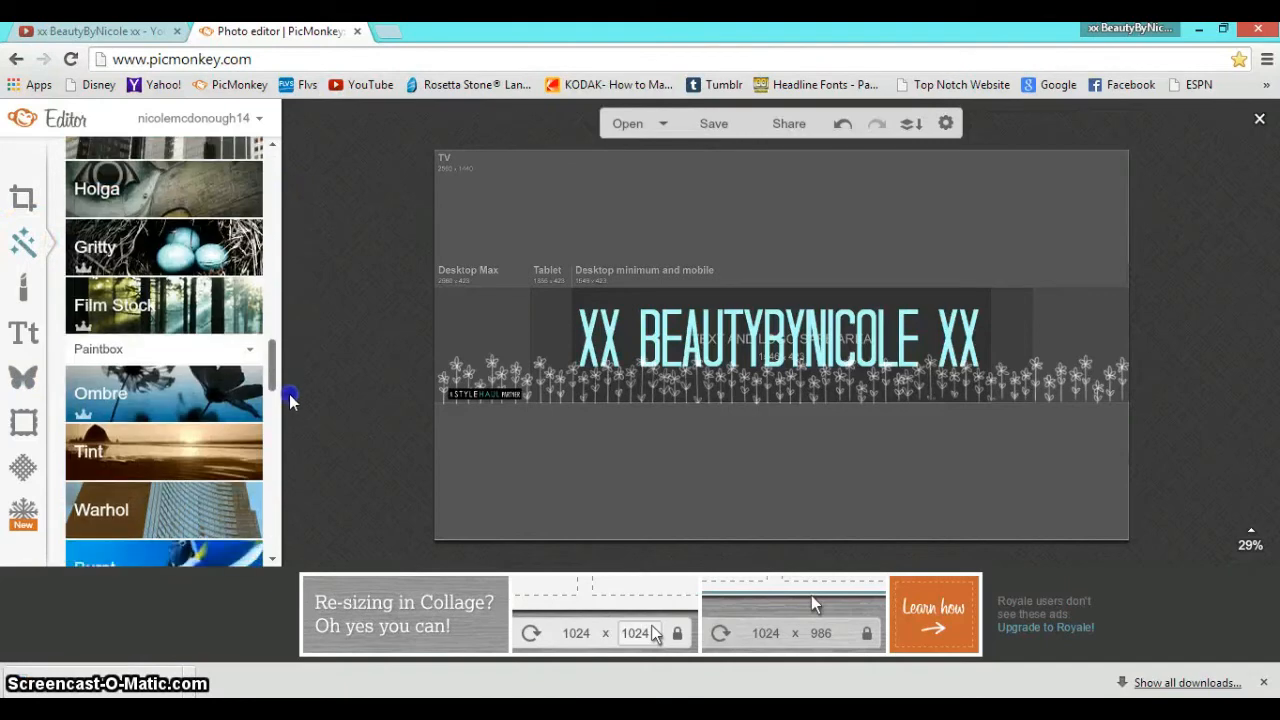
pyautogui.scroll(-3)
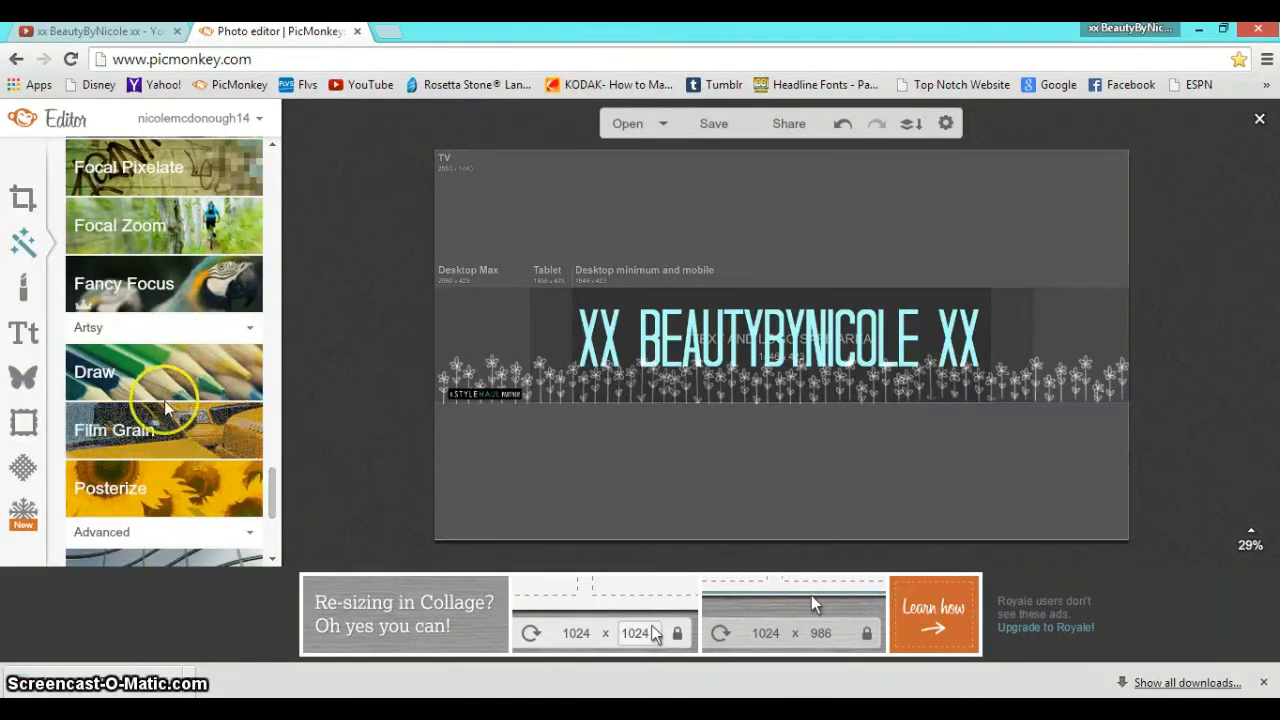
pyautogui.click(92, 372)
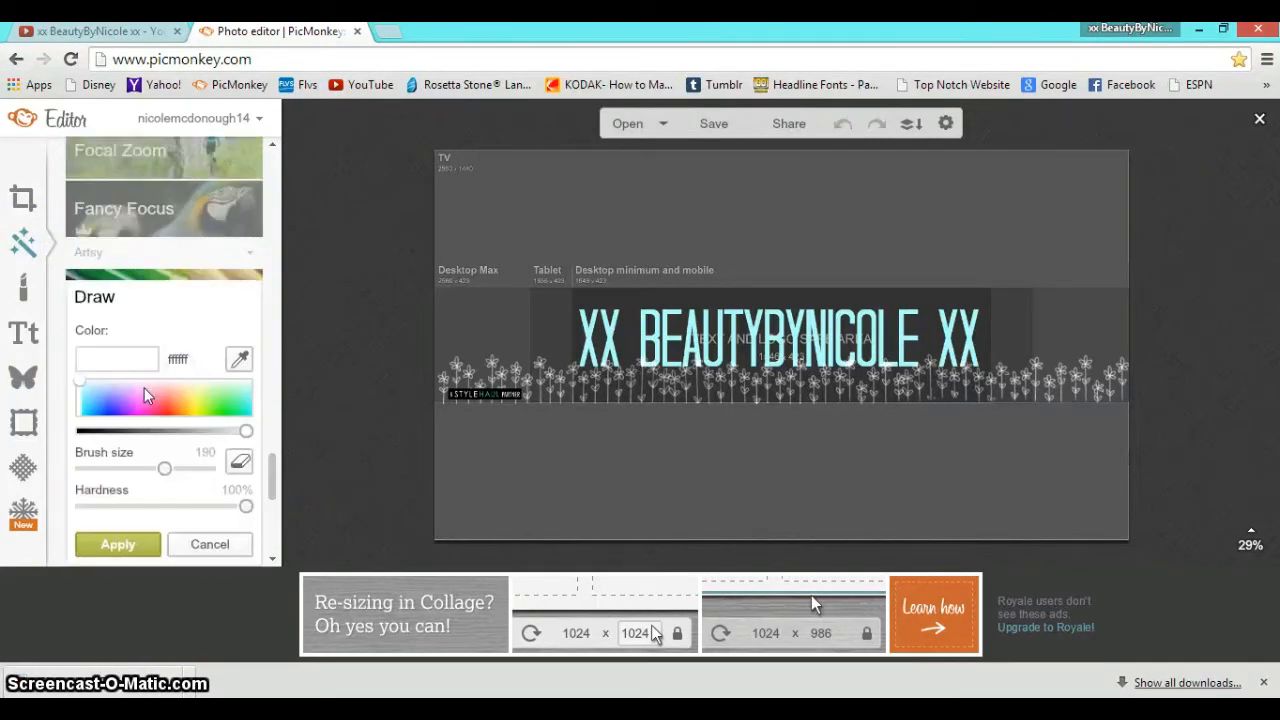
pyautogui.moveTo(180, 426)
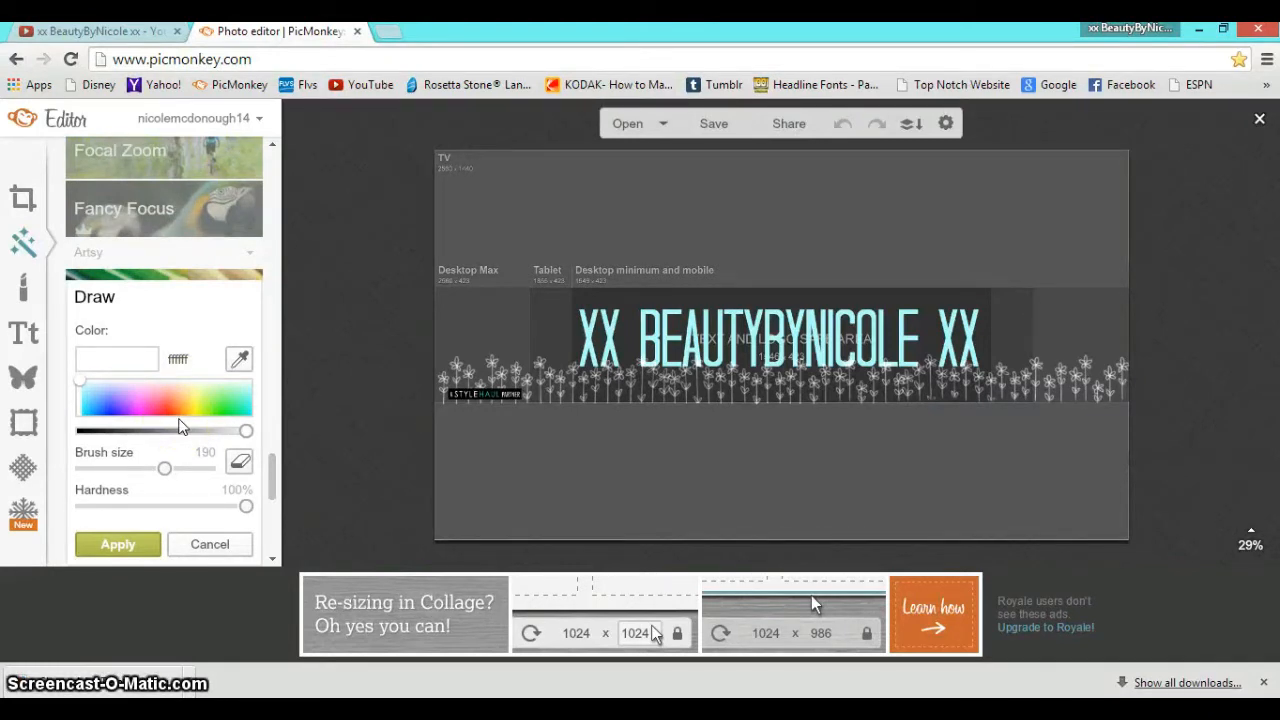
pyautogui.moveTo(218, 504); pyautogui.dragTo(82, 504)
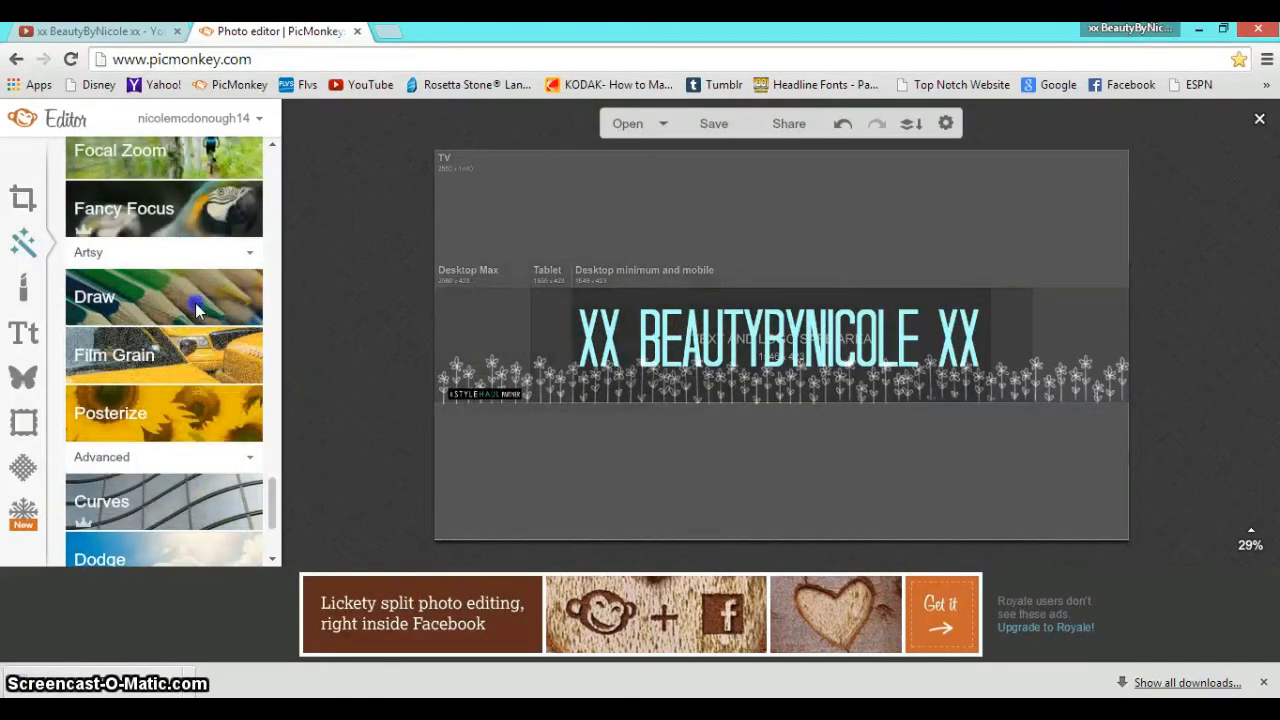
# Paint the grey template background white and apply the drawn strokes
pyautogui.click(94, 296)
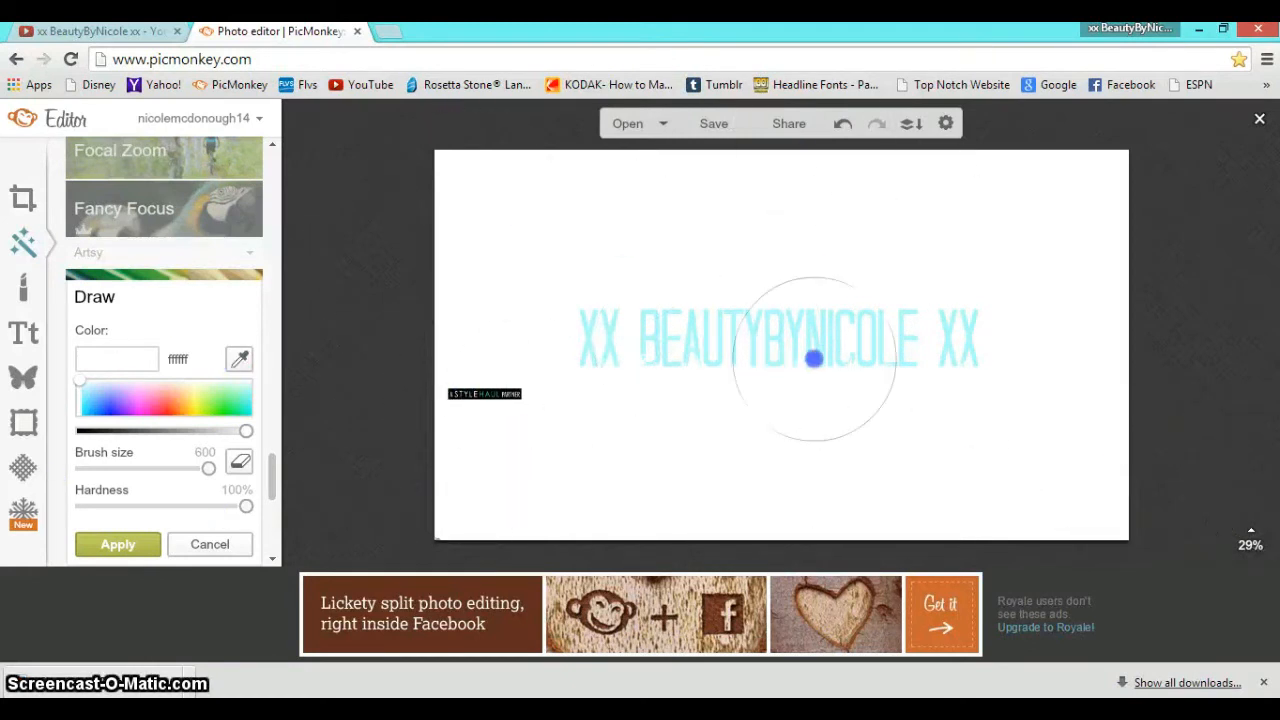
pyautogui.click(116, 544)
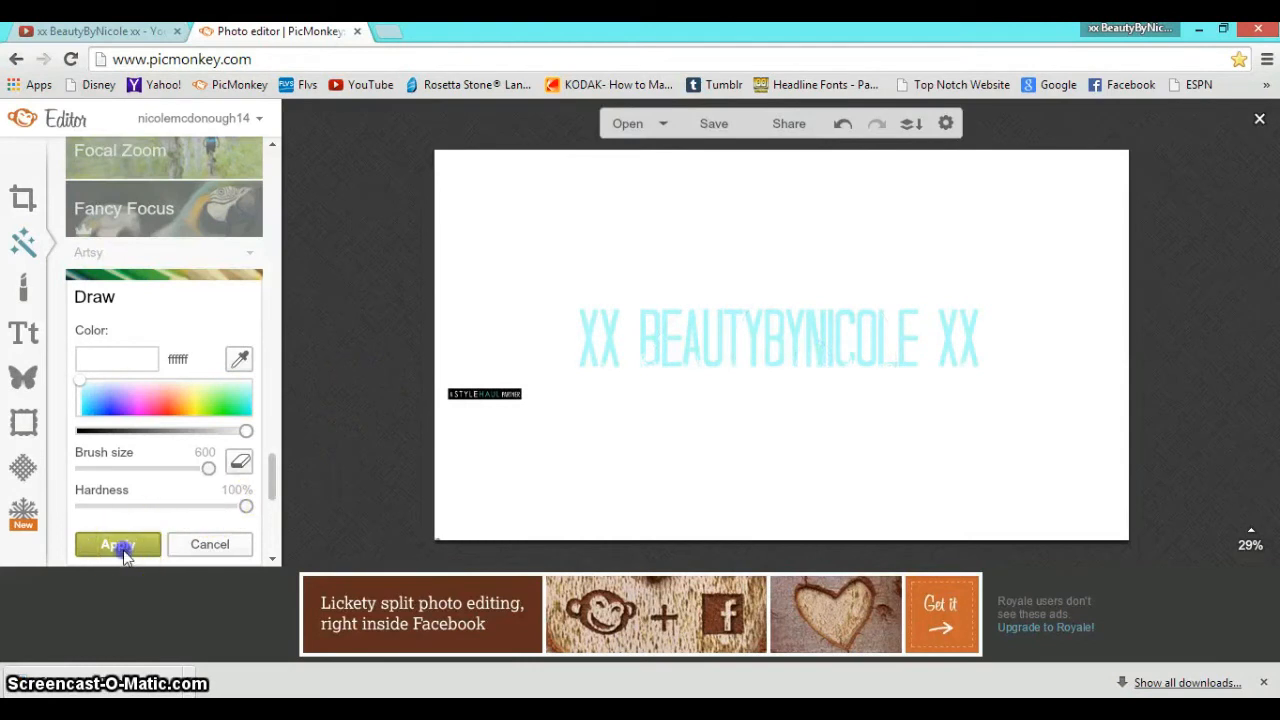
pyautogui.click(116, 544)
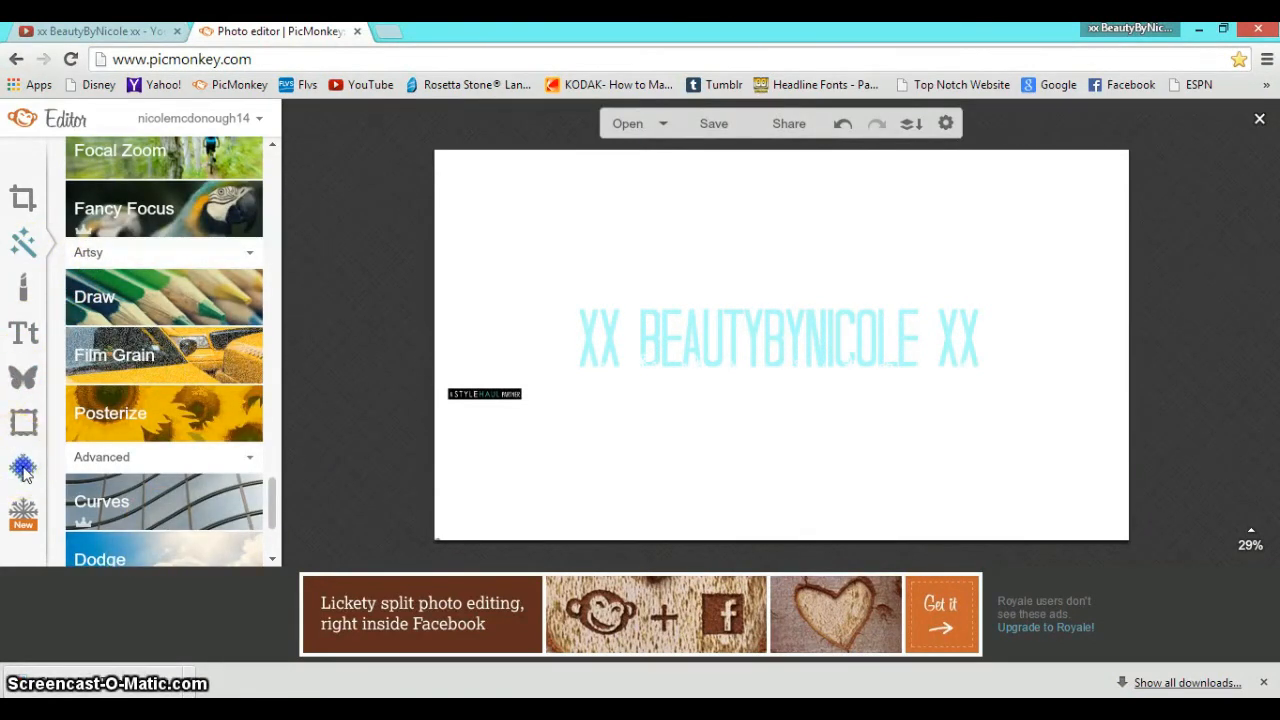
pyautogui.click(20, 462)
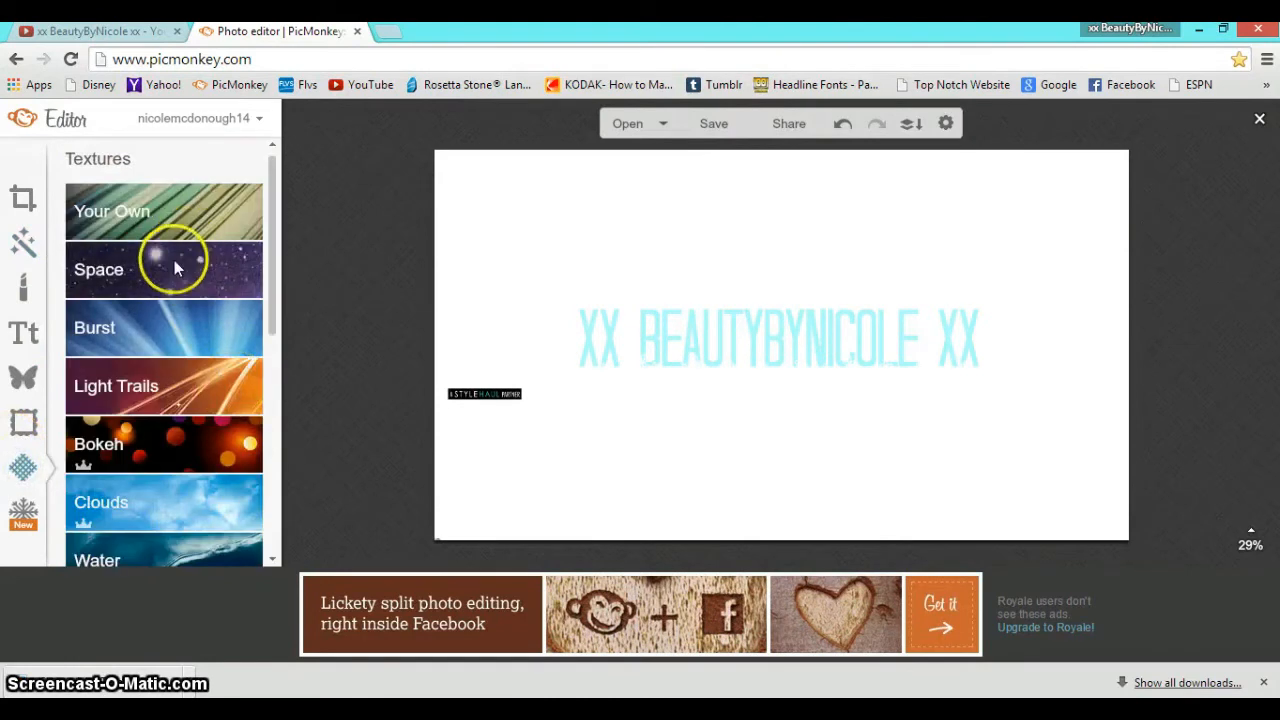
pyautogui.moveTo(120, 290)
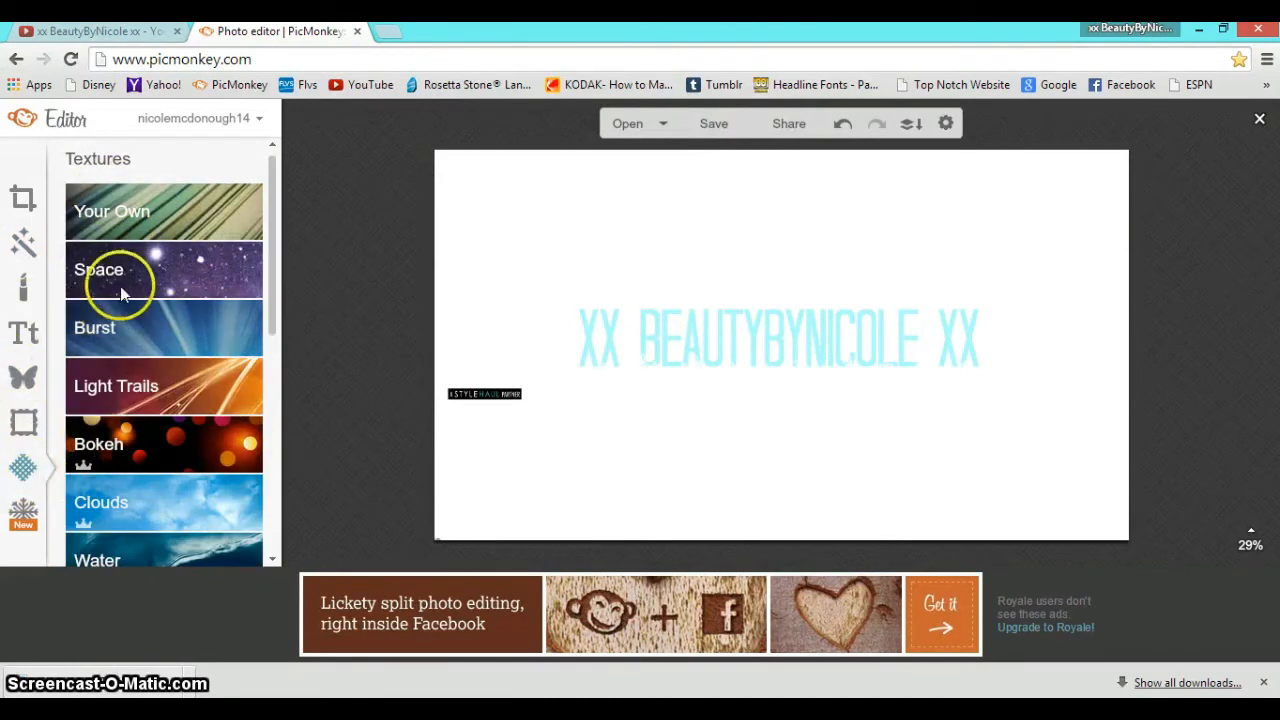
pyautogui.moveTo(278, 264)
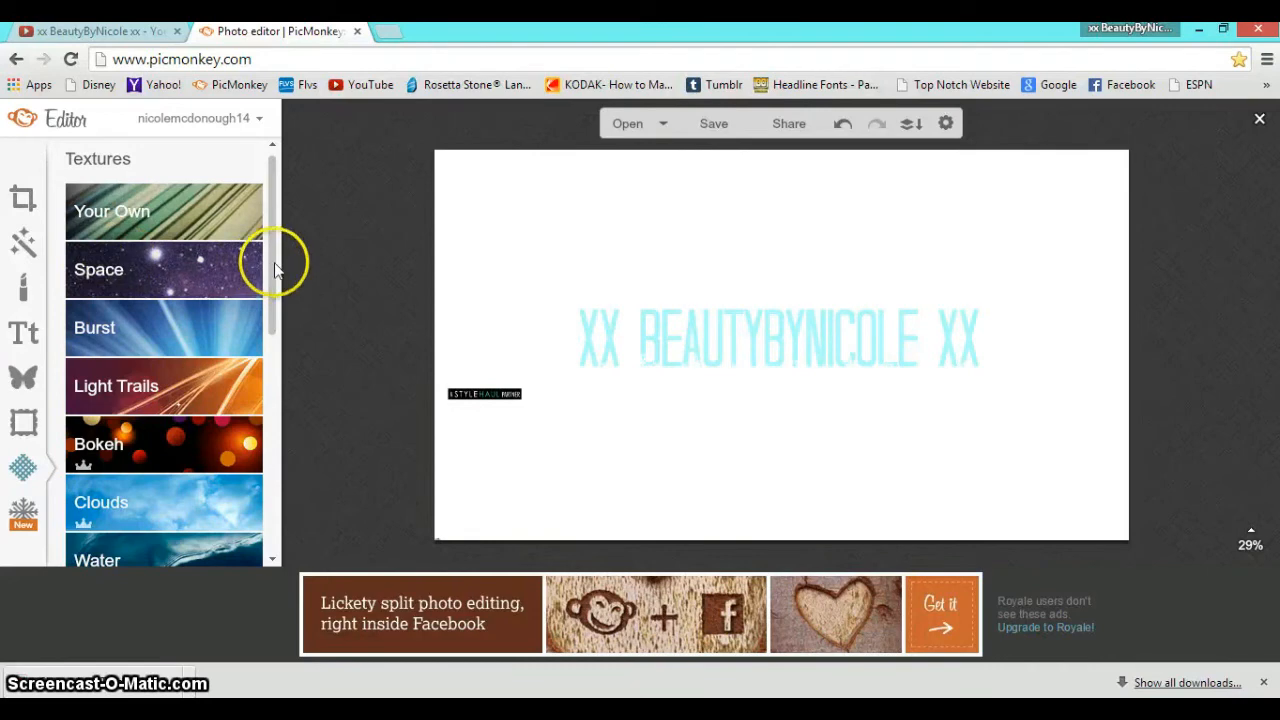
pyautogui.scroll(-3)
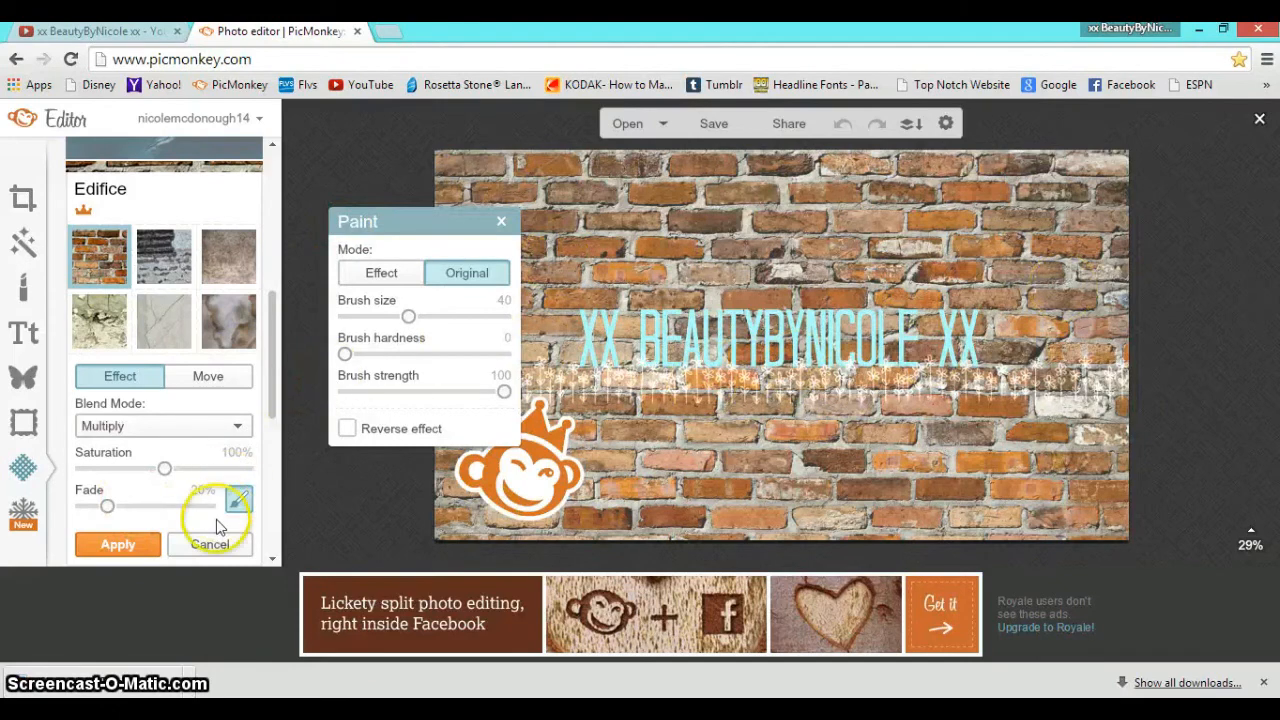
pyautogui.click(210, 544)
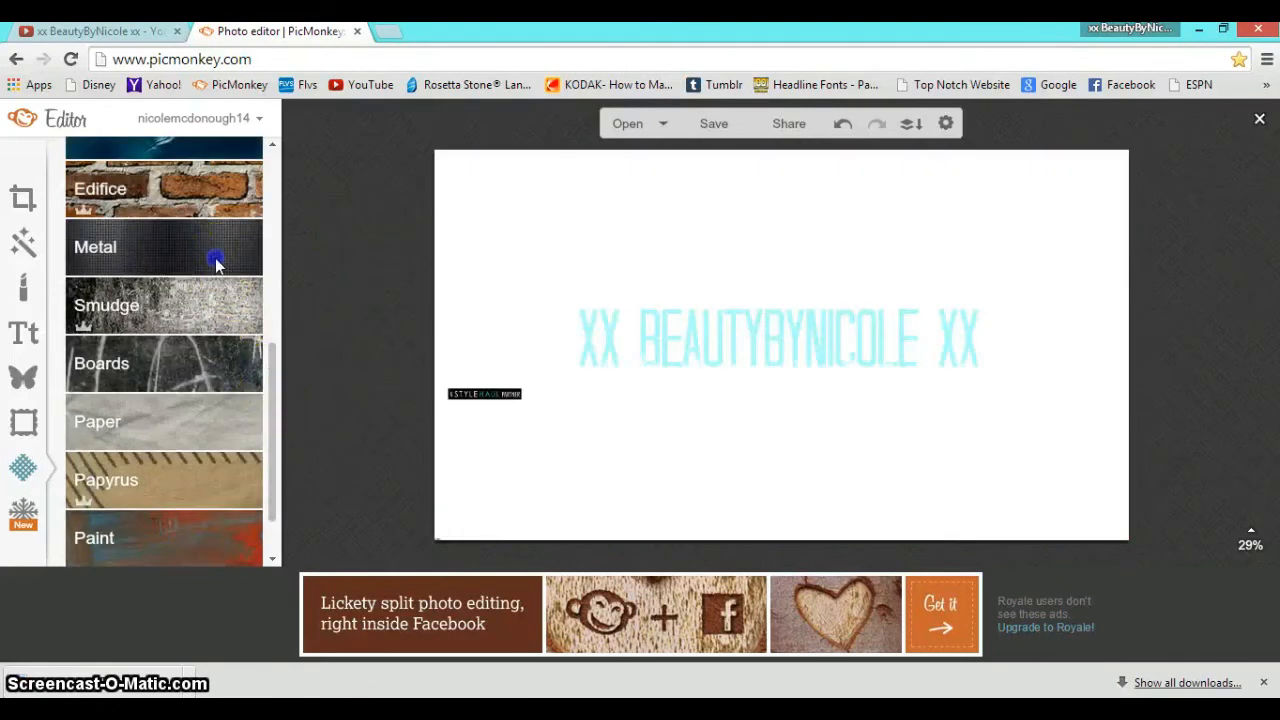
pyautogui.click(164, 248)
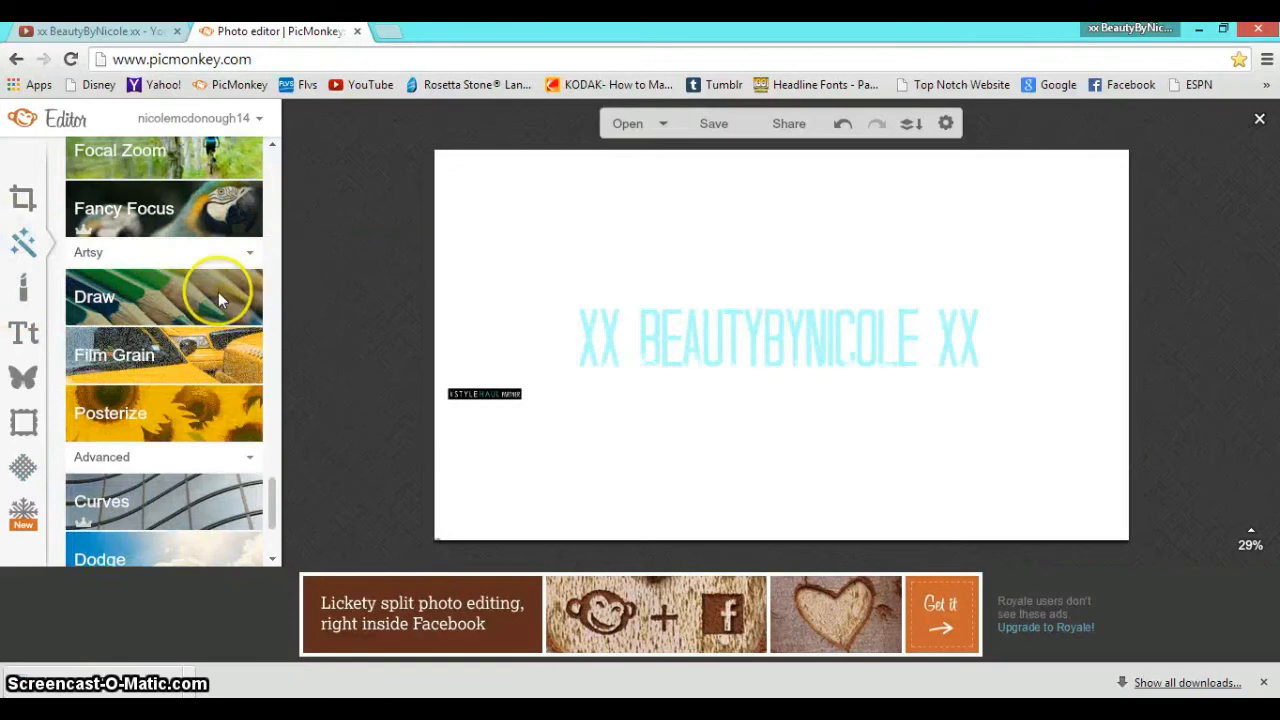
# Paint the banner background solid black with the freehand Draw tool, behind the teal text and flowers
pyautogui.click(94, 296)
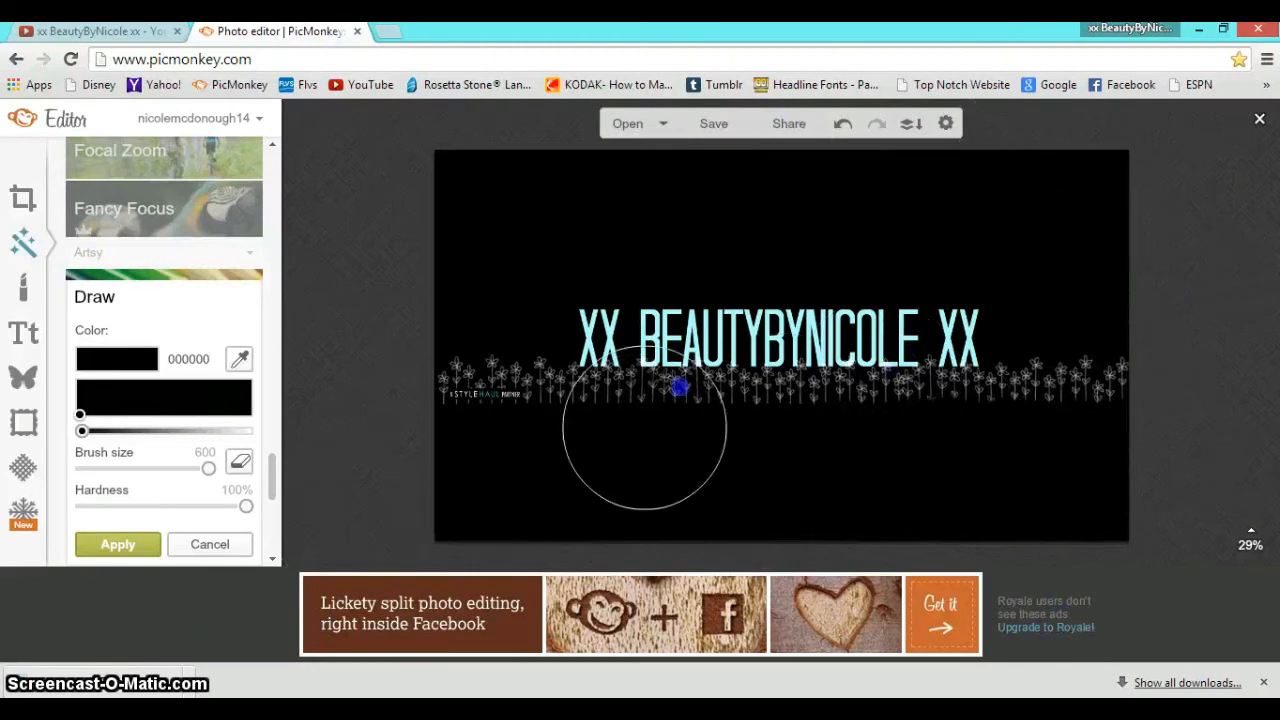
pyautogui.click(116, 544)
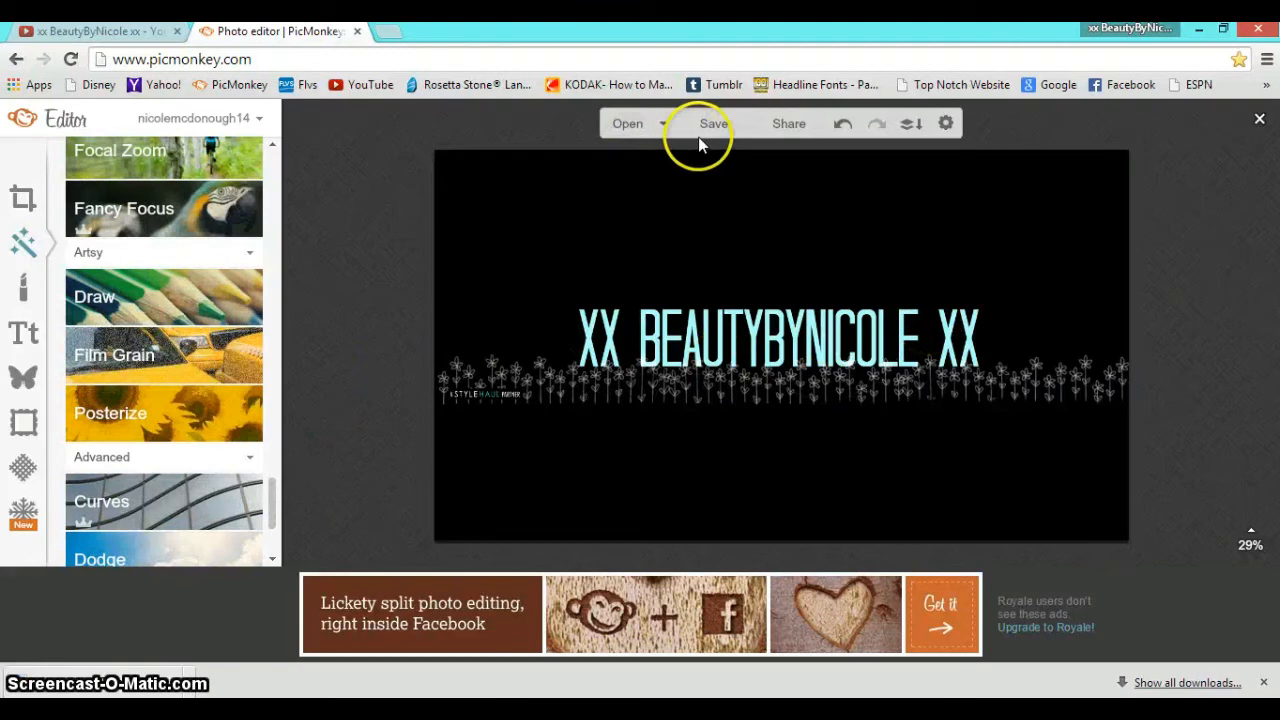
# Save the banner as a JPEG named 'vid...' into the YouTube Channel Art folder
pyautogui.click(712, 124)
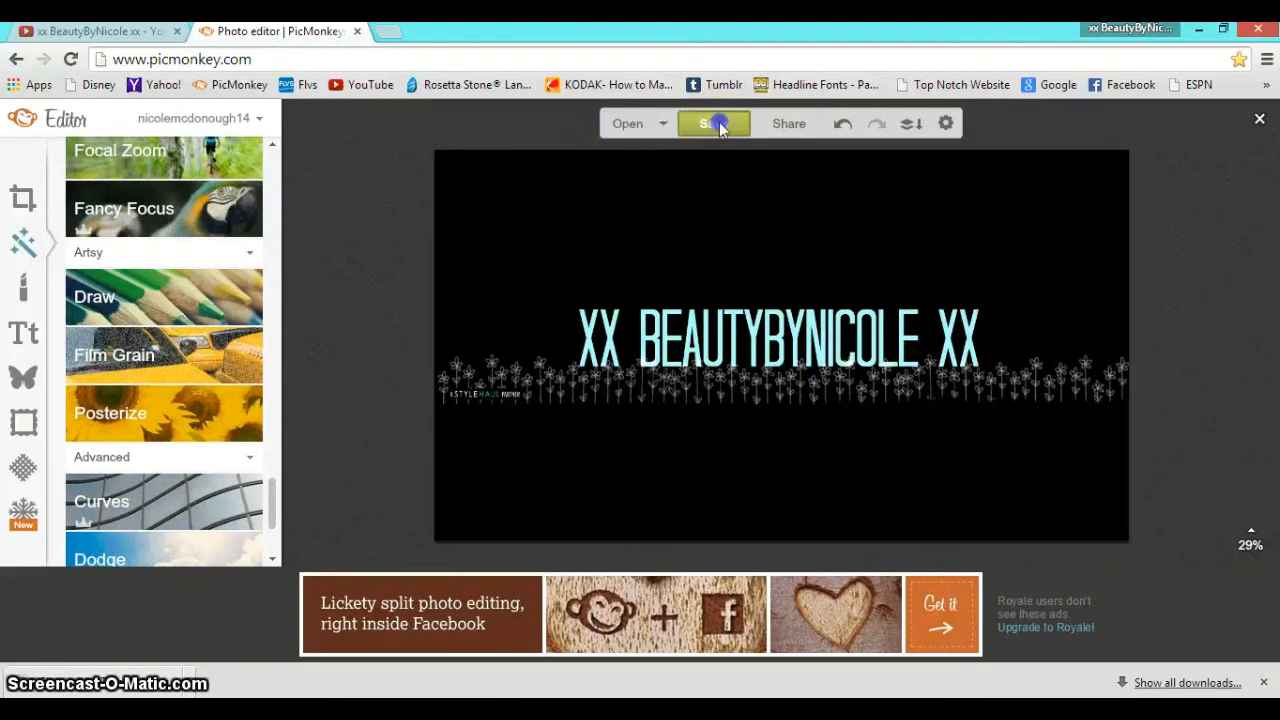
pyautogui.click(714, 124)
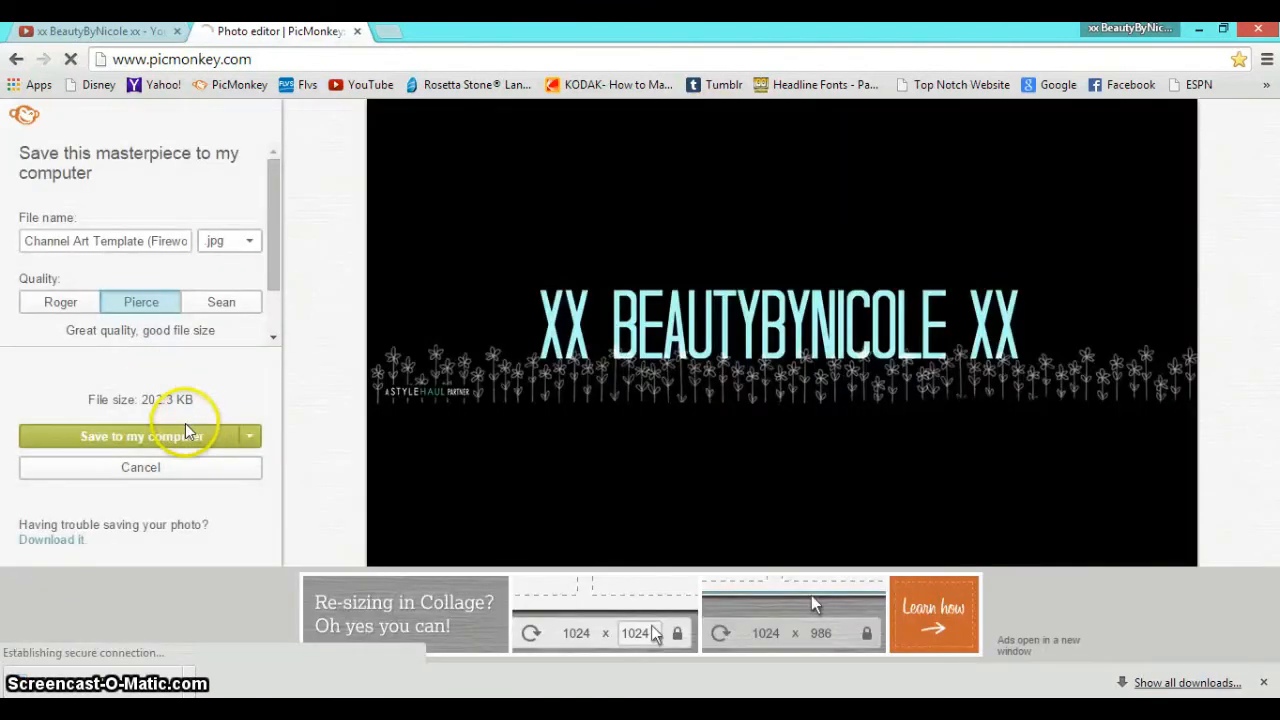
pyautogui.click(130, 436)
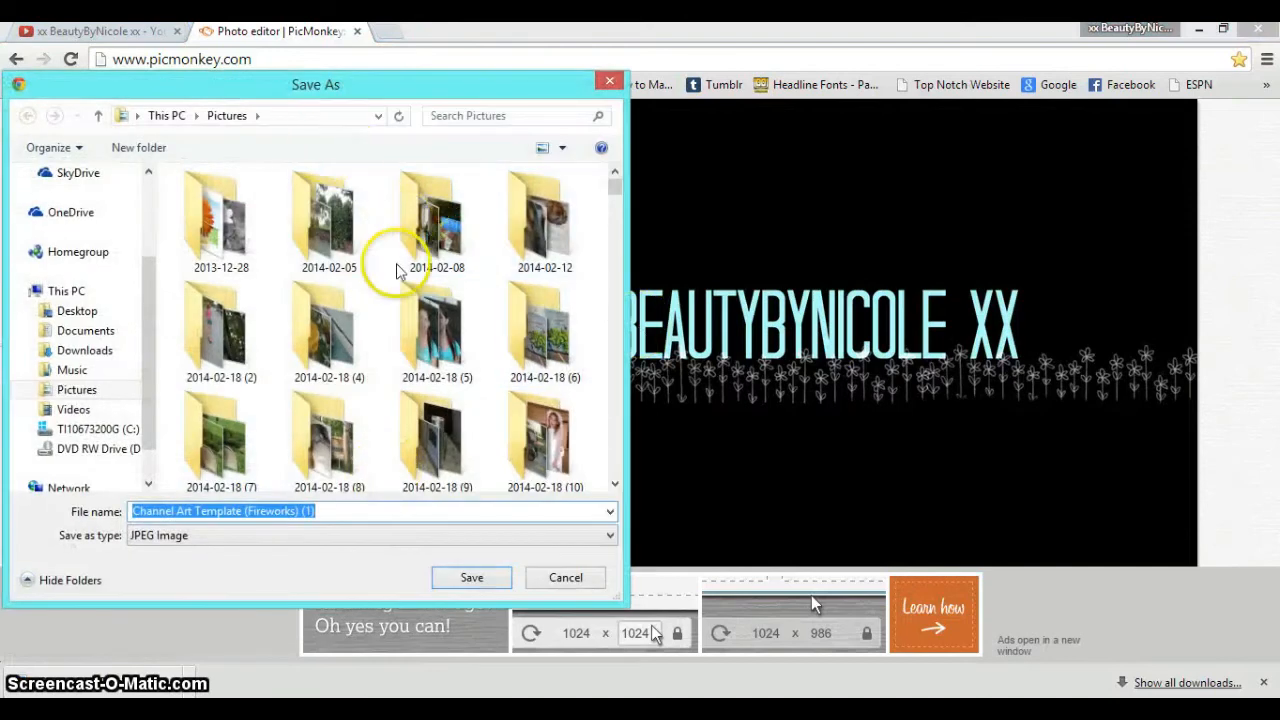
pyautogui.scroll(-3)
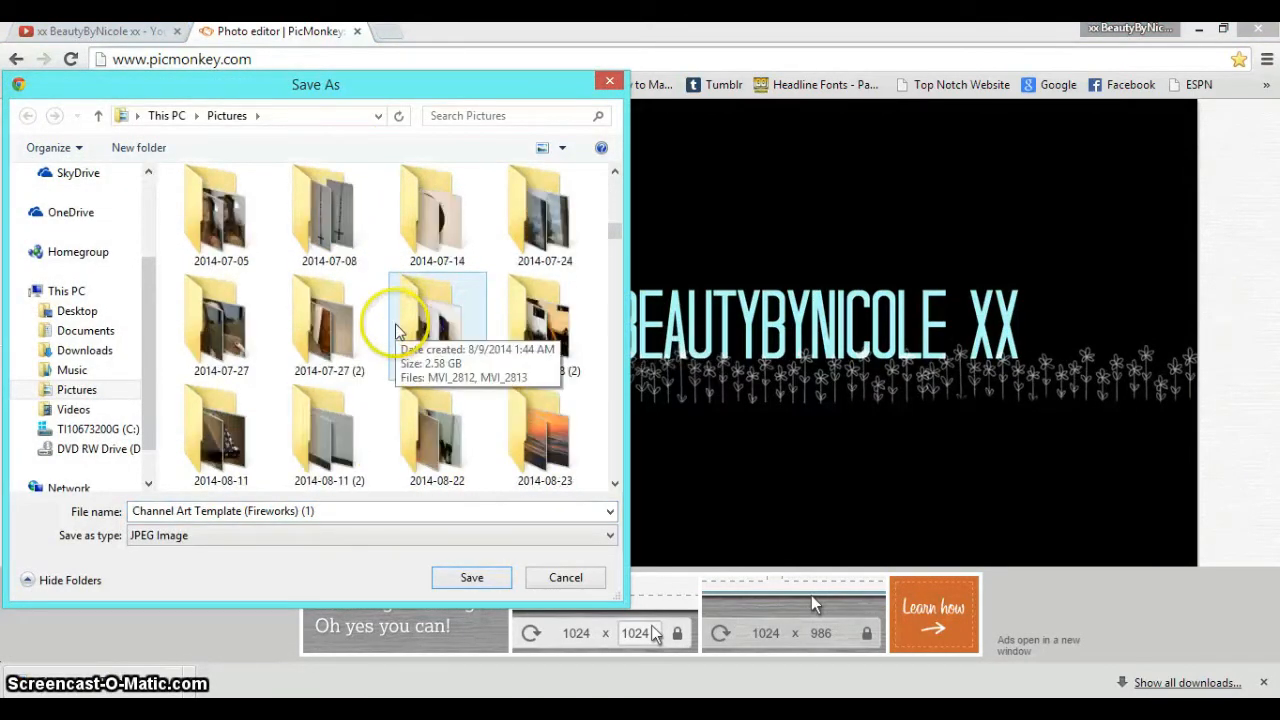
pyautogui.scroll(-3)
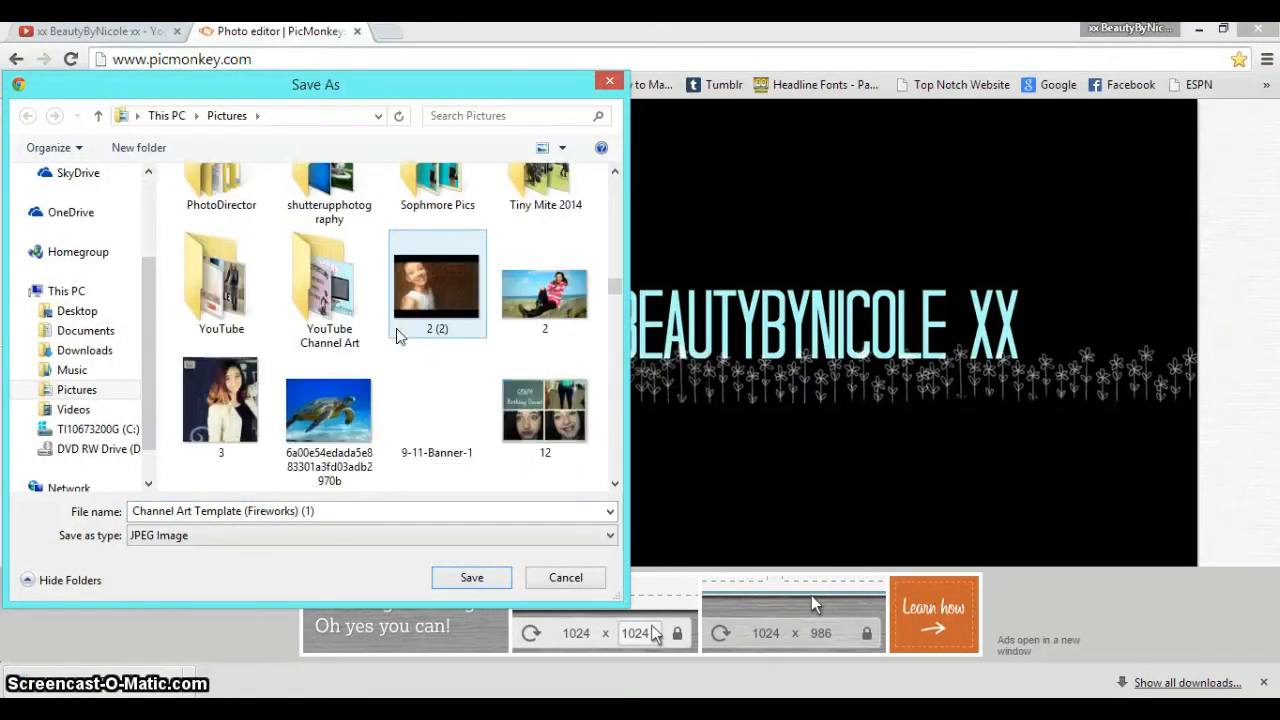
pyautogui.doubleClick(328, 280)
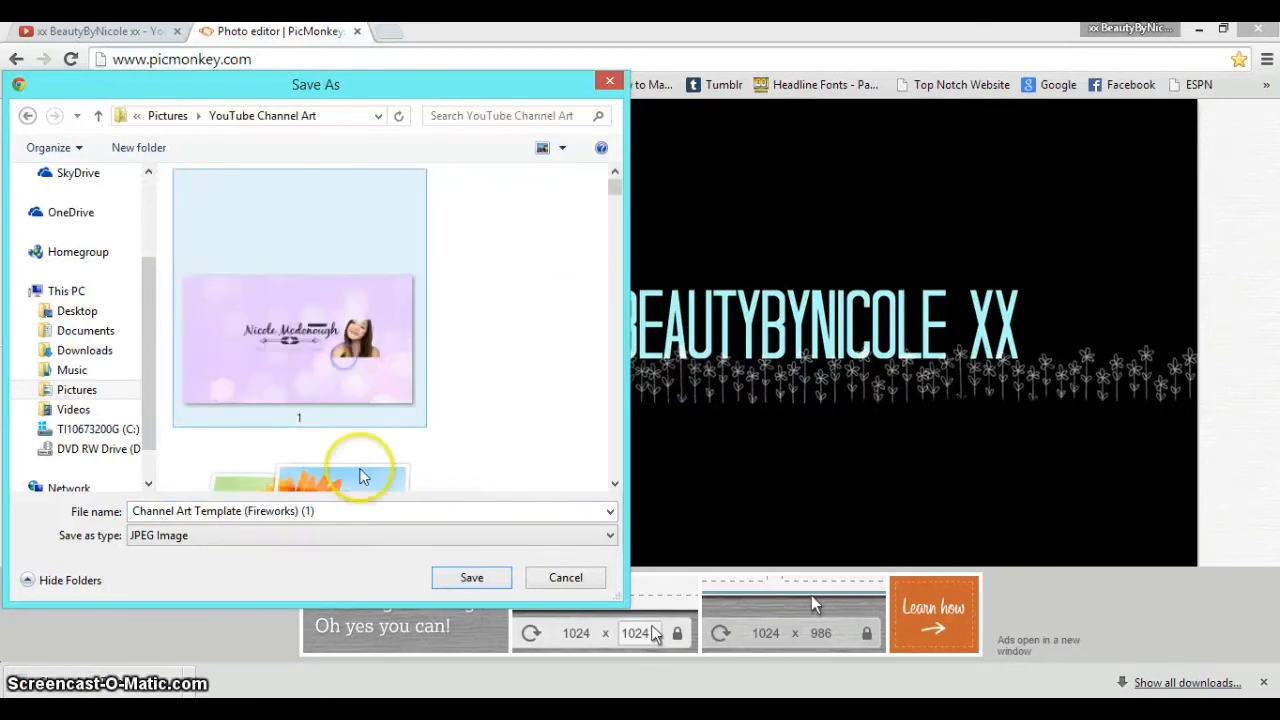
pyautogui.write('vid')
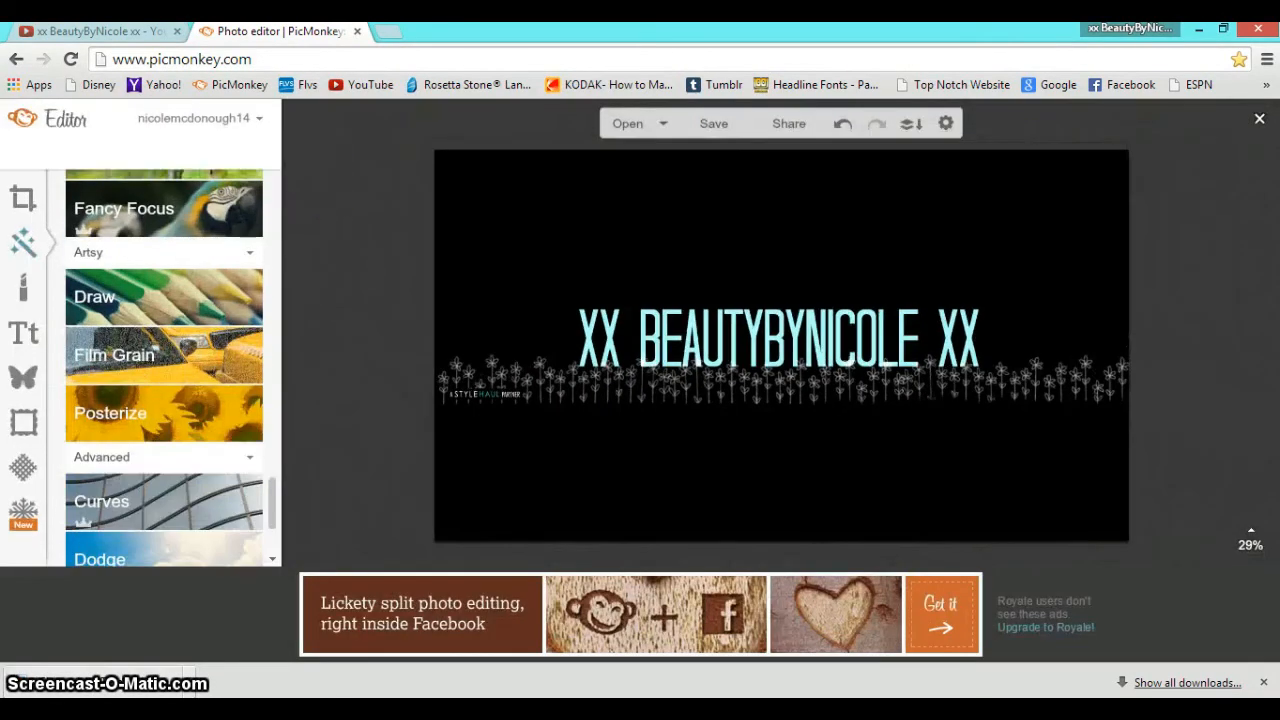
# Upload the saved vidsample banner from the computer into the YouTube Channel art dialog
pyautogui.click(92, 32)
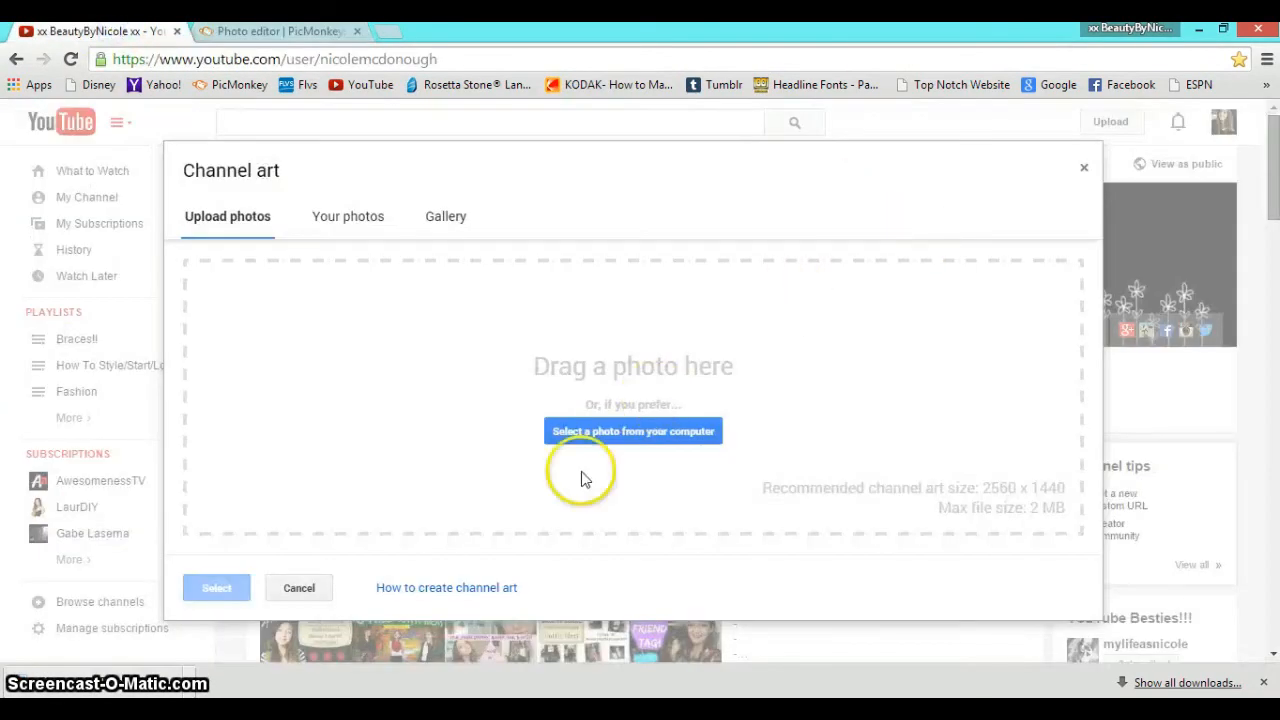
pyautogui.moveTo(884, 364)
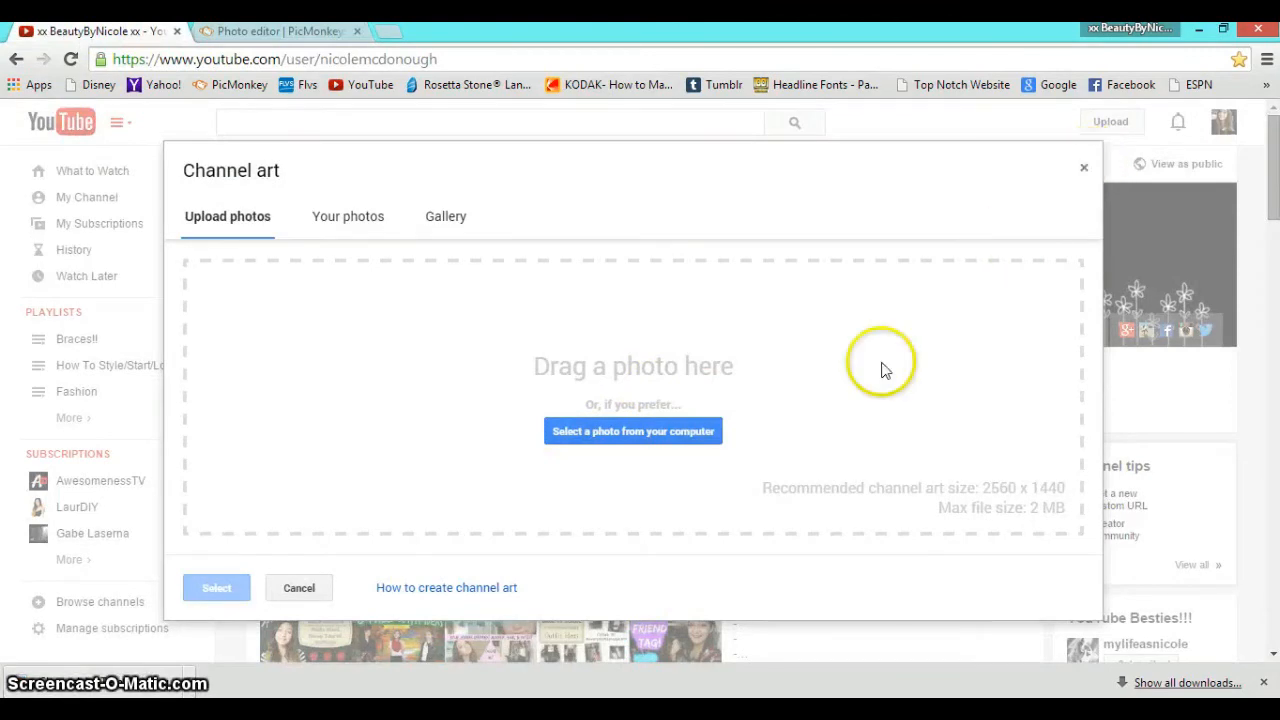
pyautogui.click(632, 430)
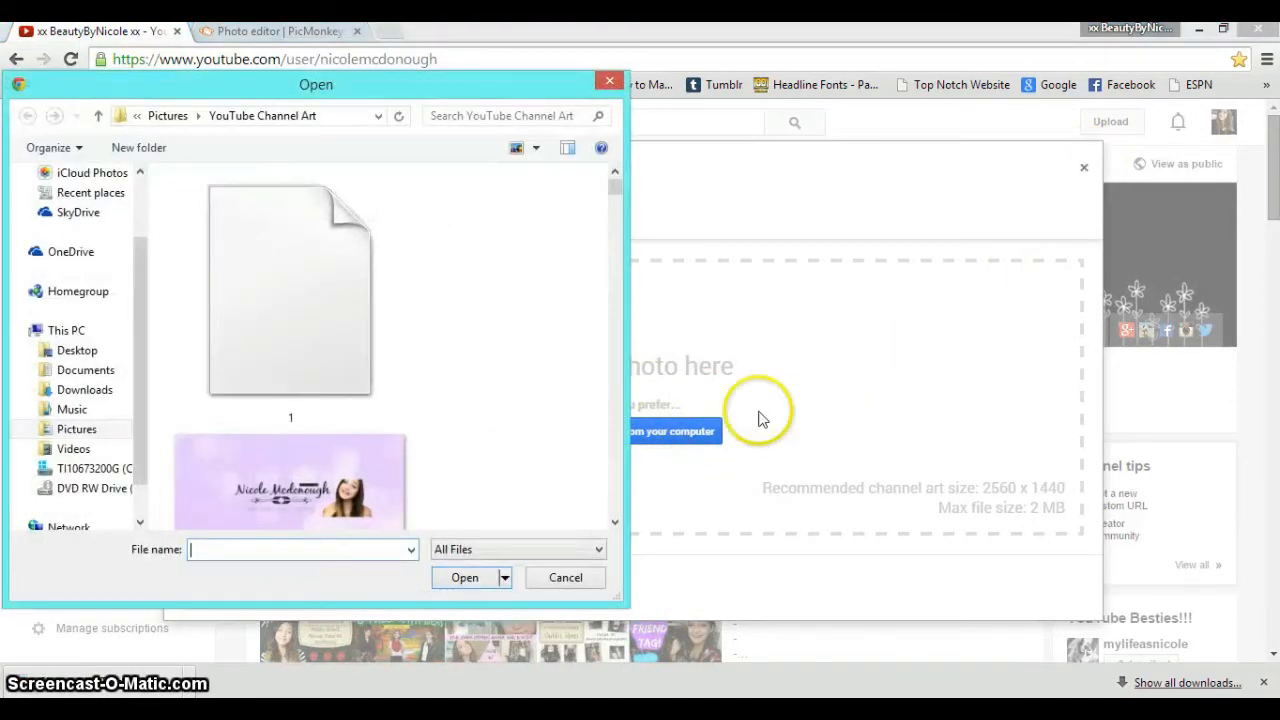
pyautogui.scroll(-3)
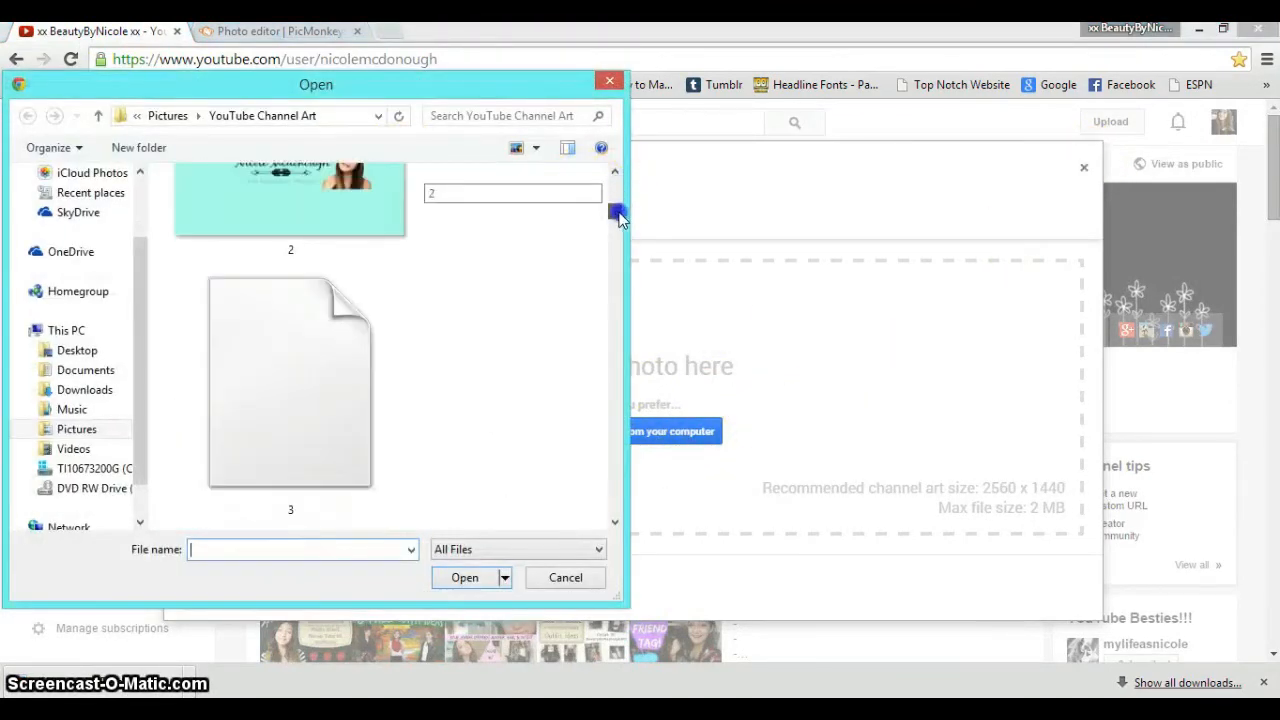
pyautogui.scroll(-3)
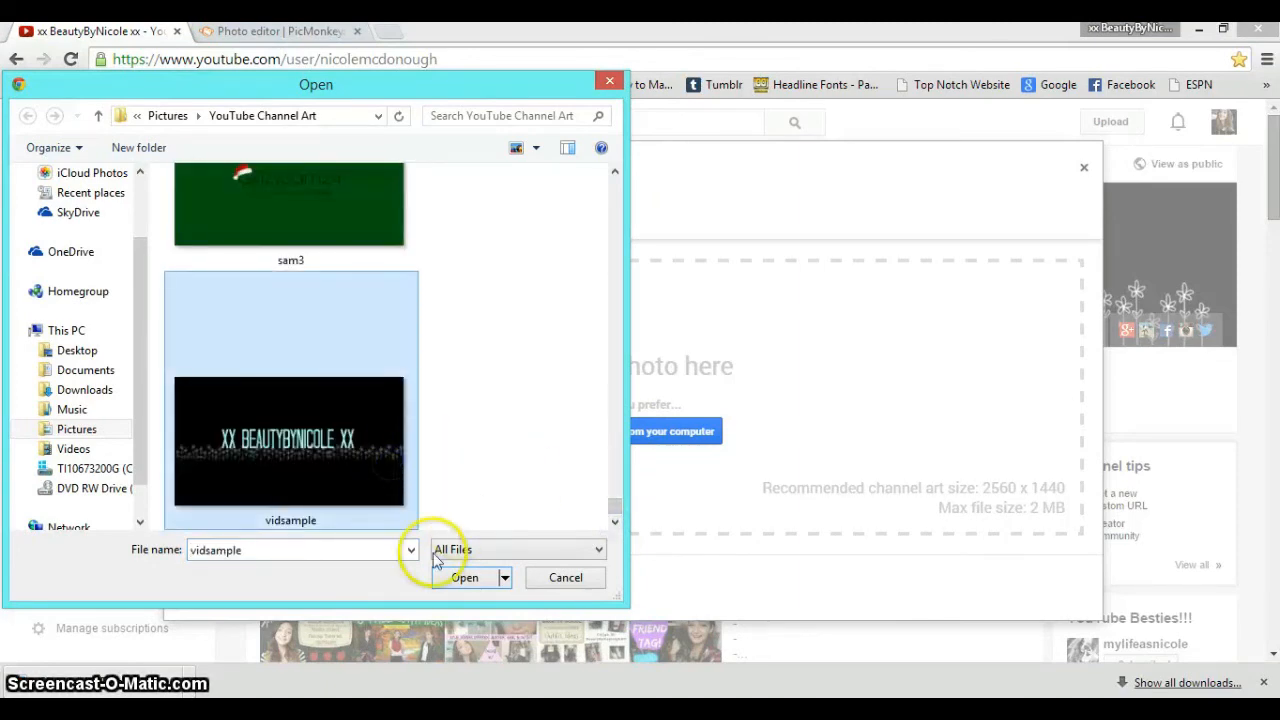
pyautogui.click(466, 576)
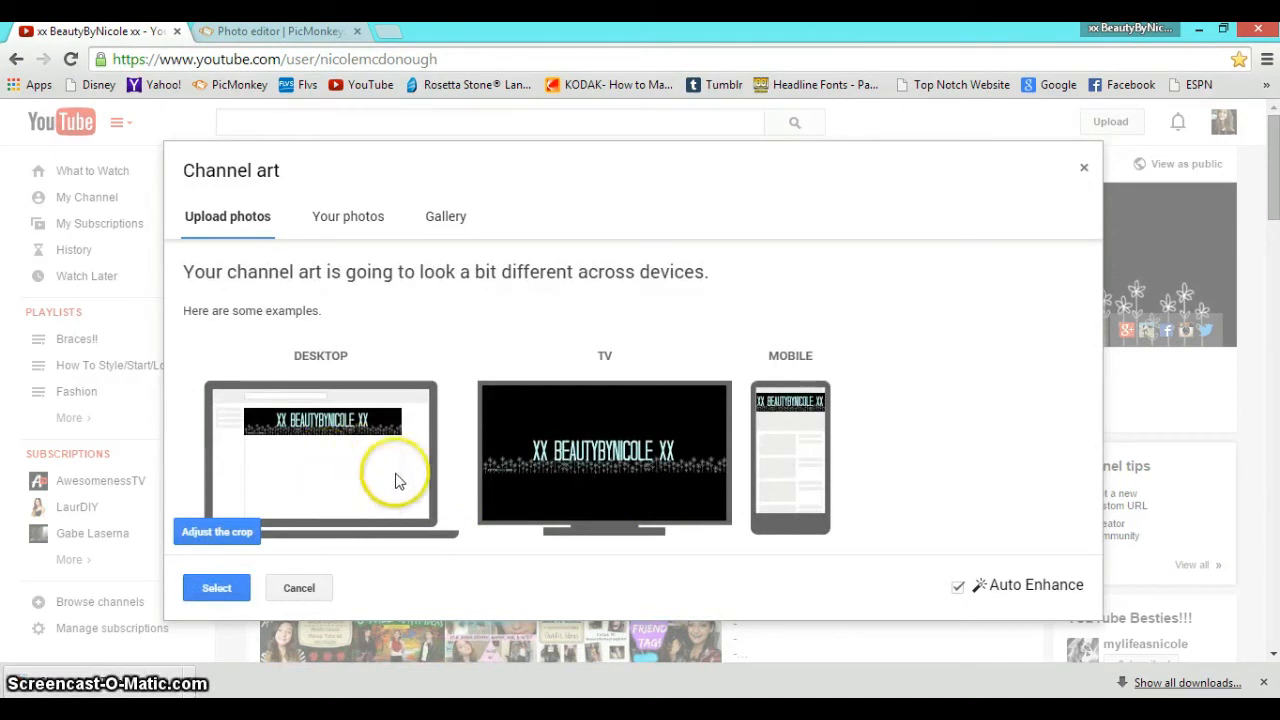
# Check the crop and device preview, then set the banner as channel art
pyautogui.click(216, 532)
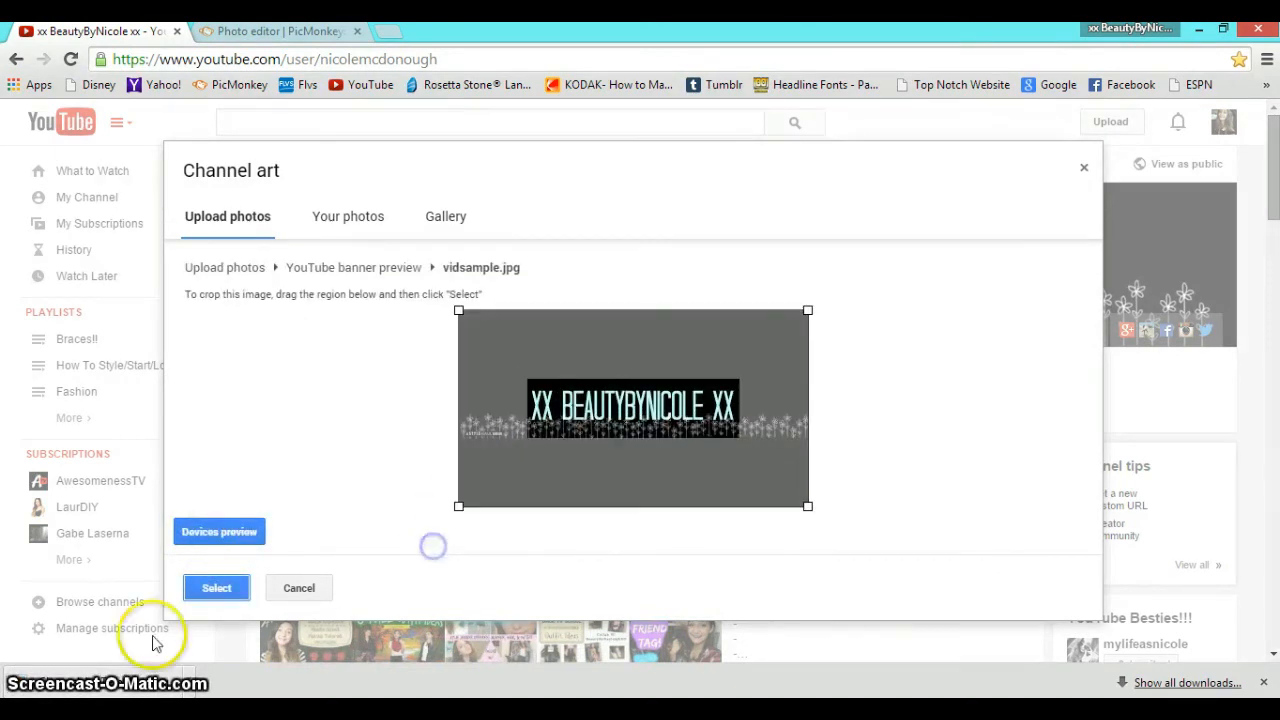
pyautogui.click(216, 588)
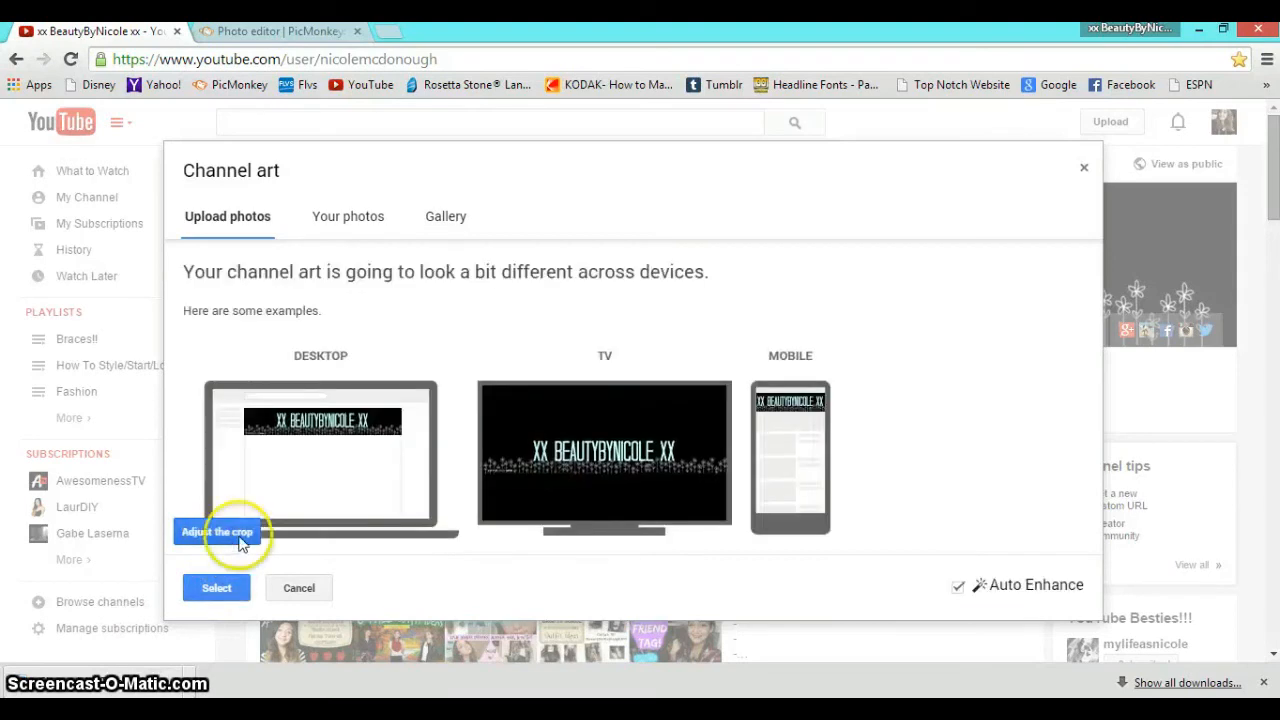
pyautogui.click(216, 588)
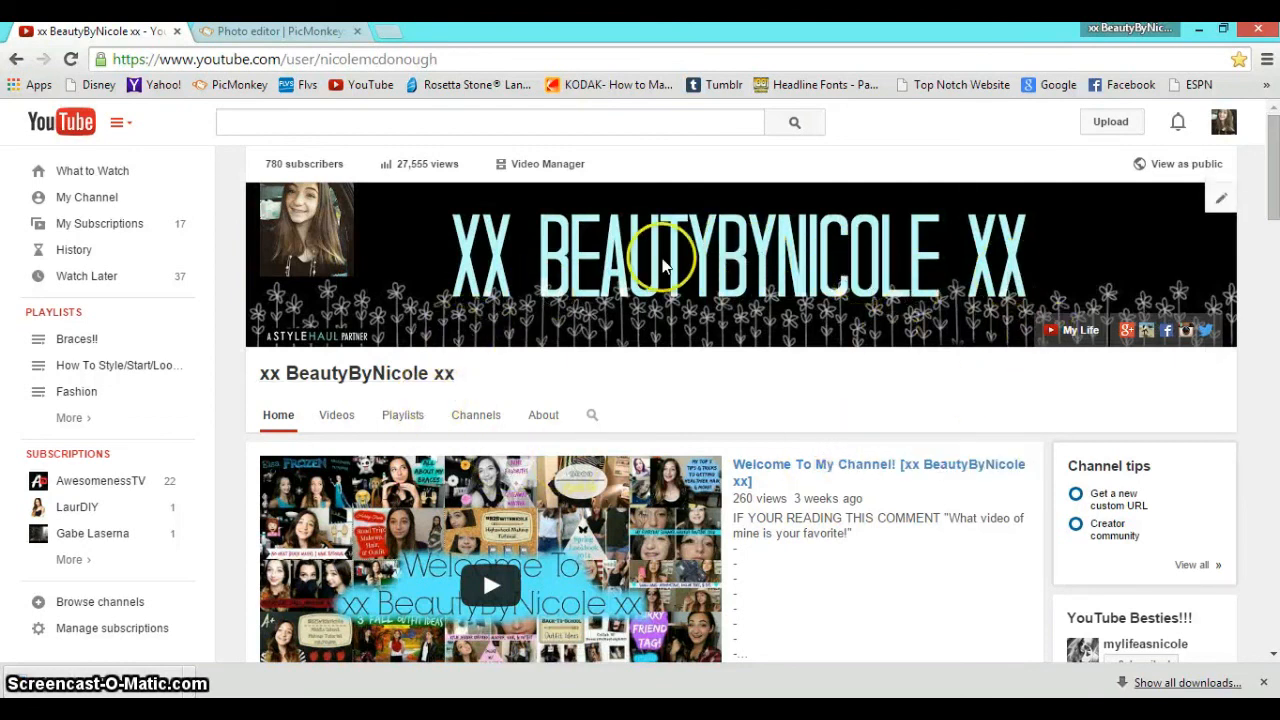
pyautogui.moveTo(848, 414)
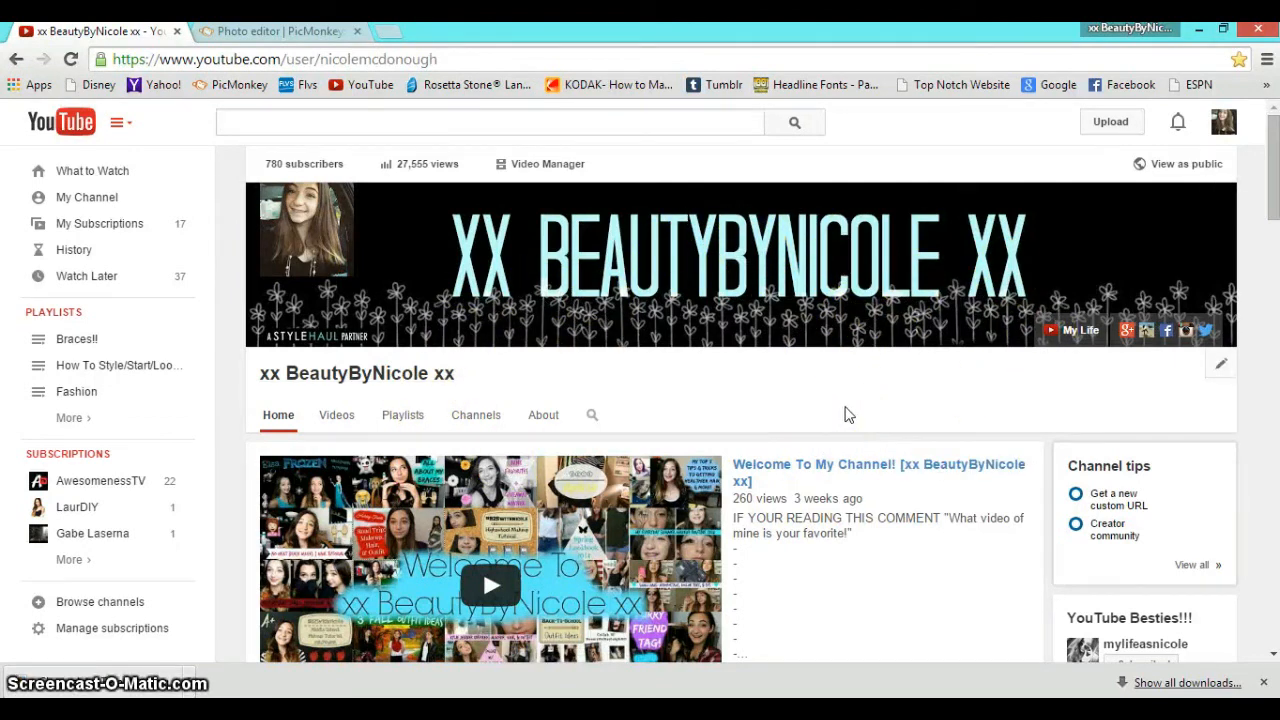